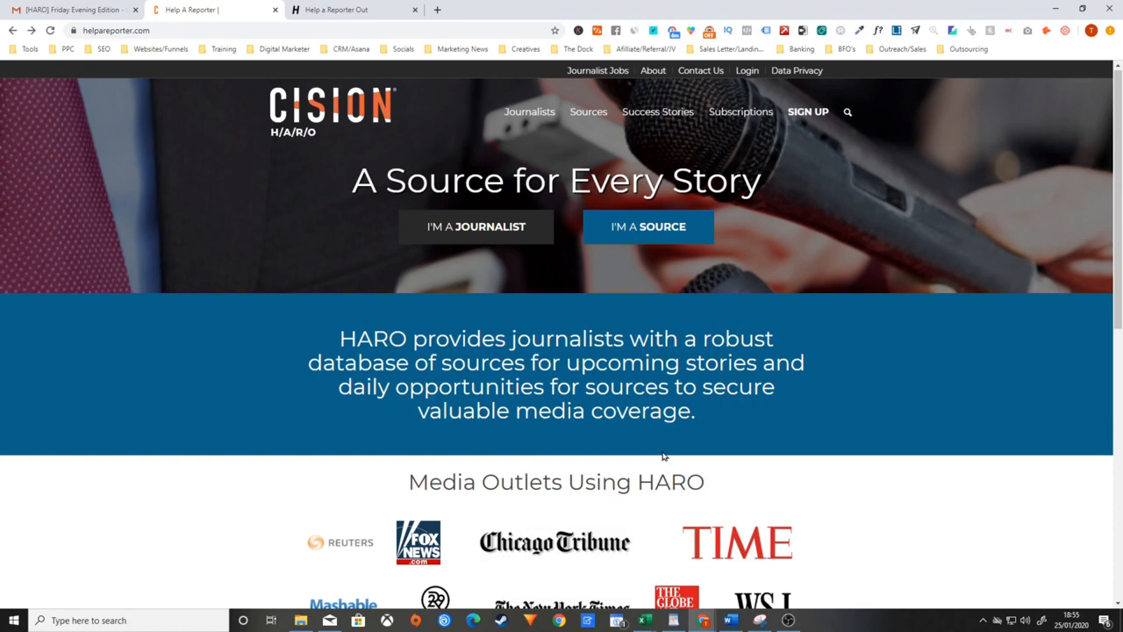
mouse_move(298, 269)
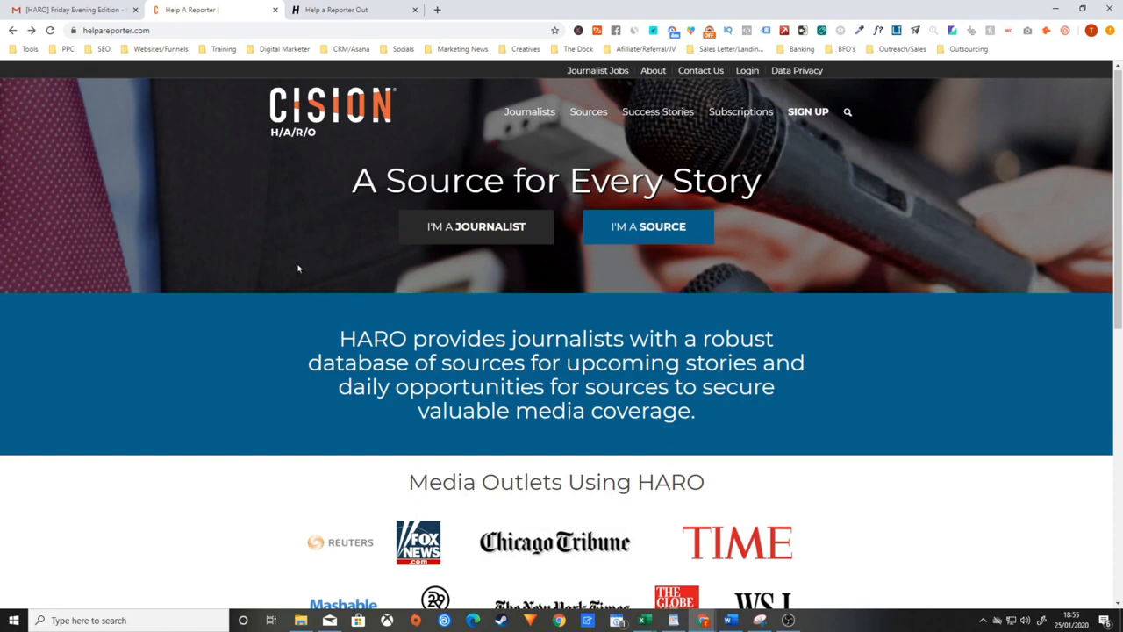
mouse_move(101, 103)
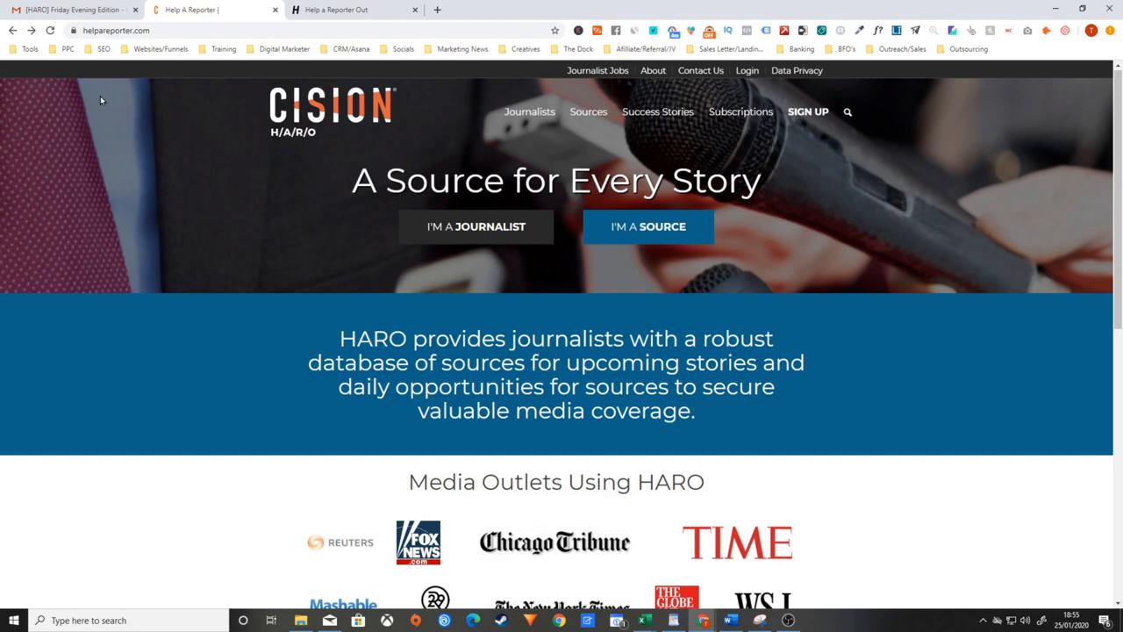
Scroll the HARO homepage to the Media Outlets Using HARO logos, Reuters and TIME through abc
scroll(down, 3)
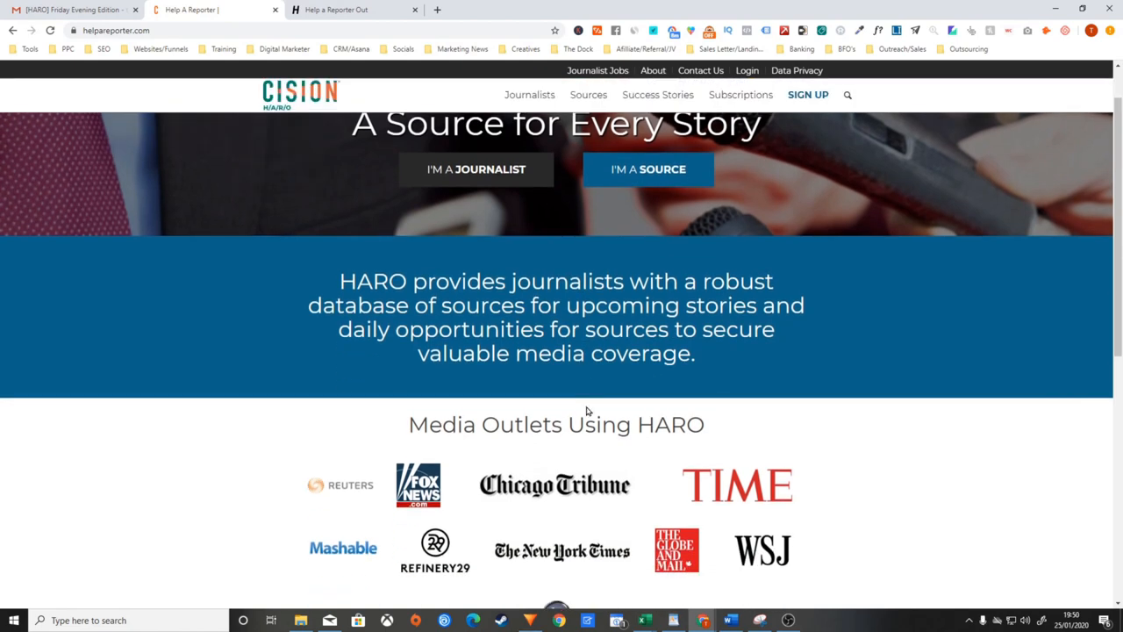
mouse_move(588, 410)
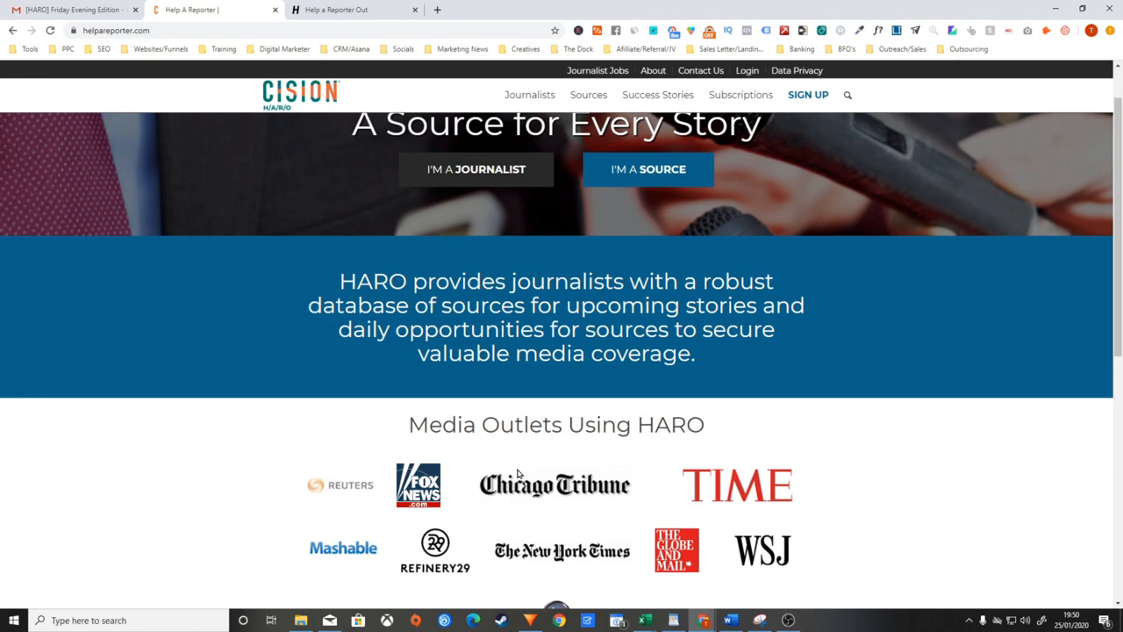
mouse_move(727, 510)
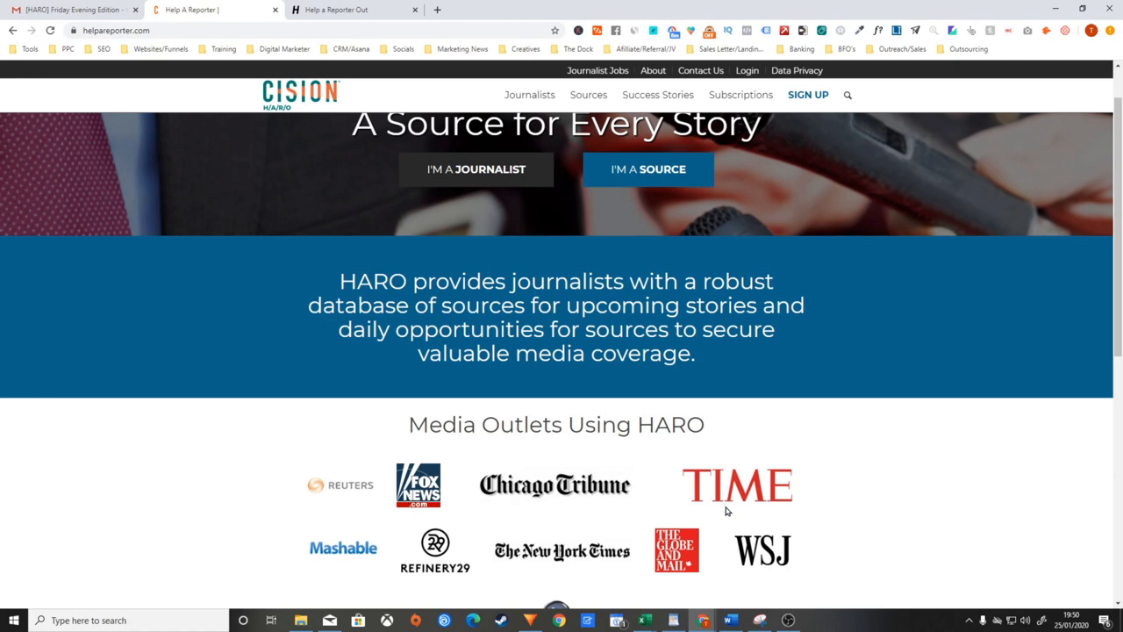
scroll(down, 3)
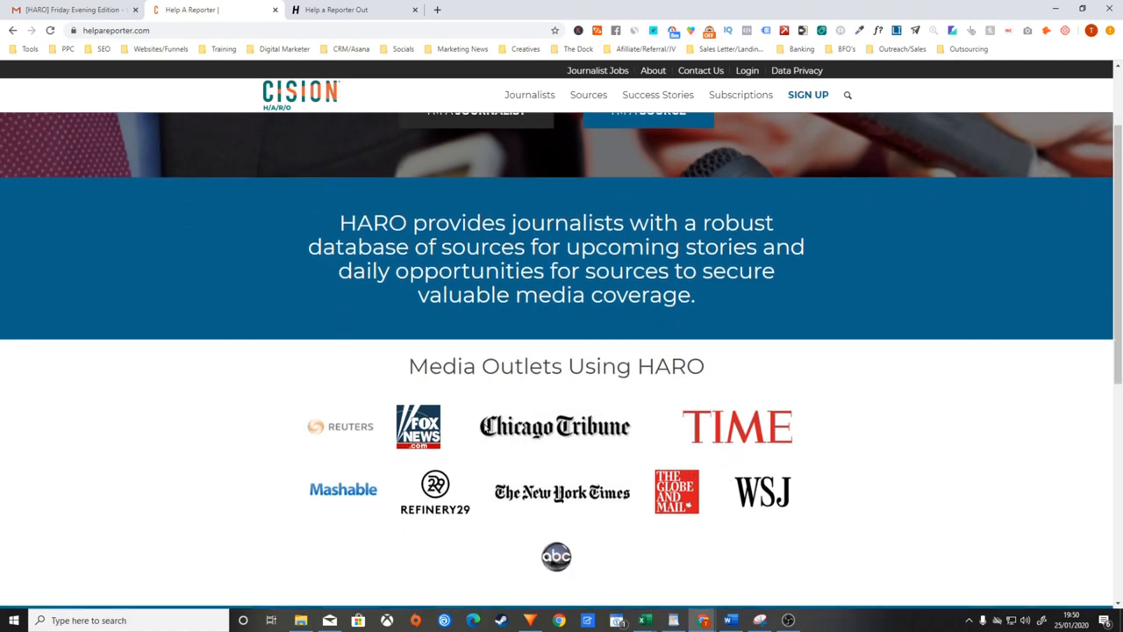
mouse_move(649, 511)
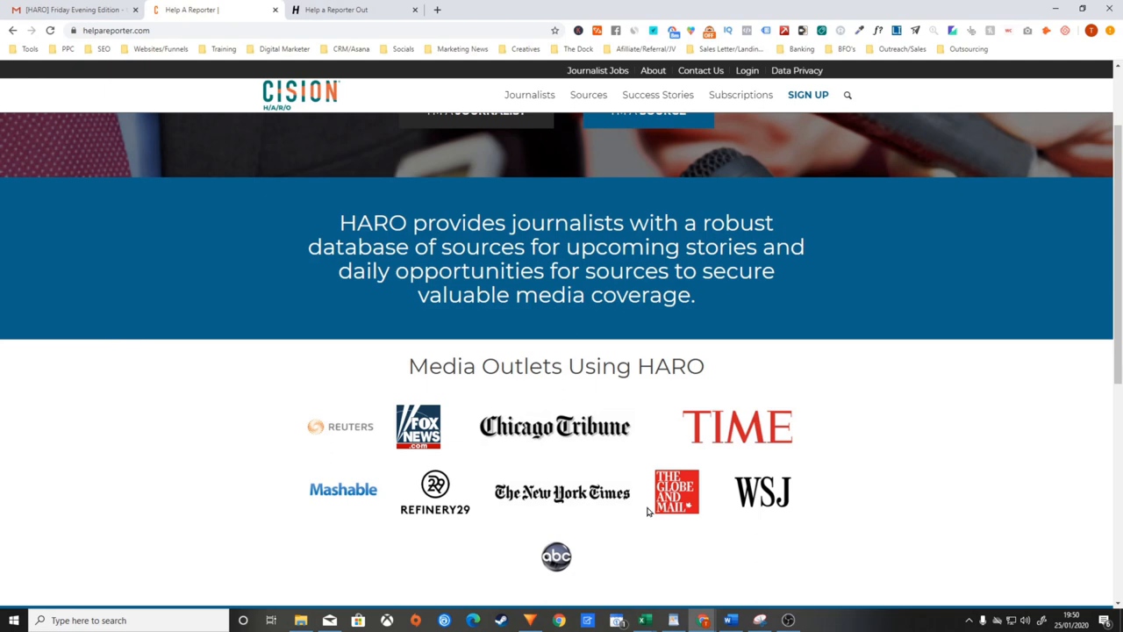
scroll(up, 3)
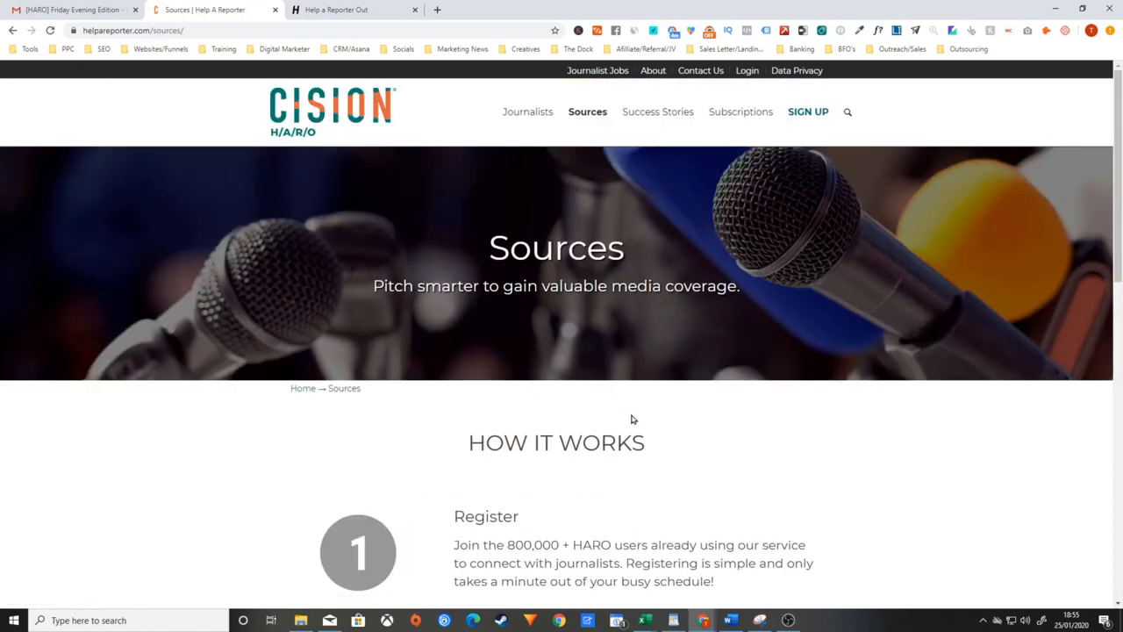
Scroll the Sources page through the register, monitor, and pitch steps to the Subscribe Now banner
scroll(down, 3)
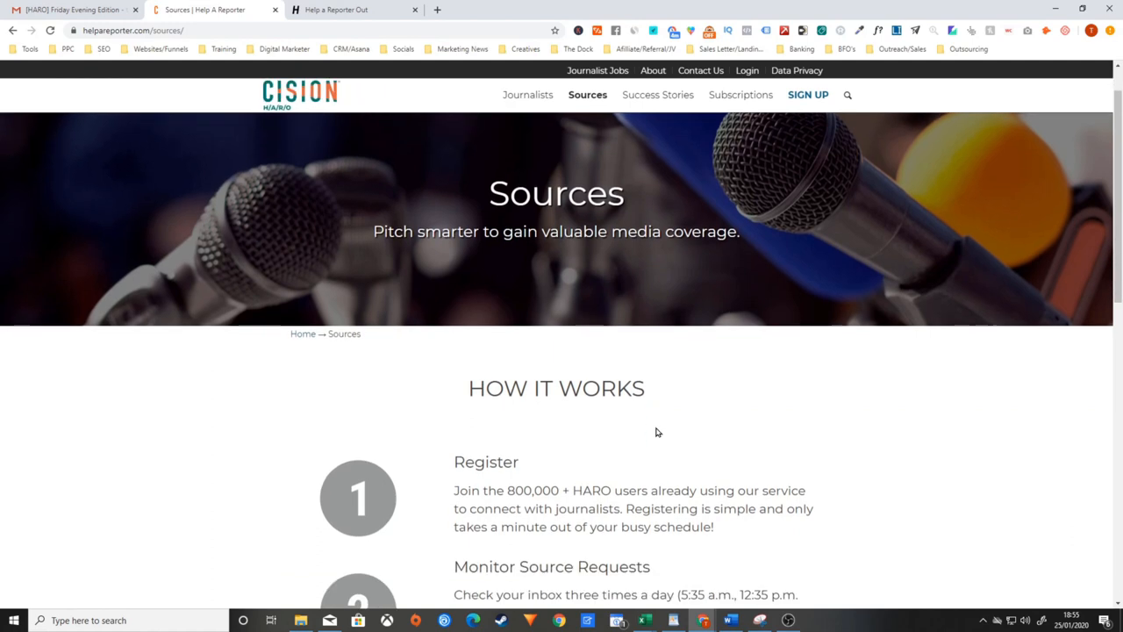
scroll(down, 3)
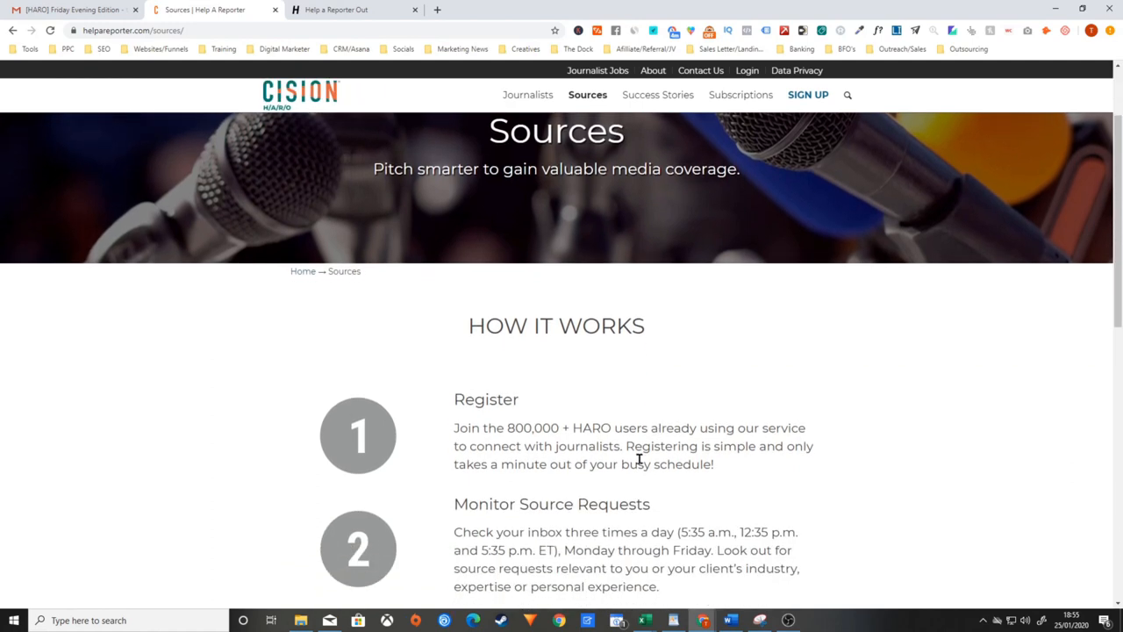
mouse_move(637, 432)
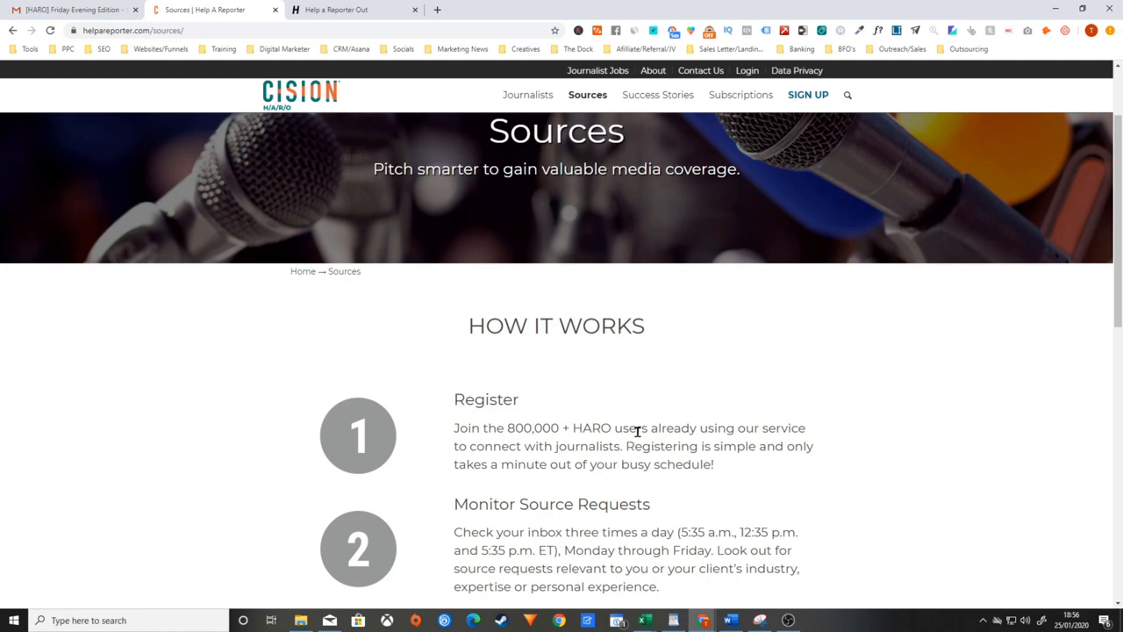
mouse_move(650, 396)
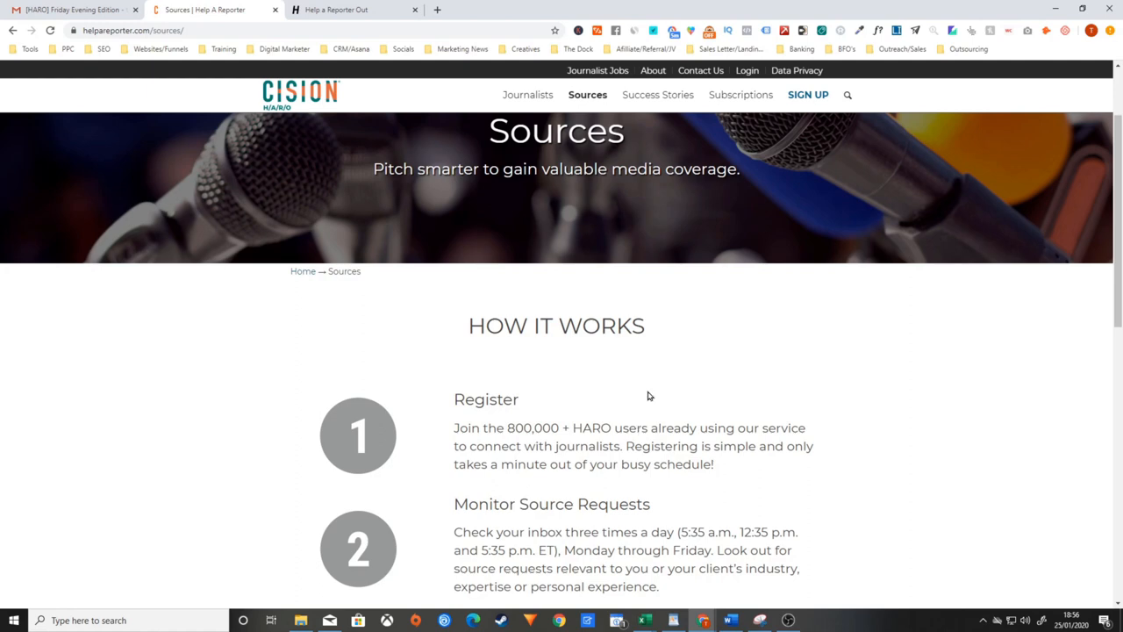
mouse_move(624, 424)
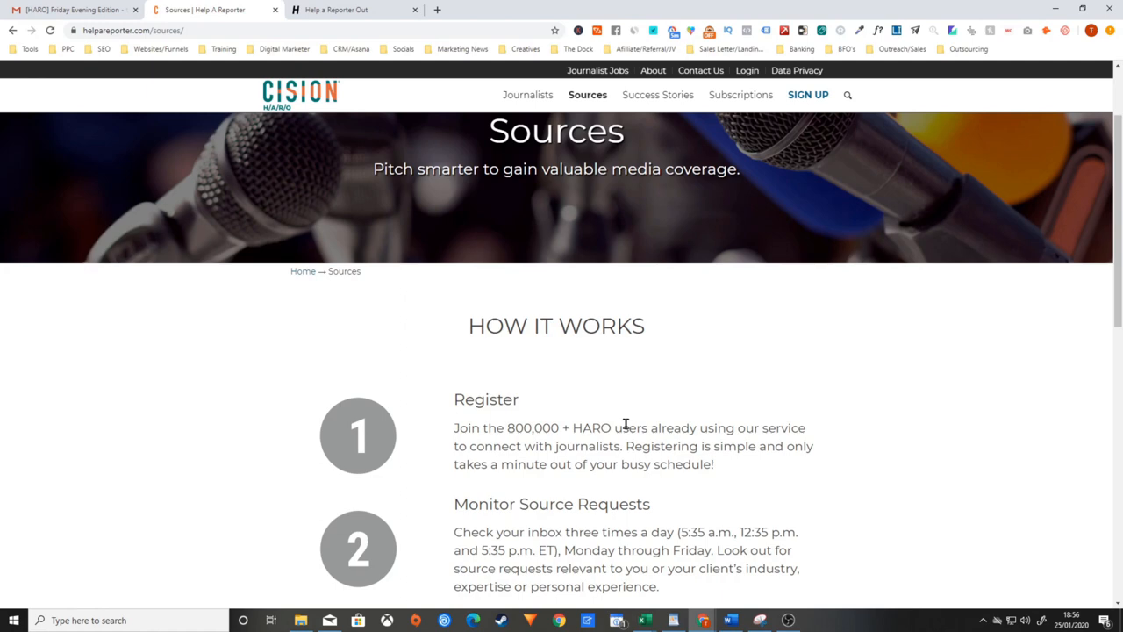
mouse_move(518, 562)
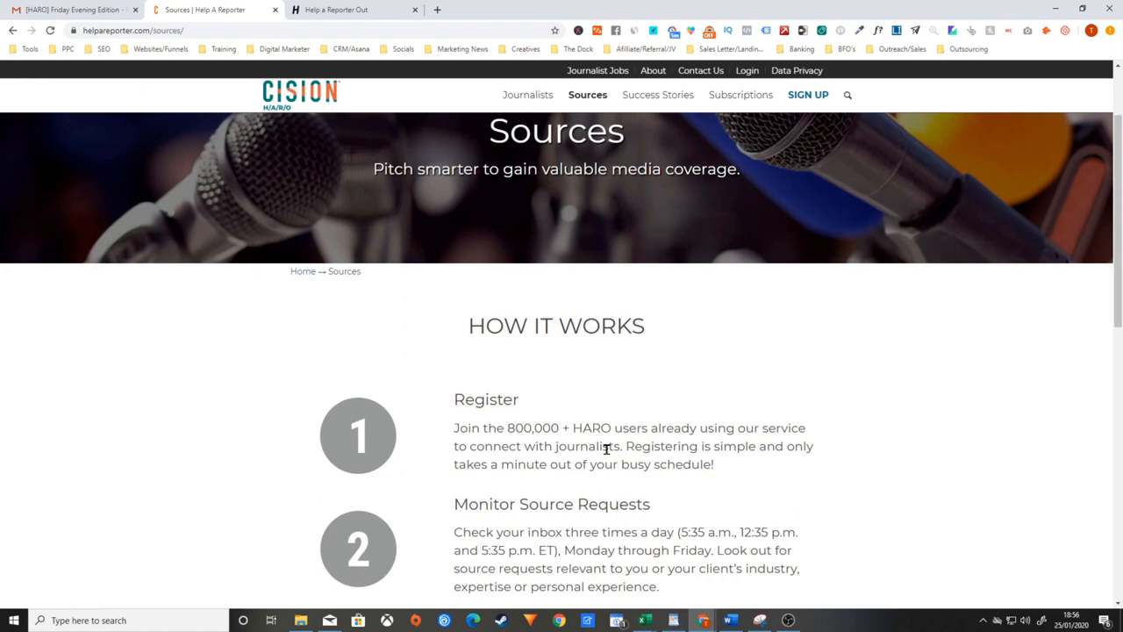
mouse_move(565, 429)
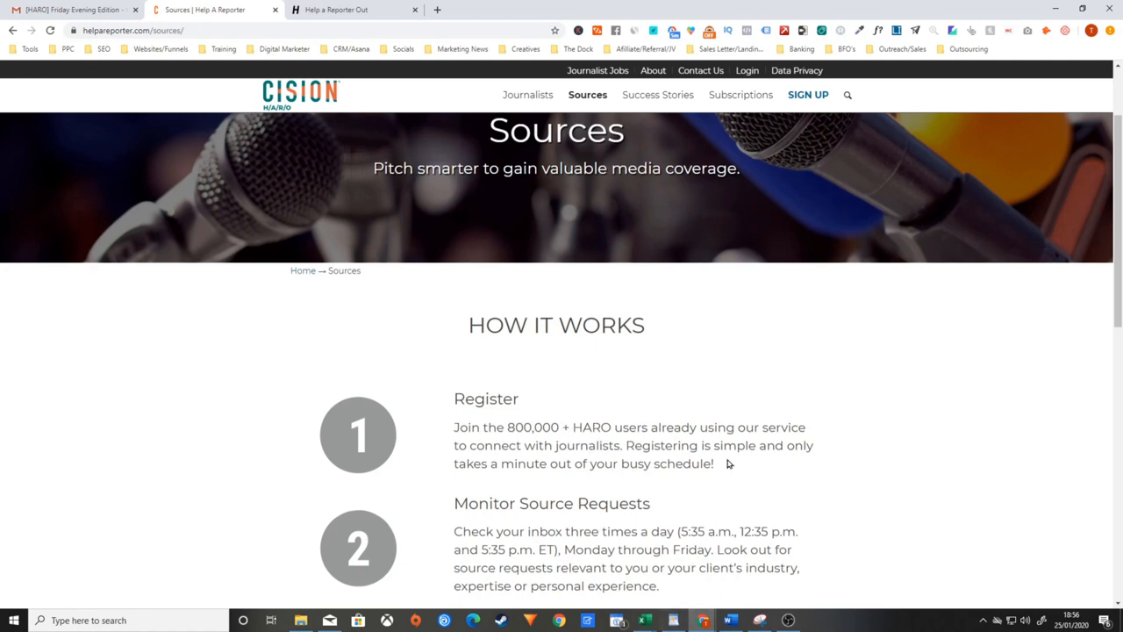
scroll(down, 3)
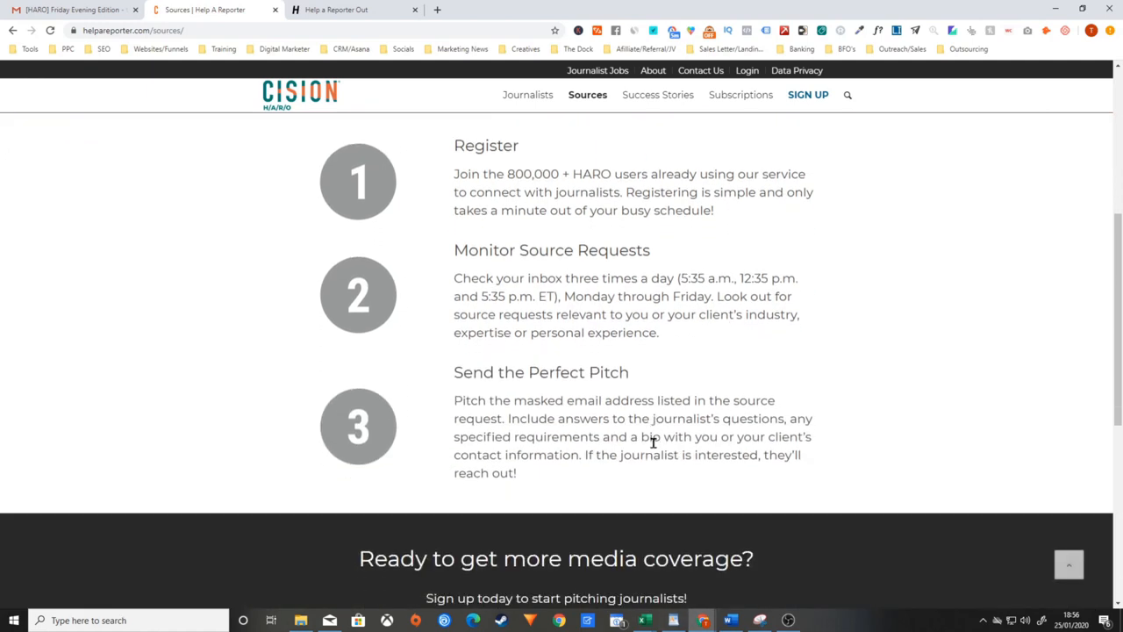
scroll(down, 3)
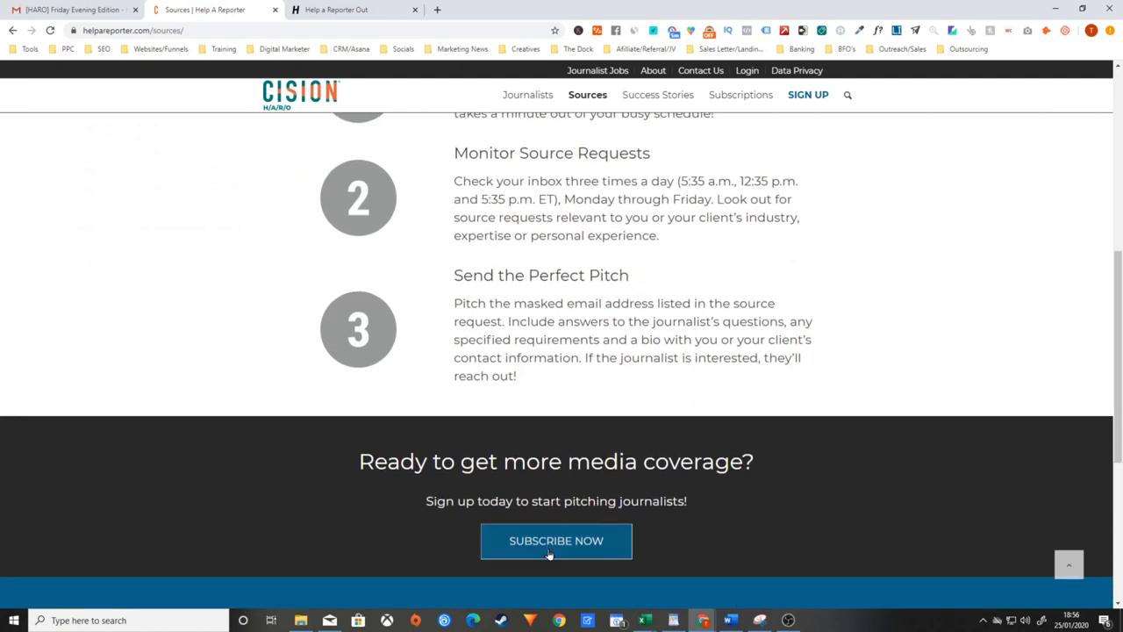
click(555, 540)
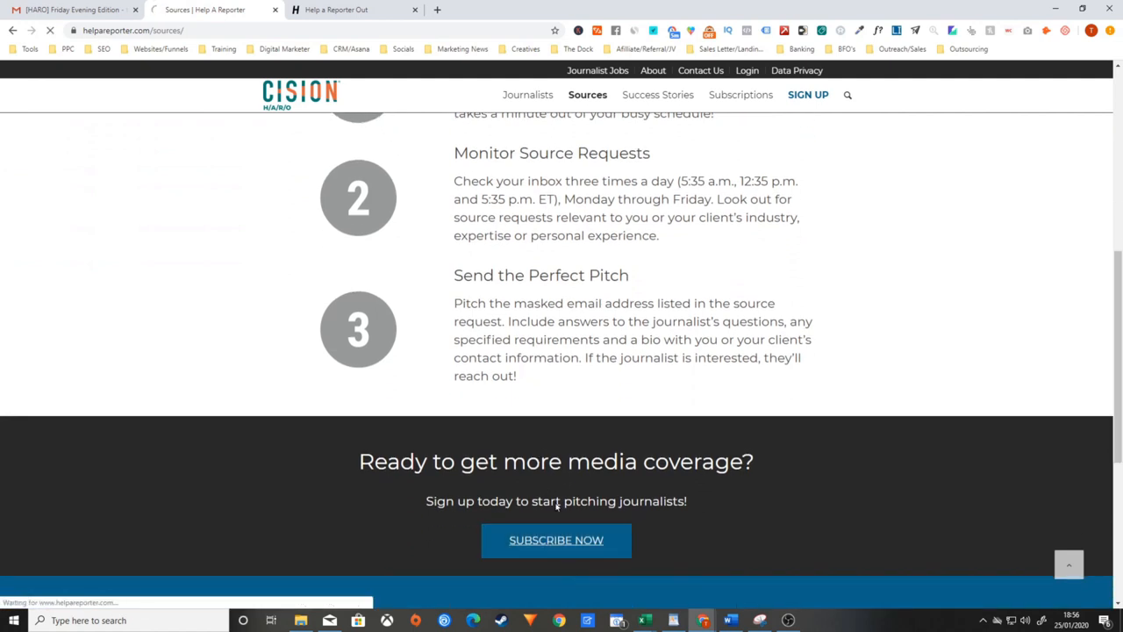
click(556, 539)
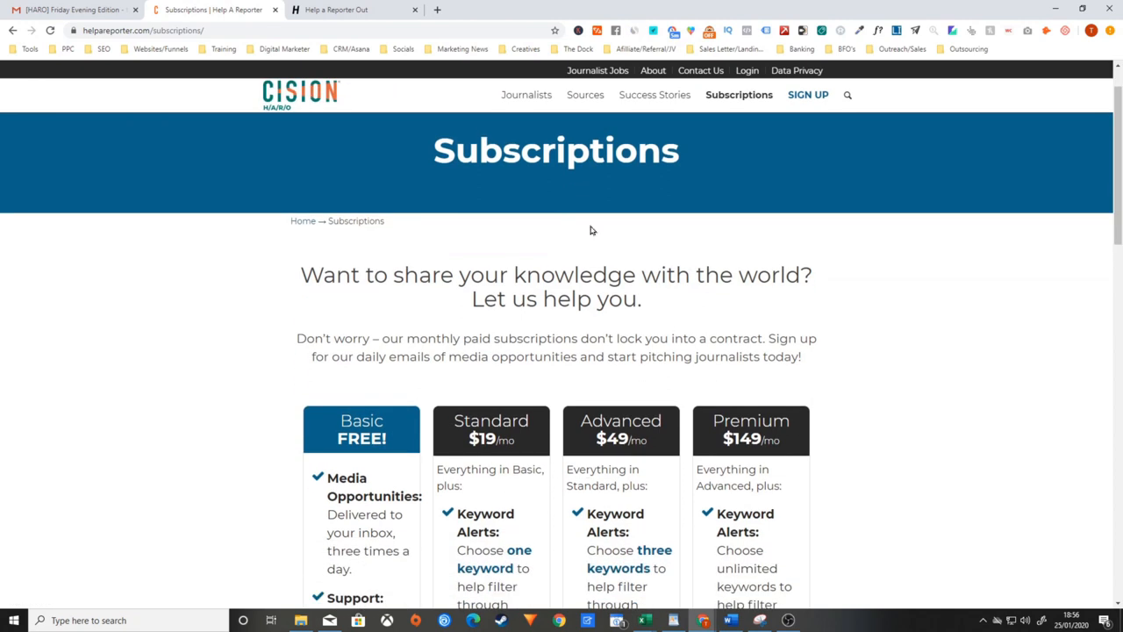
scroll(down, 3)
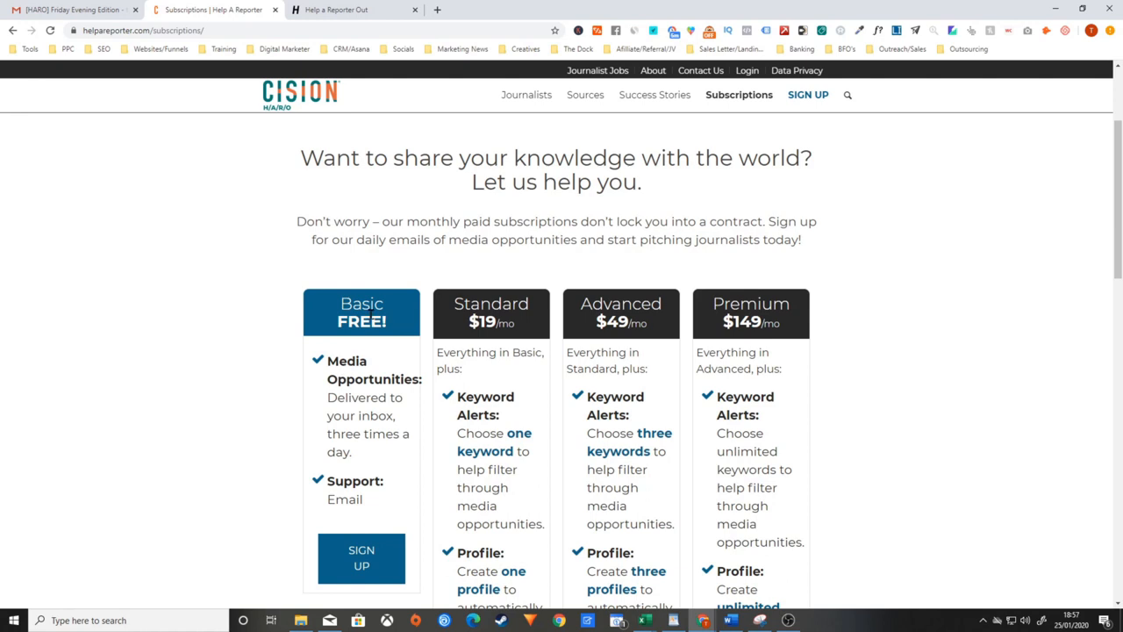
mouse_move(457, 351)
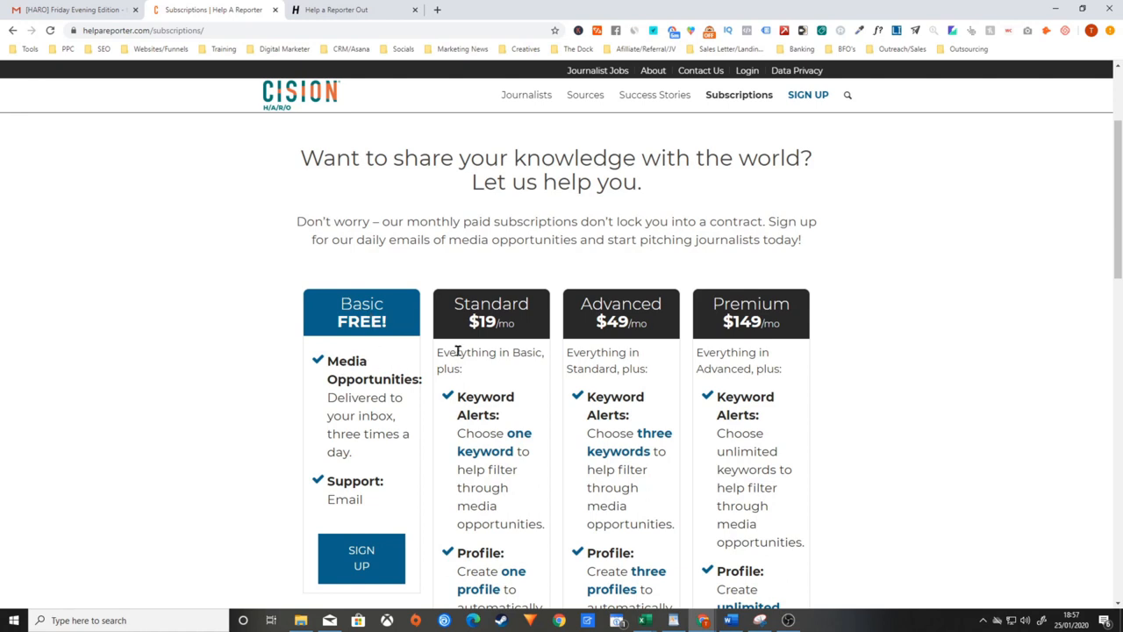
scroll(down, 3)
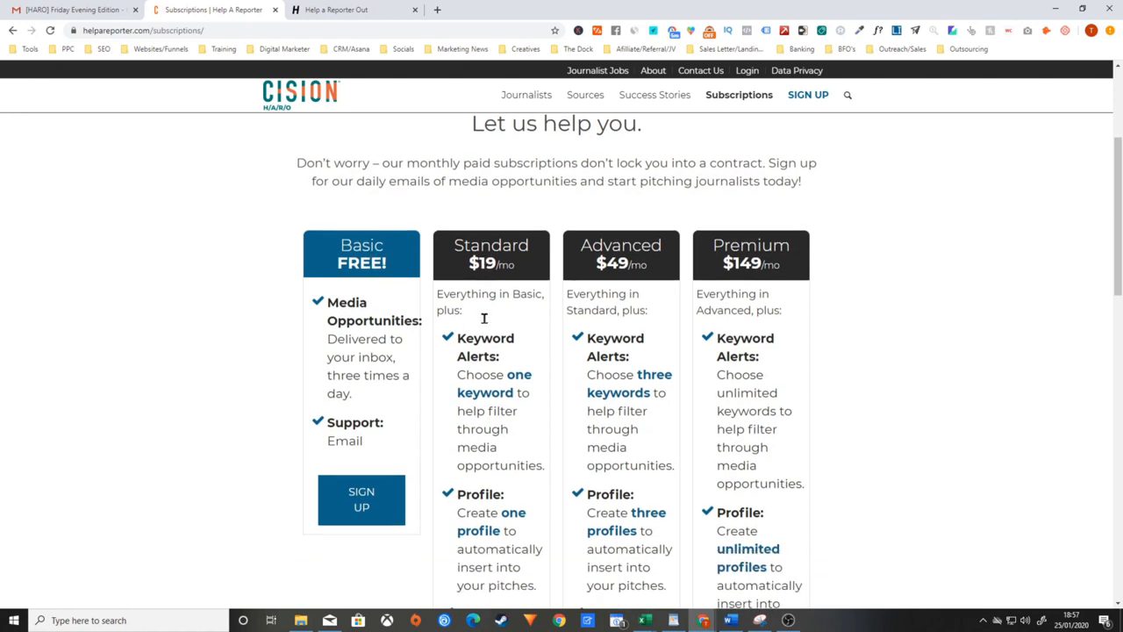
scroll(down, 3)
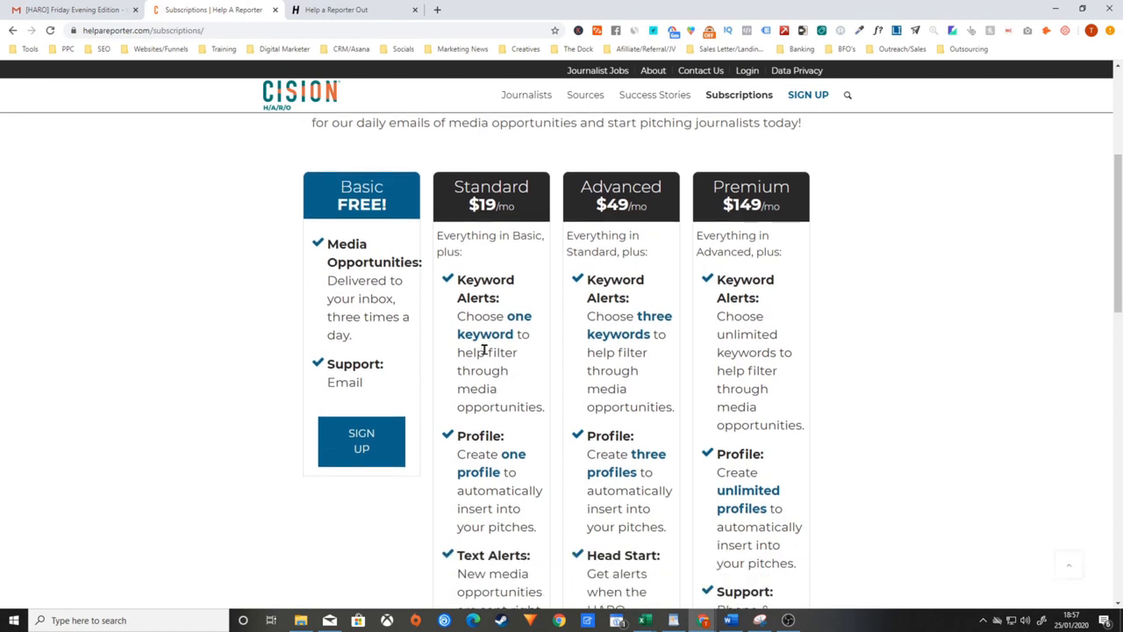
mouse_move(489, 350)
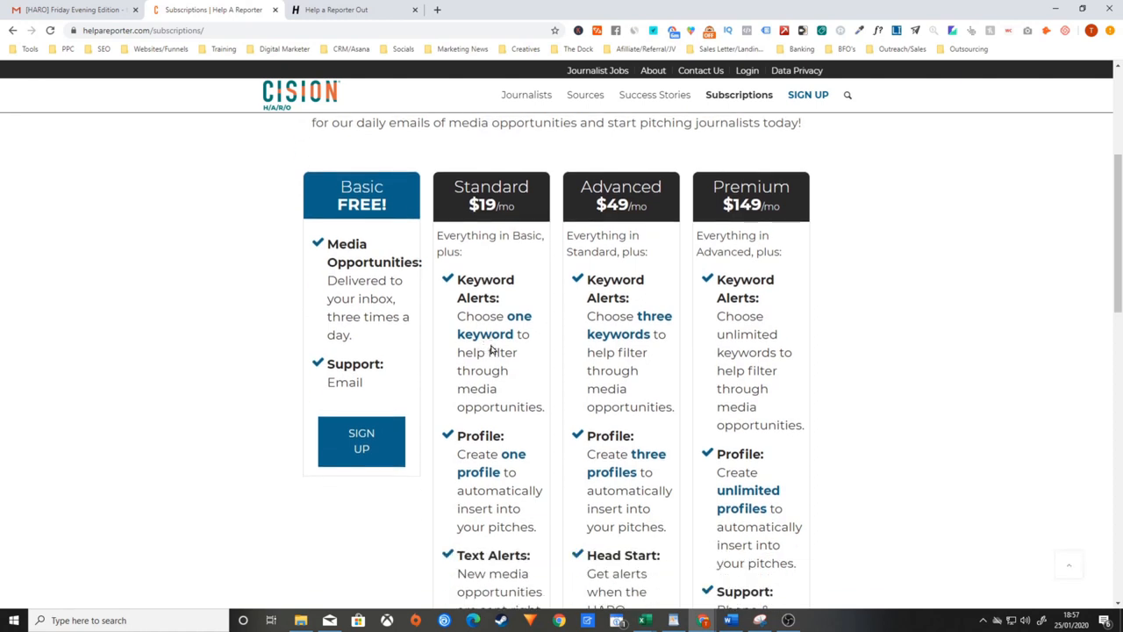
mouse_move(360, 325)
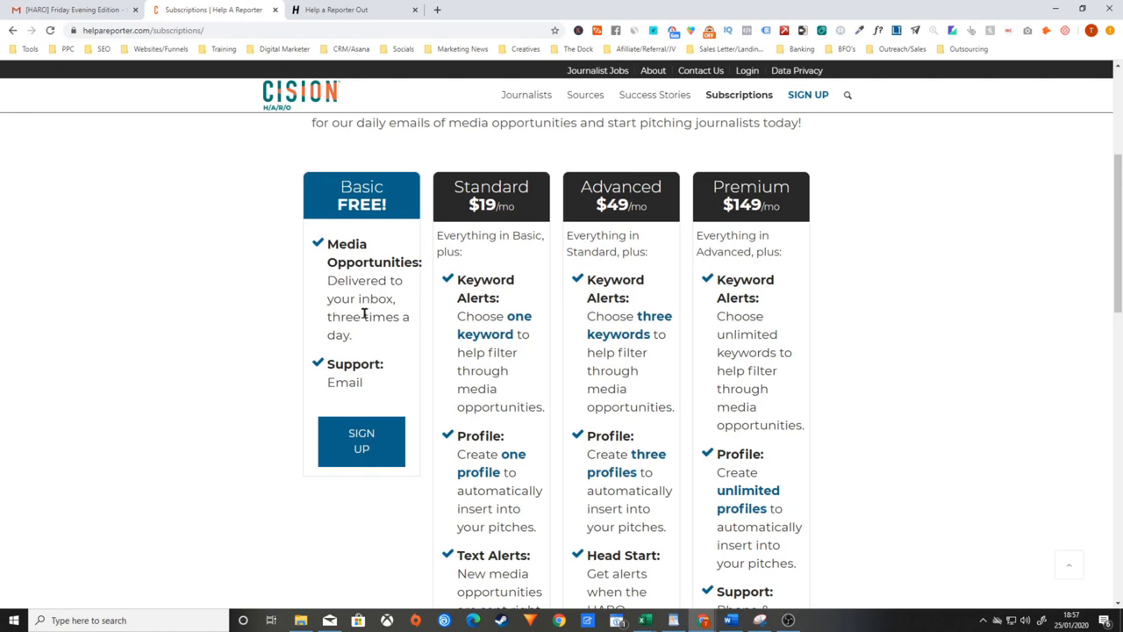
mouse_move(487, 352)
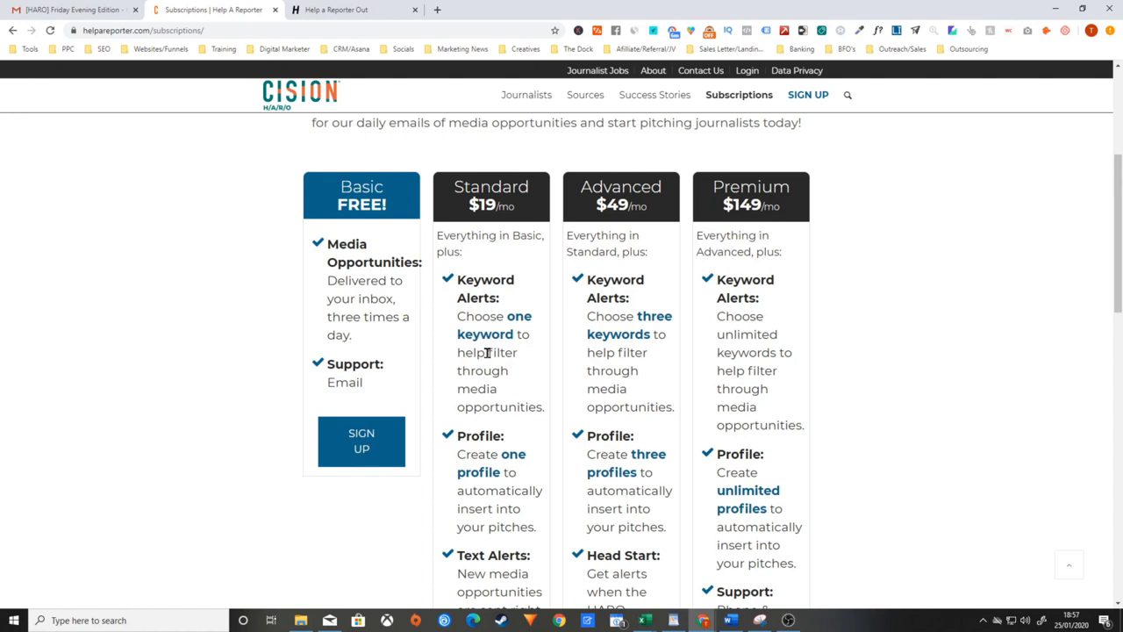
mouse_move(542, 396)
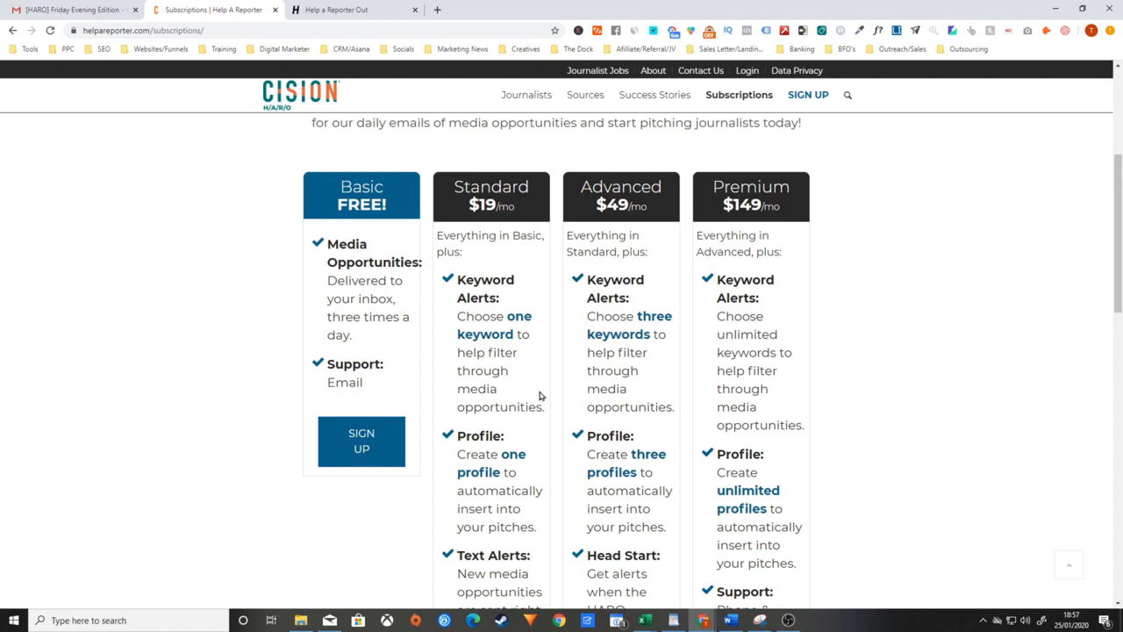
mouse_move(621, 282)
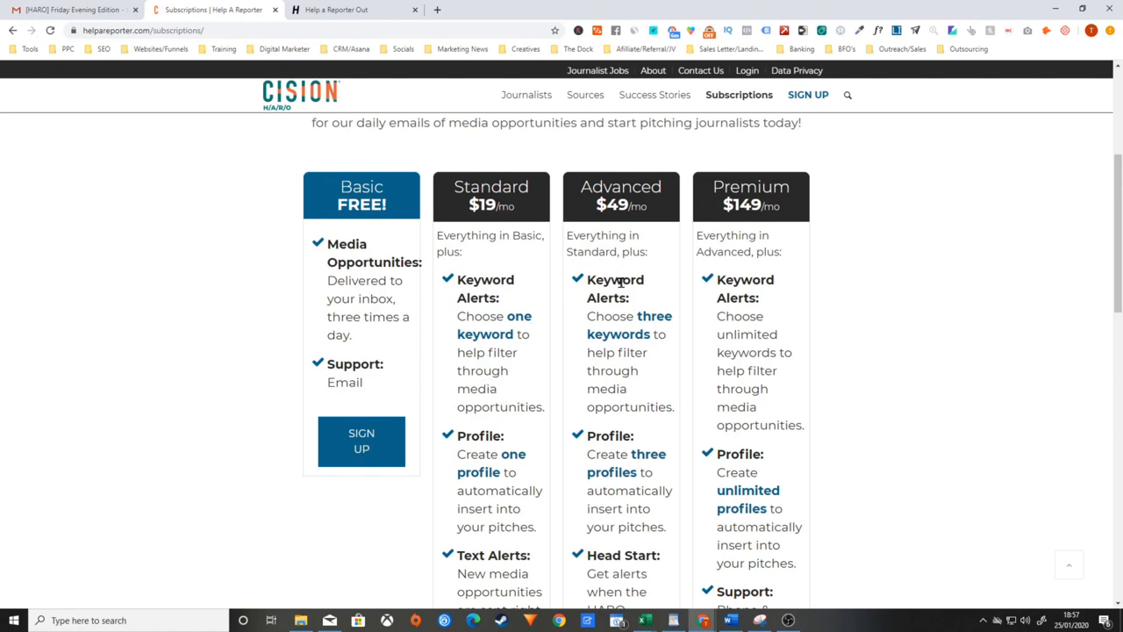
scroll(down, 3)
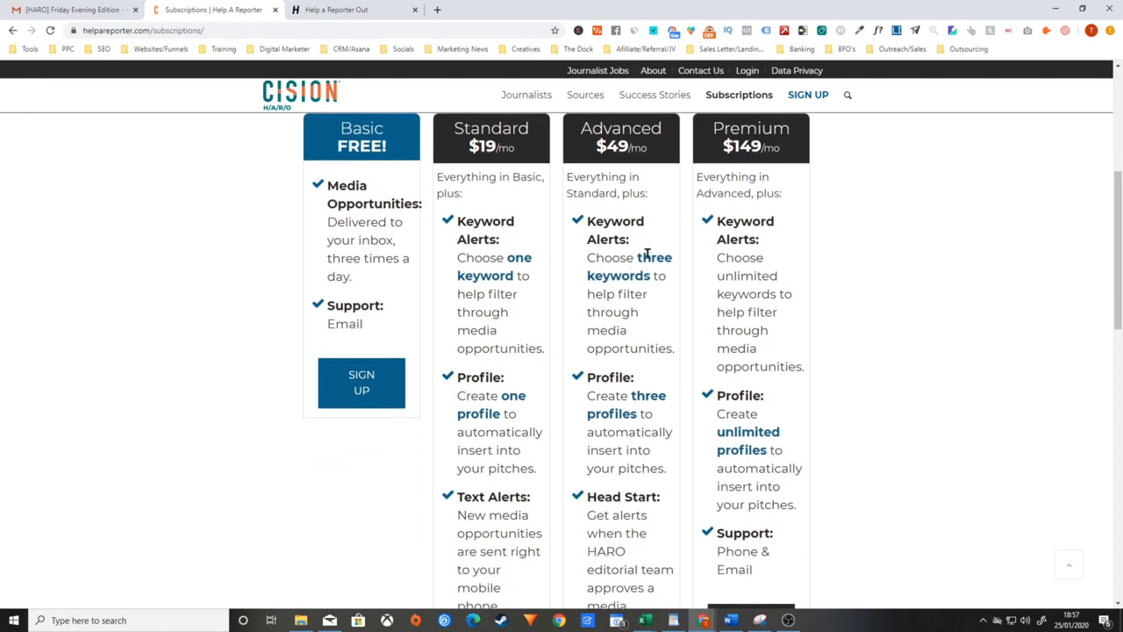
scroll(down, 3)
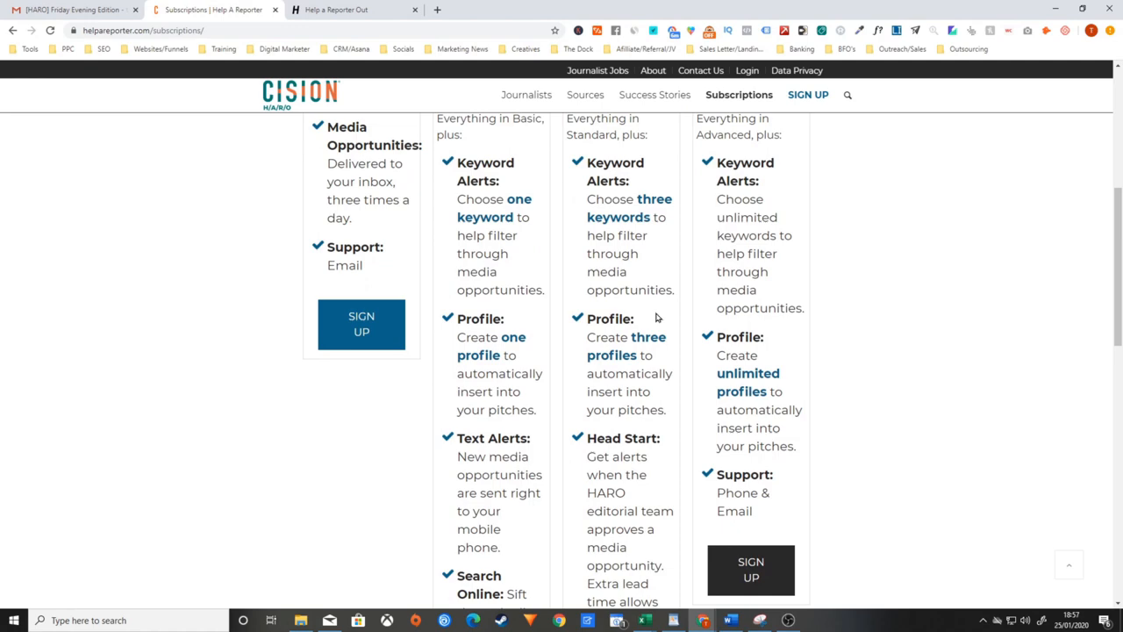
scroll(up, 3)
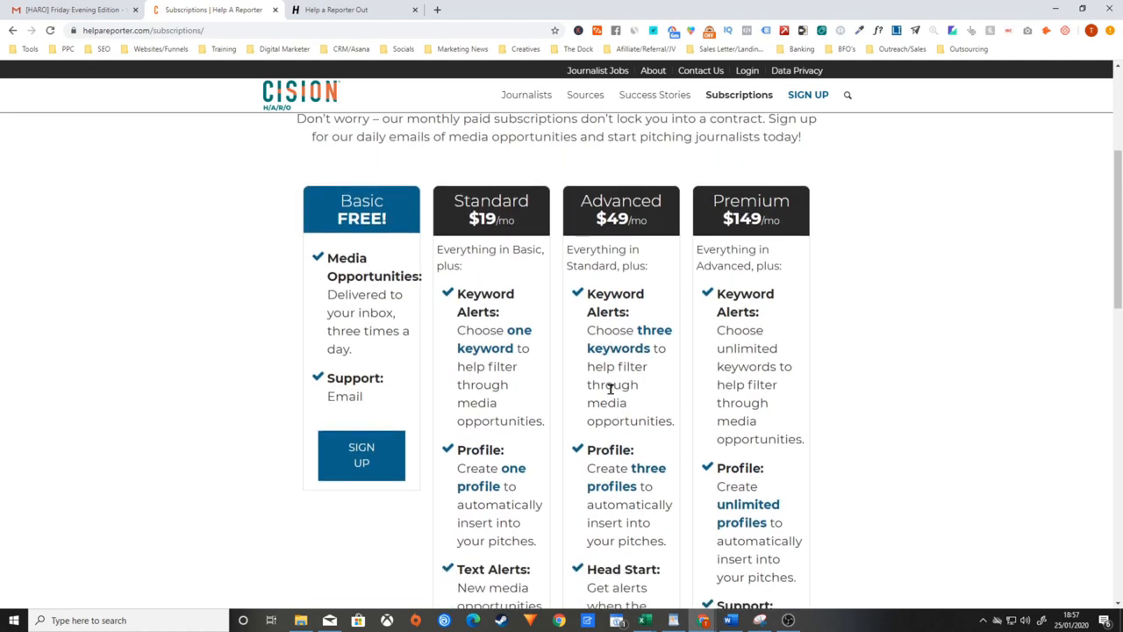
scroll(down, 3)
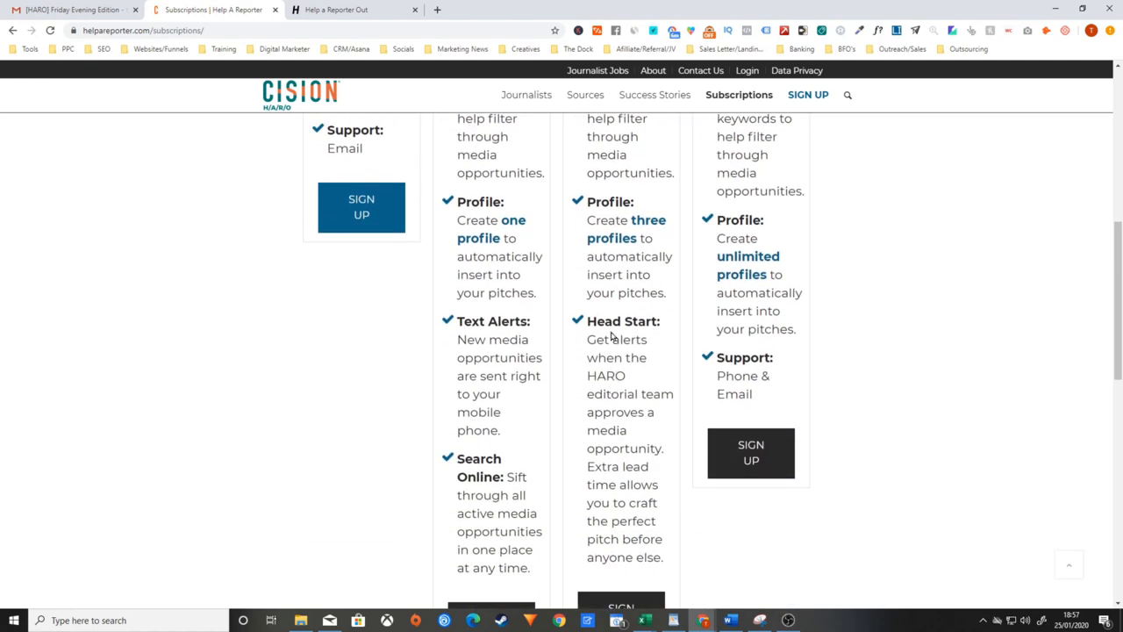
mouse_move(606, 386)
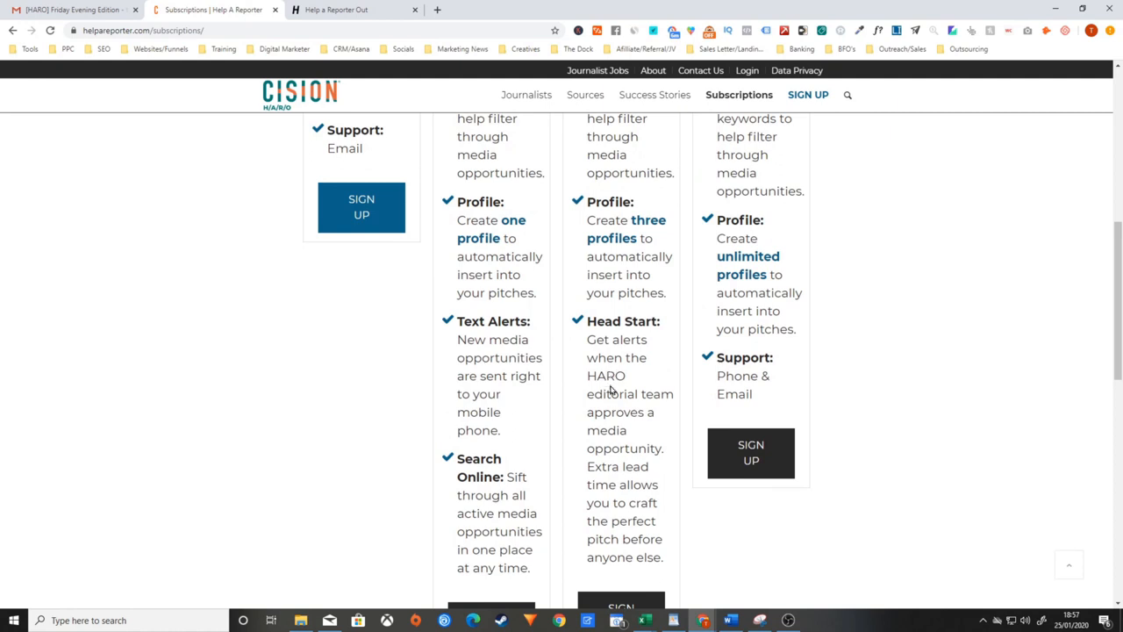
mouse_move(616, 406)
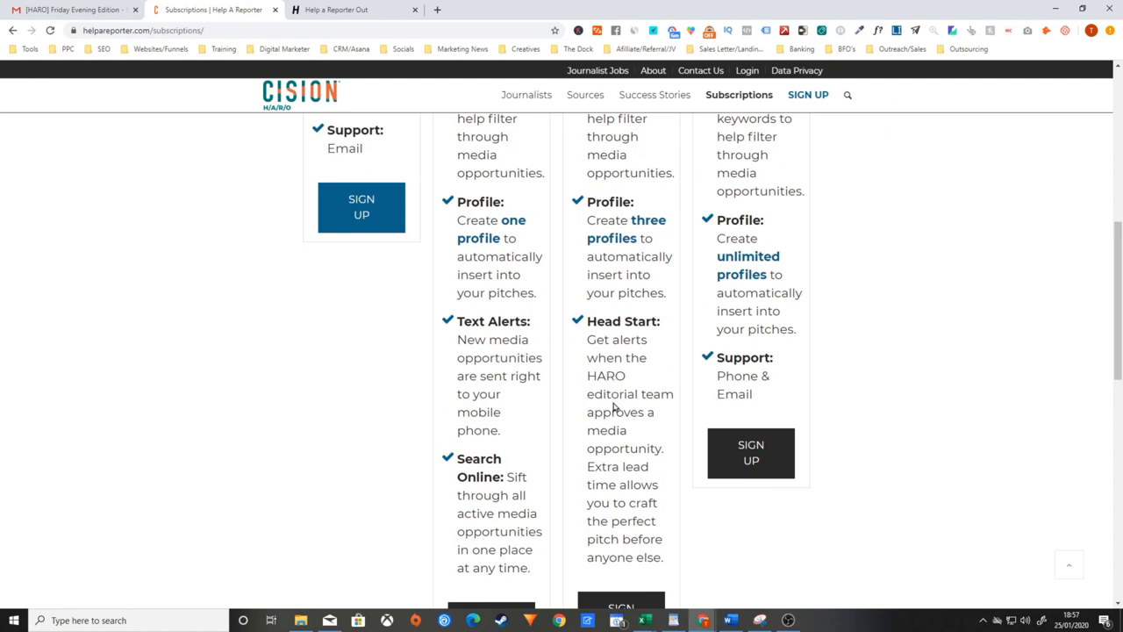
scroll(up, 3)
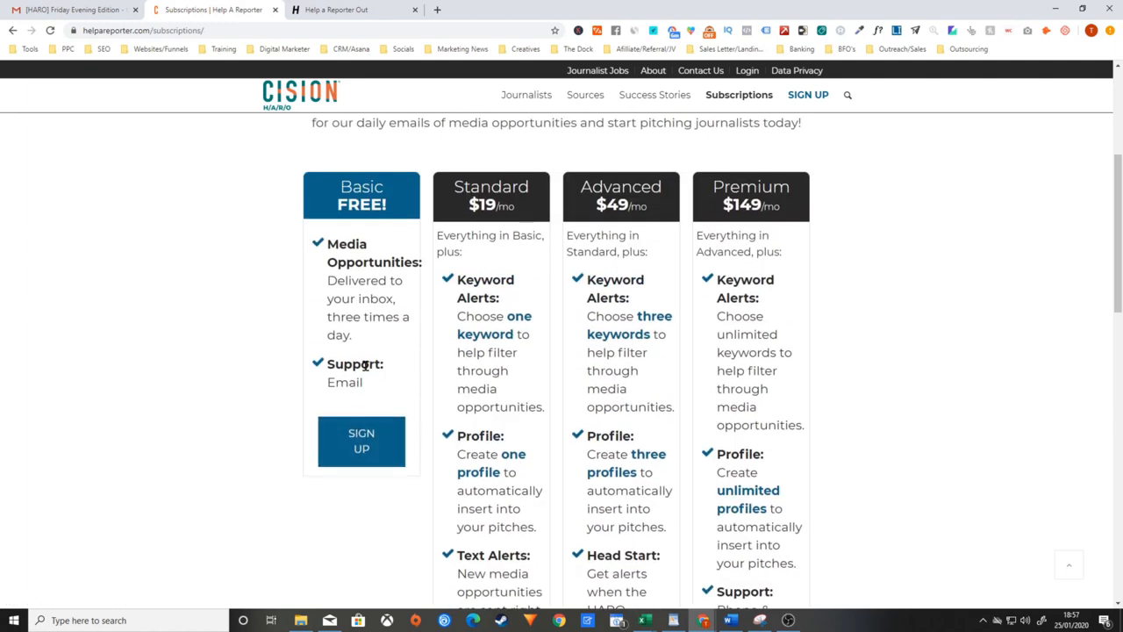
mouse_move(351, 78)
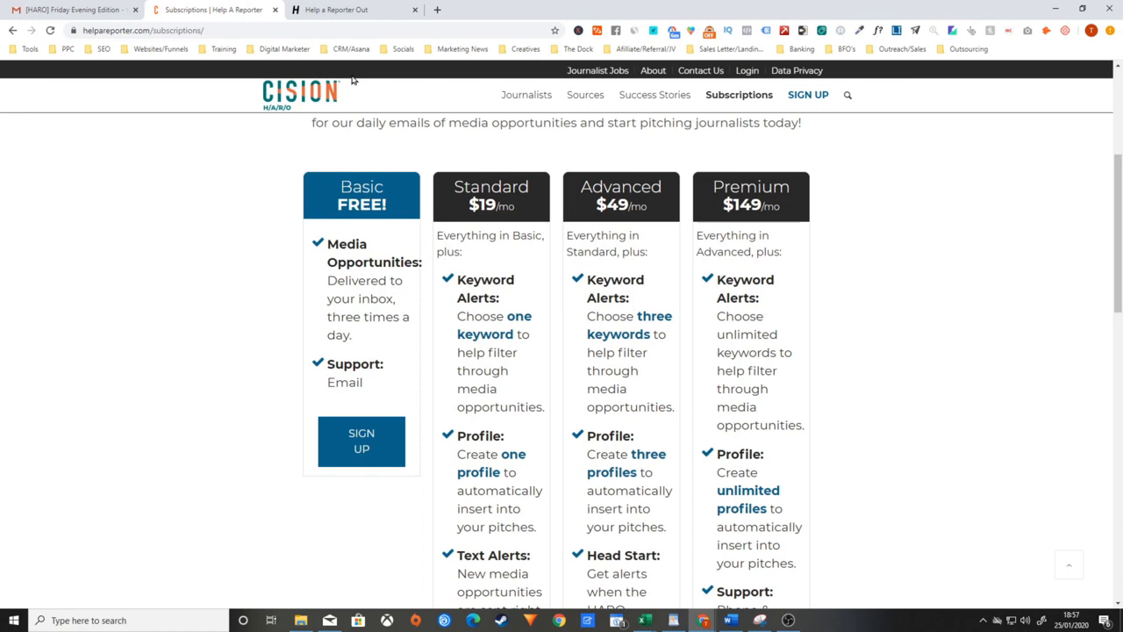
mouse_move(328, 401)
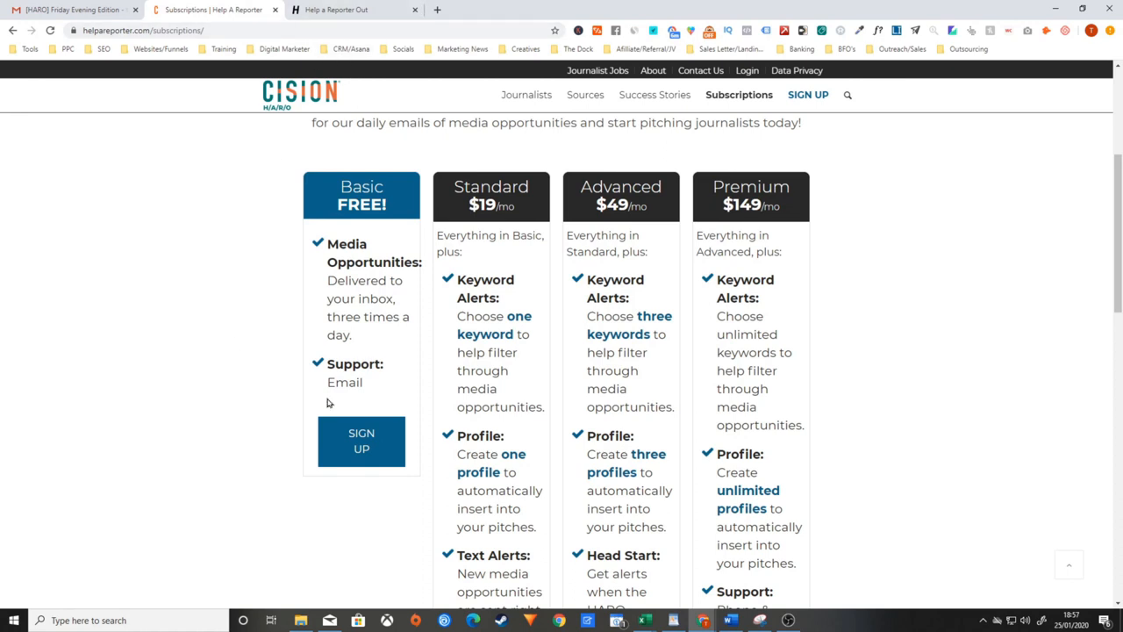
Open the Basic FREE plan sign-up form, then switch to the HARO Account Details tab
click(360, 439)
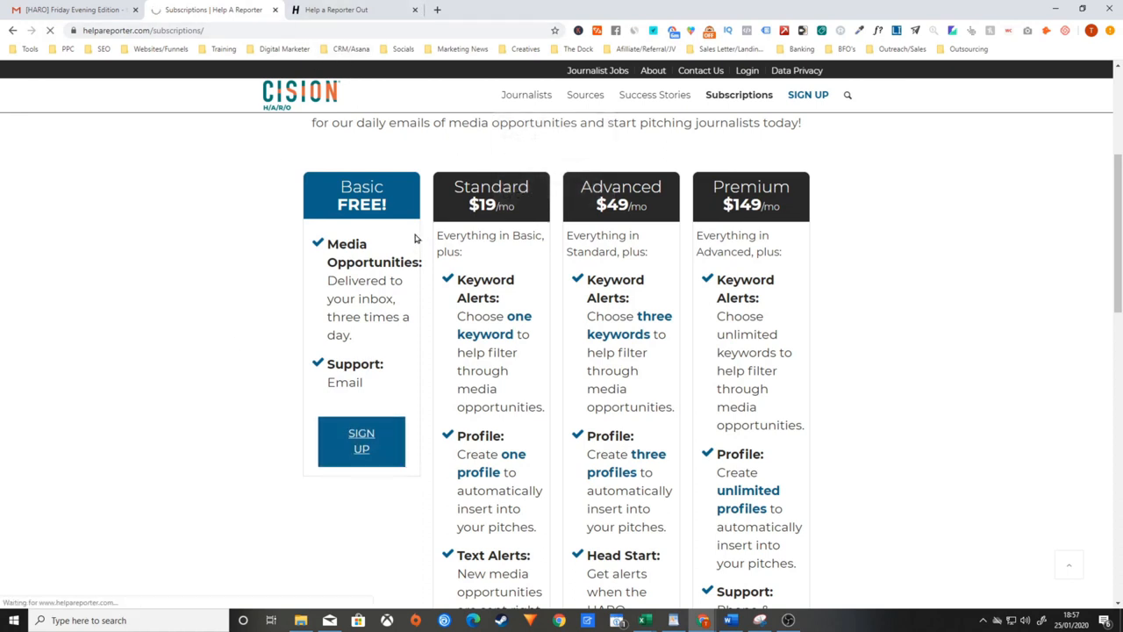
click(362, 441)
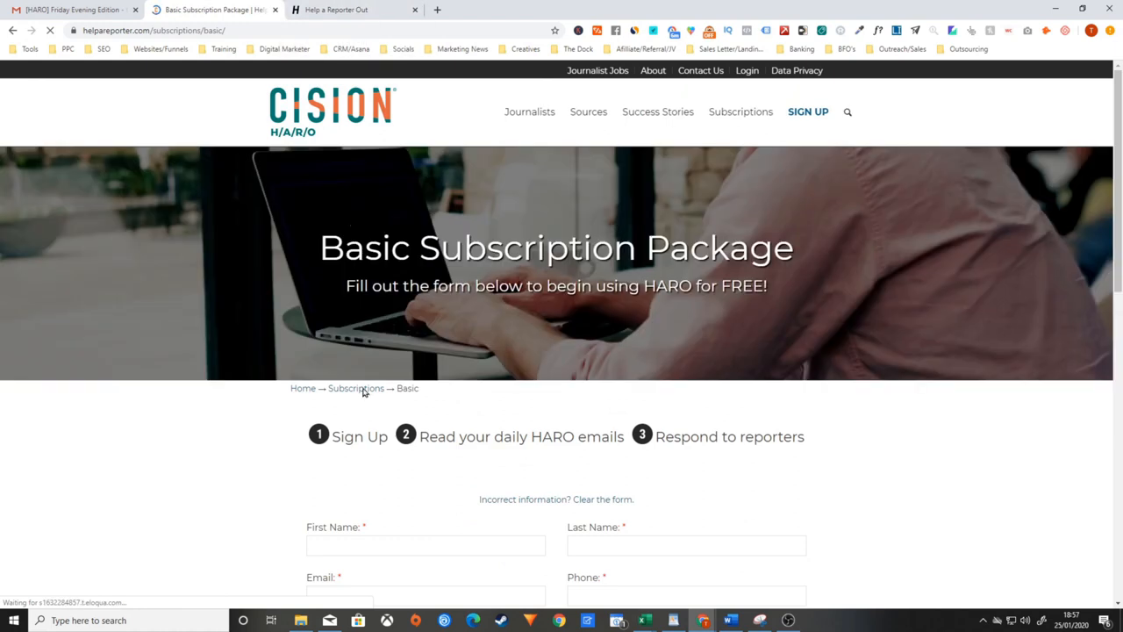
mouse_move(351, 10)
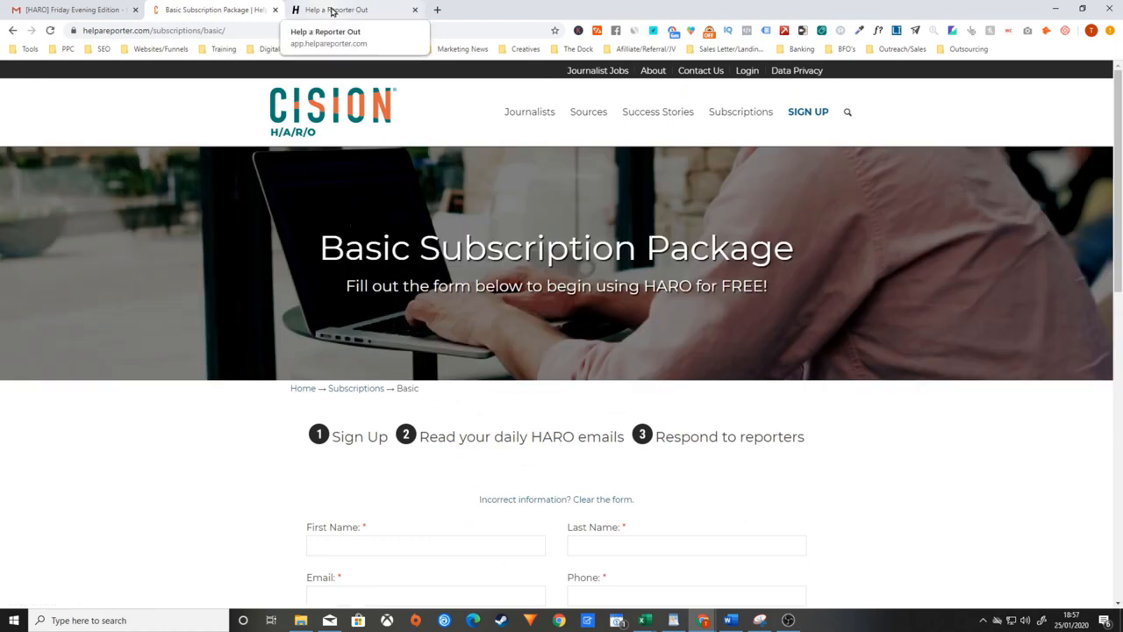
click(351, 10)
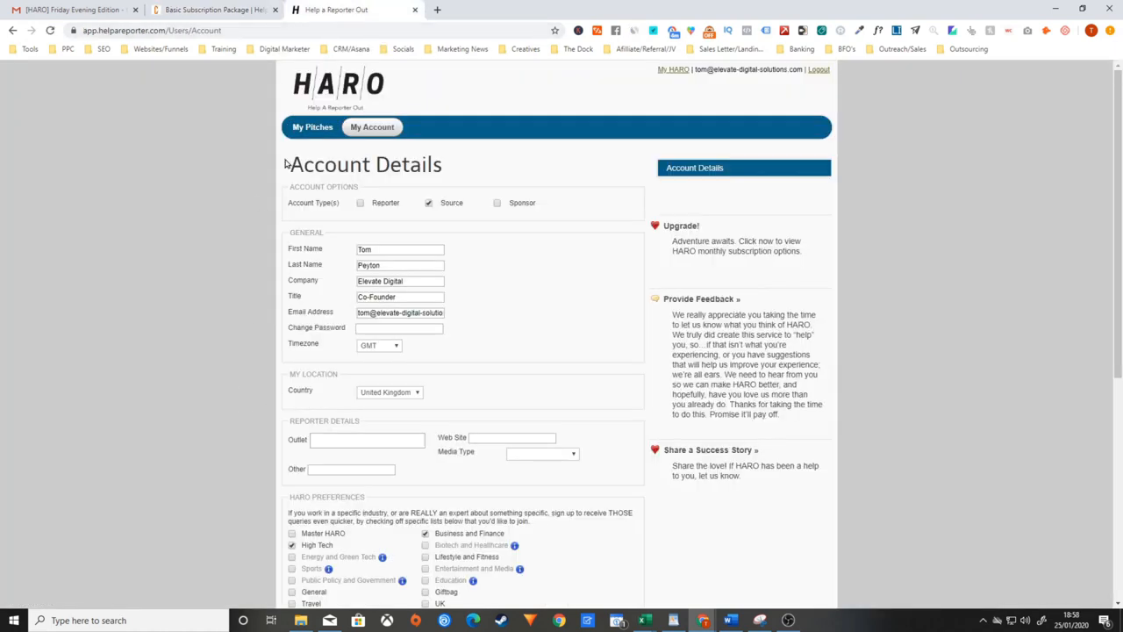
mouse_move(471, 365)
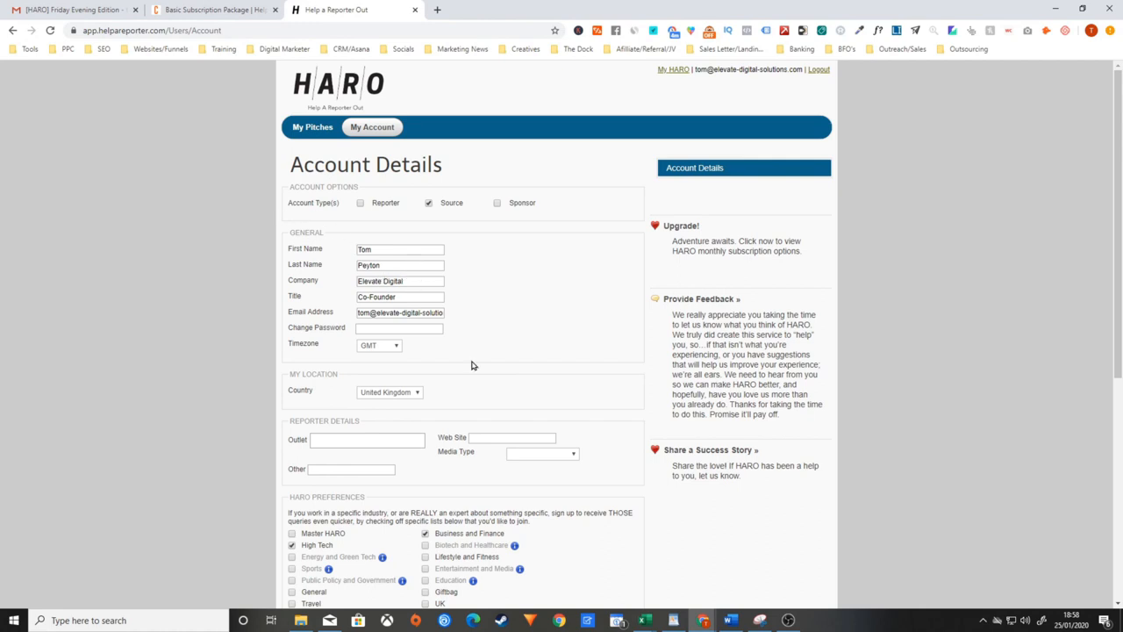
mouse_move(405, 294)
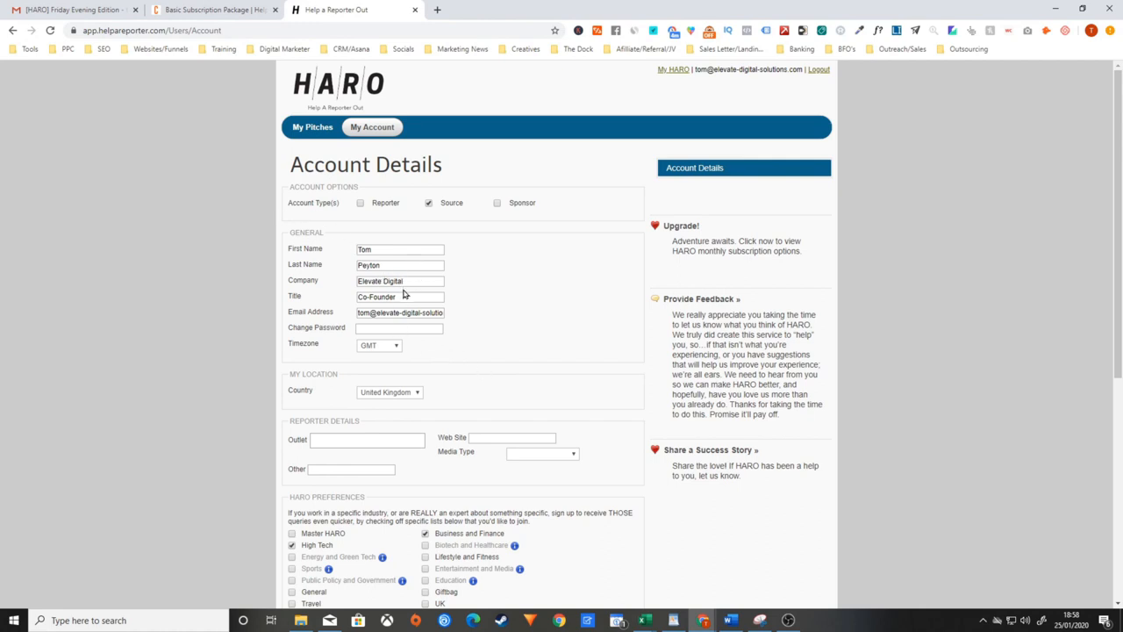
Scroll through Account Details, then switch to the Gmail '[HARO] Friday Evening Edition' tab
scroll(down, 3)
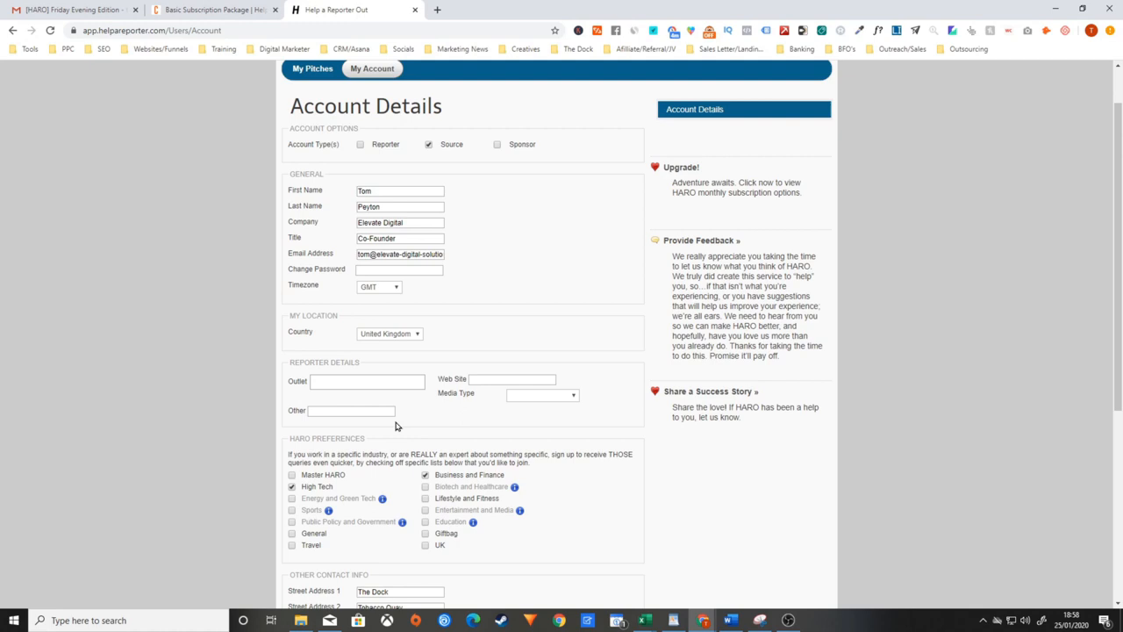
mouse_move(572, 423)
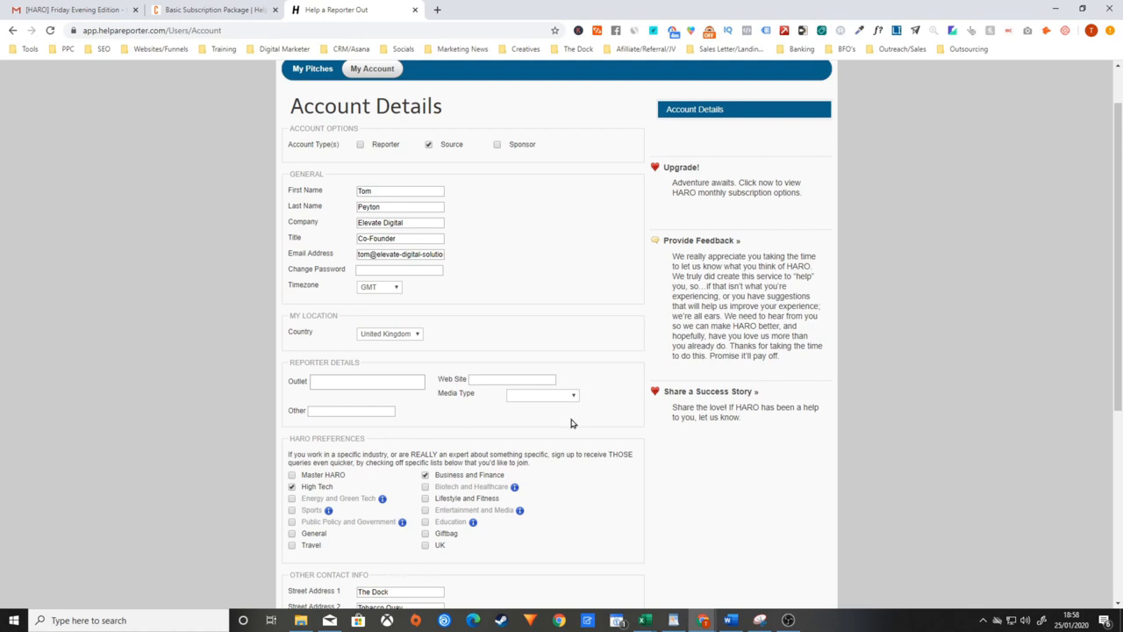
scroll(up, 3)
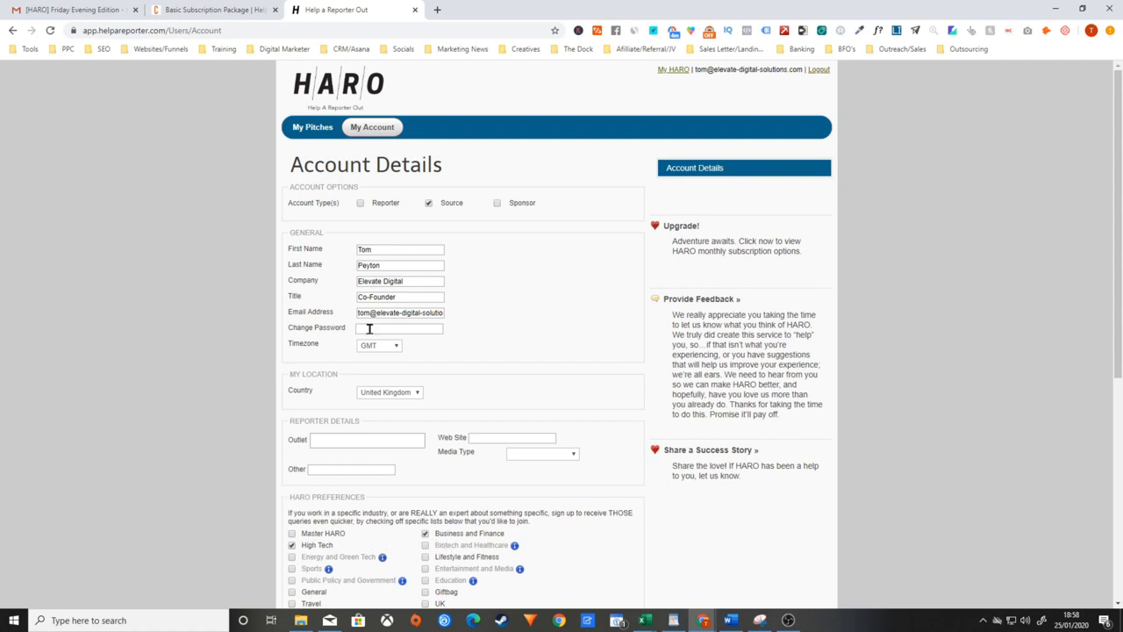
mouse_move(352, 321)
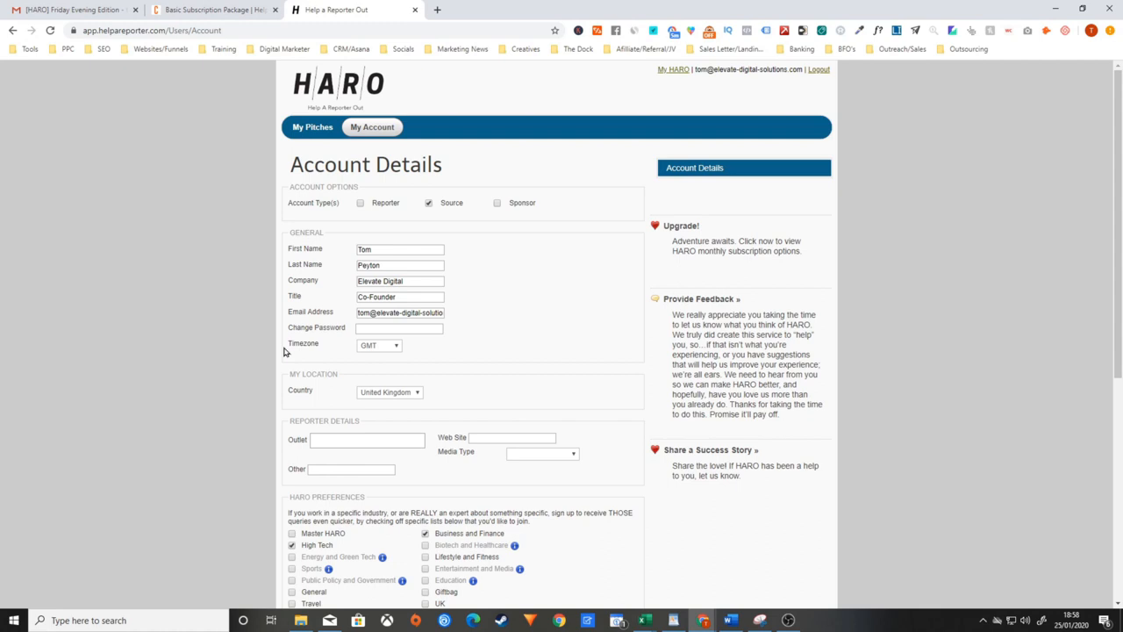
mouse_move(435, 358)
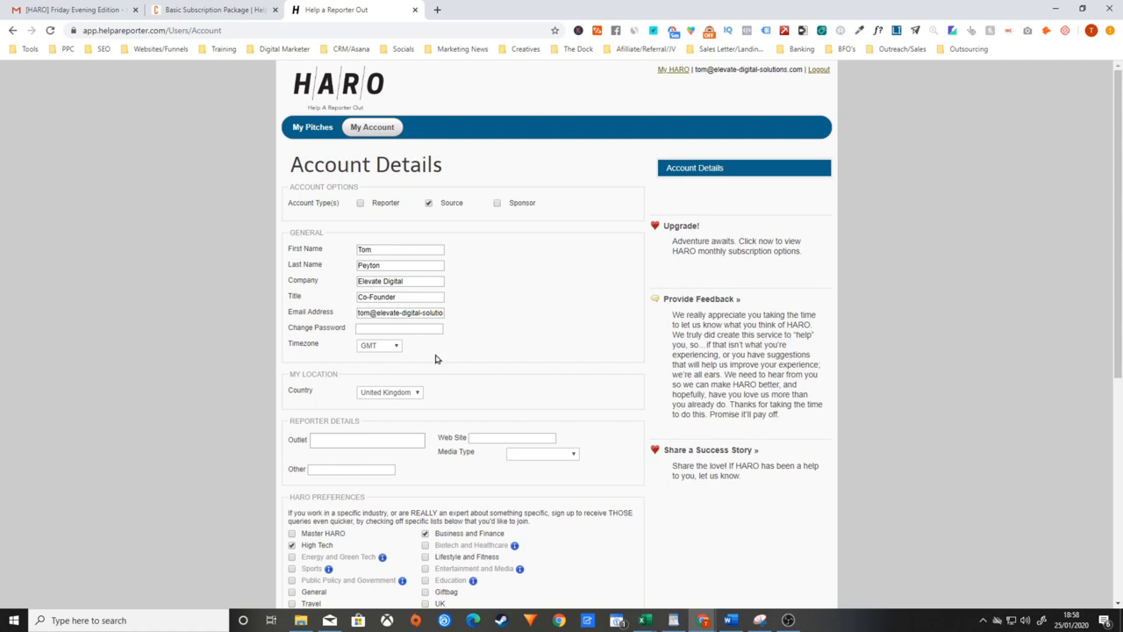
mouse_move(471, 402)
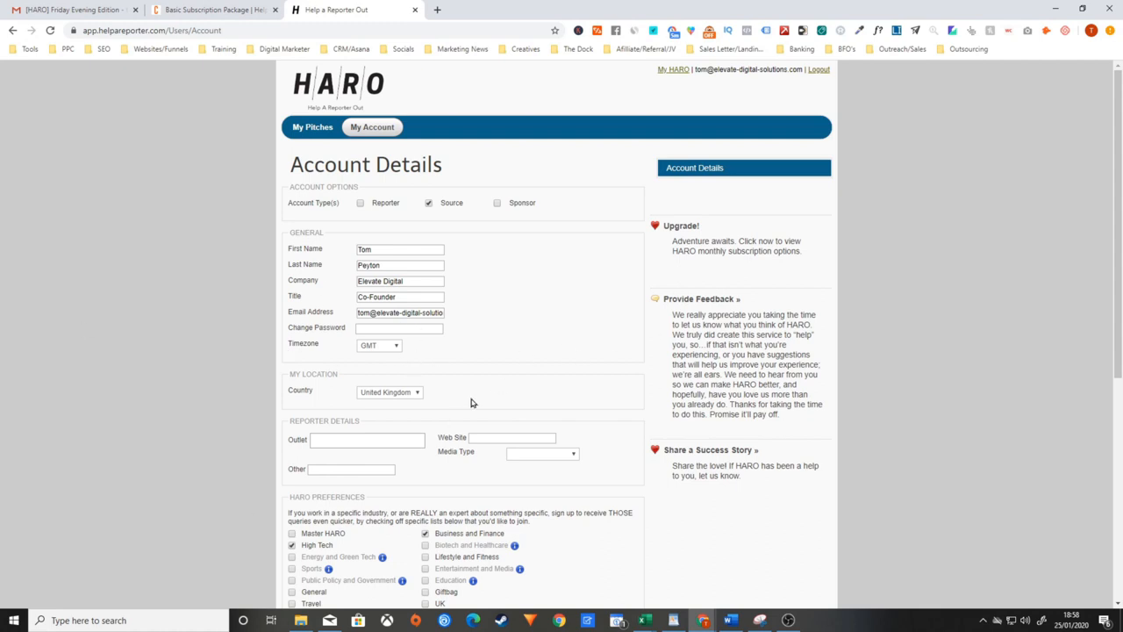
mouse_move(331, 395)
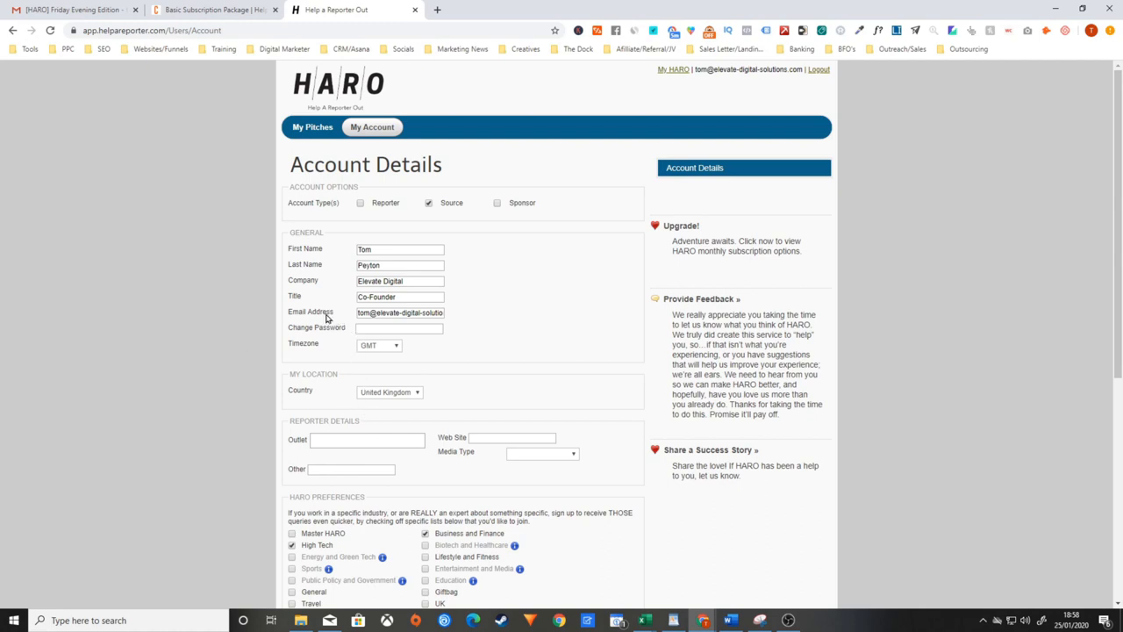
mouse_move(121, 215)
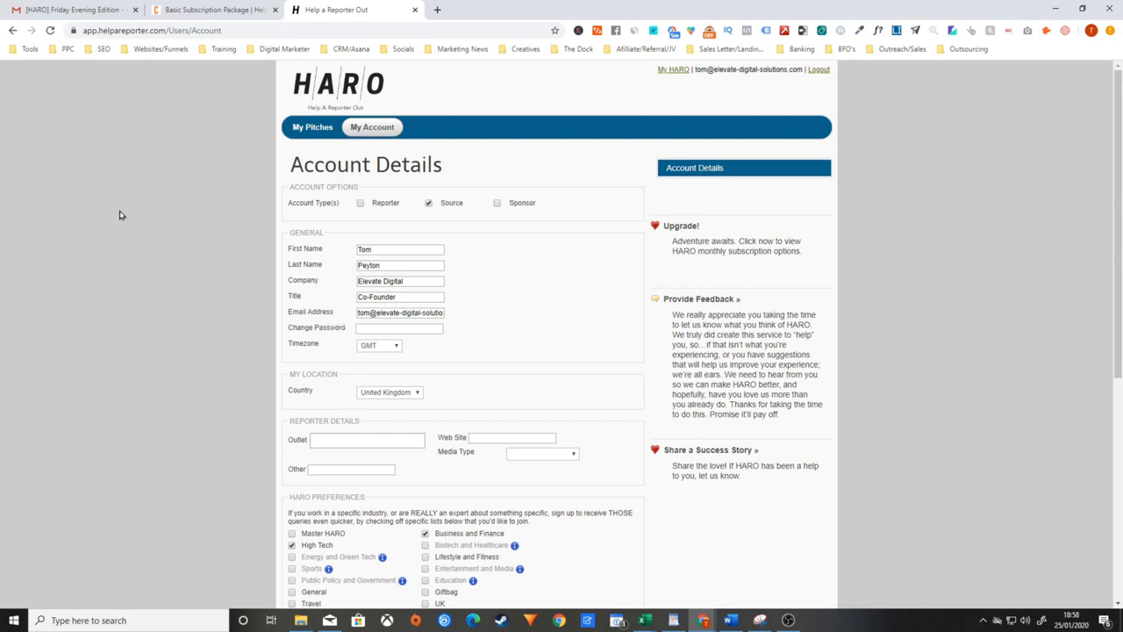
click(70, 10)
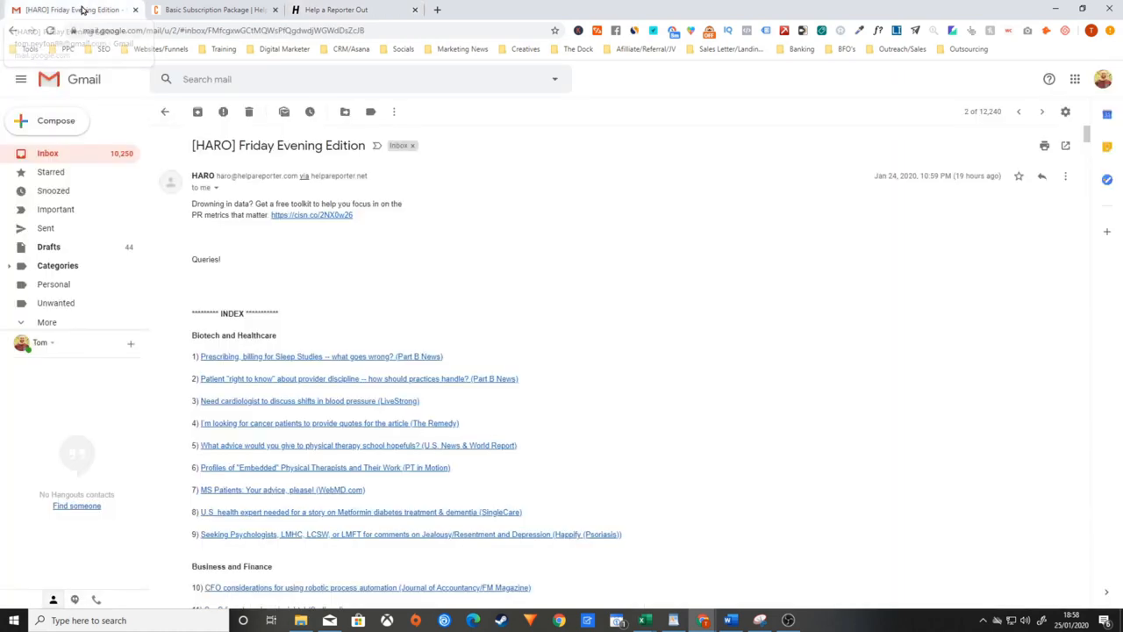
mouse_move(358, 277)
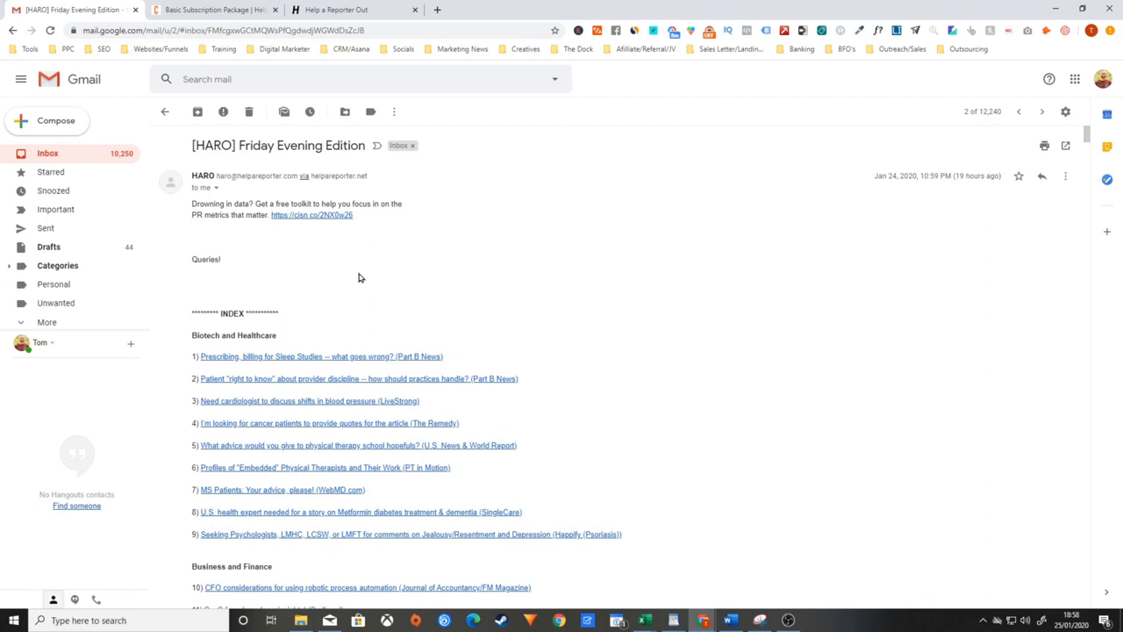
mouse_move(233, 314)
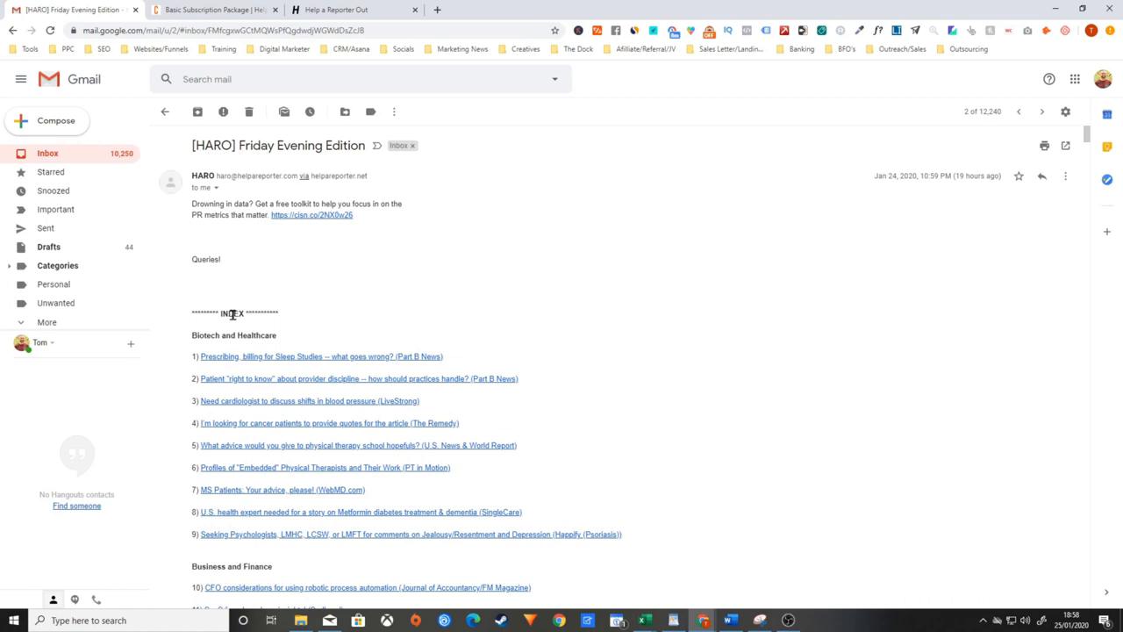
Scroll the HARO email past the query index to query 49, Bar Guide
scroll(down, 3)
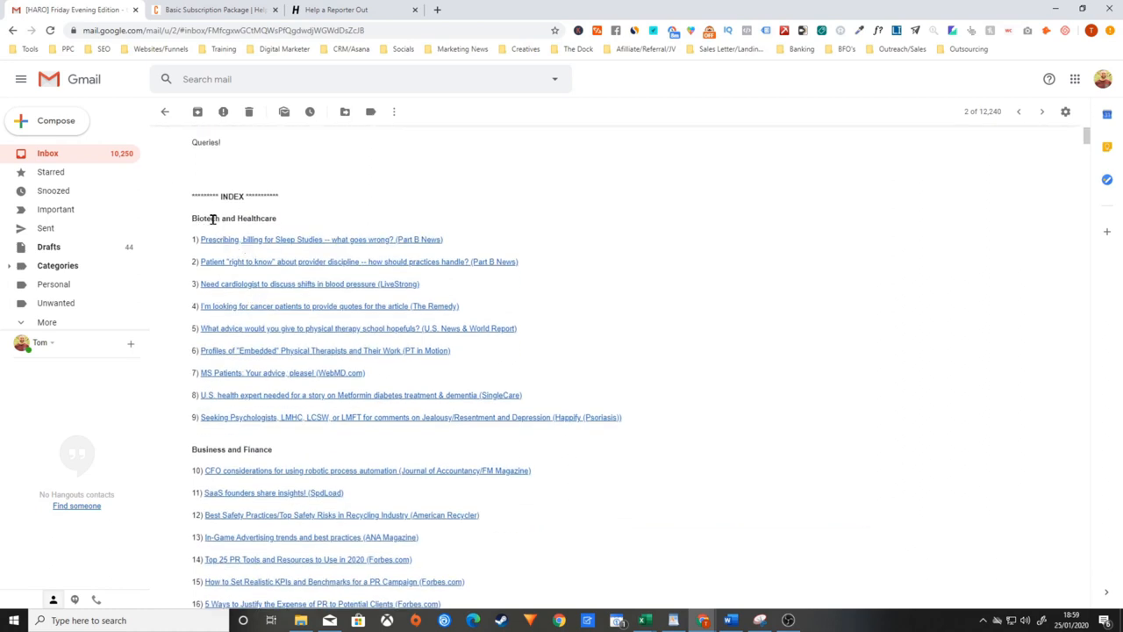
mouse_move(247, 450)
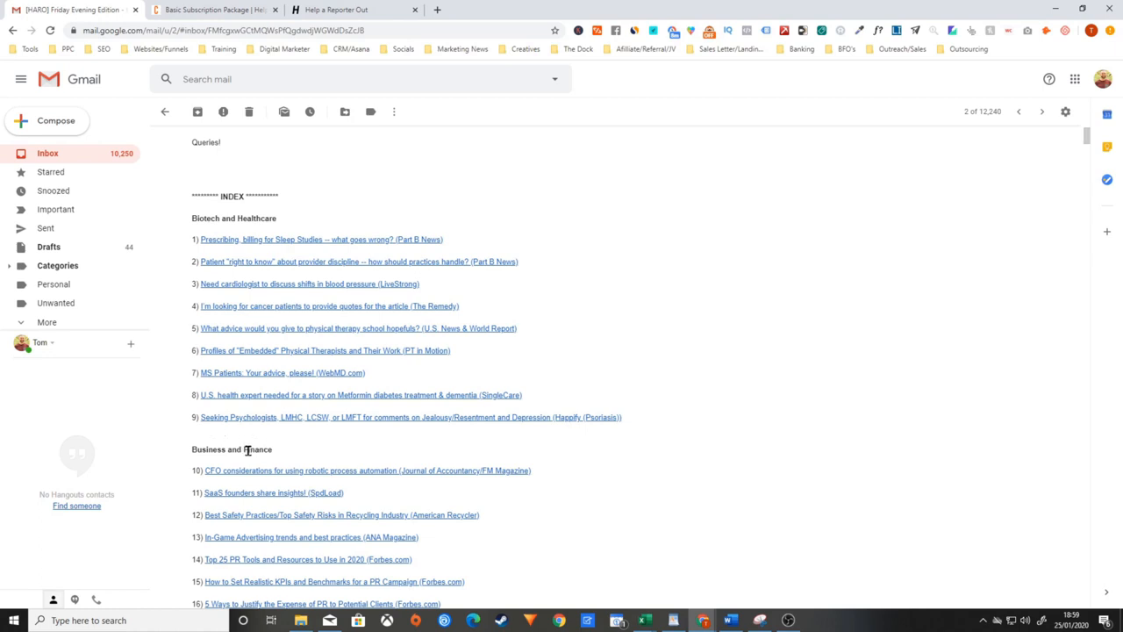
scroll(down, 3)
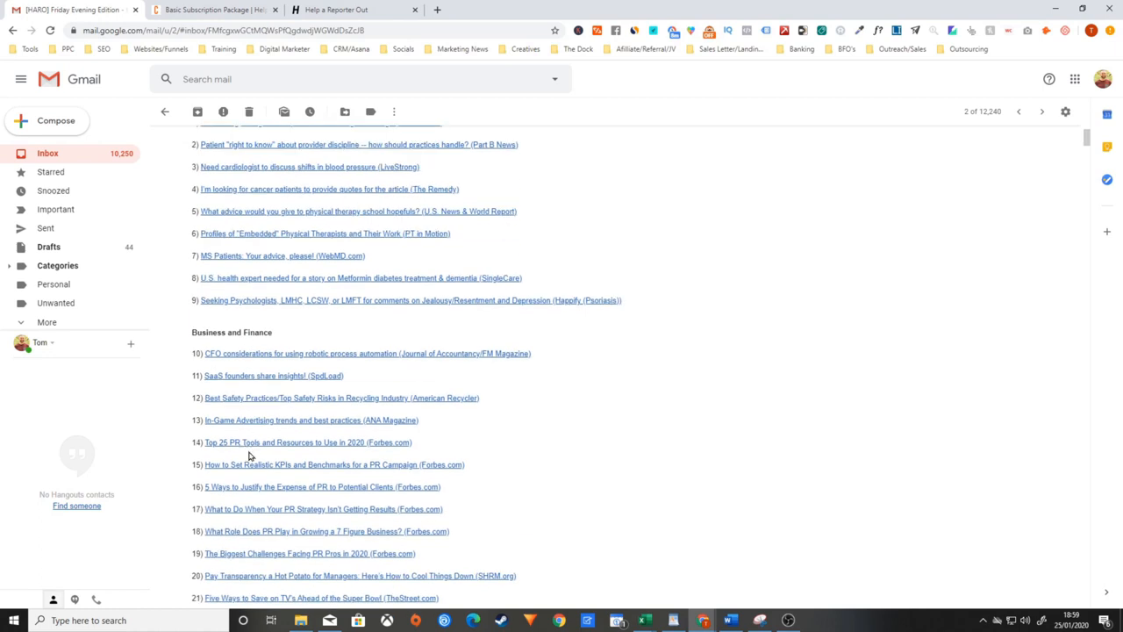
scroll(down, 3)
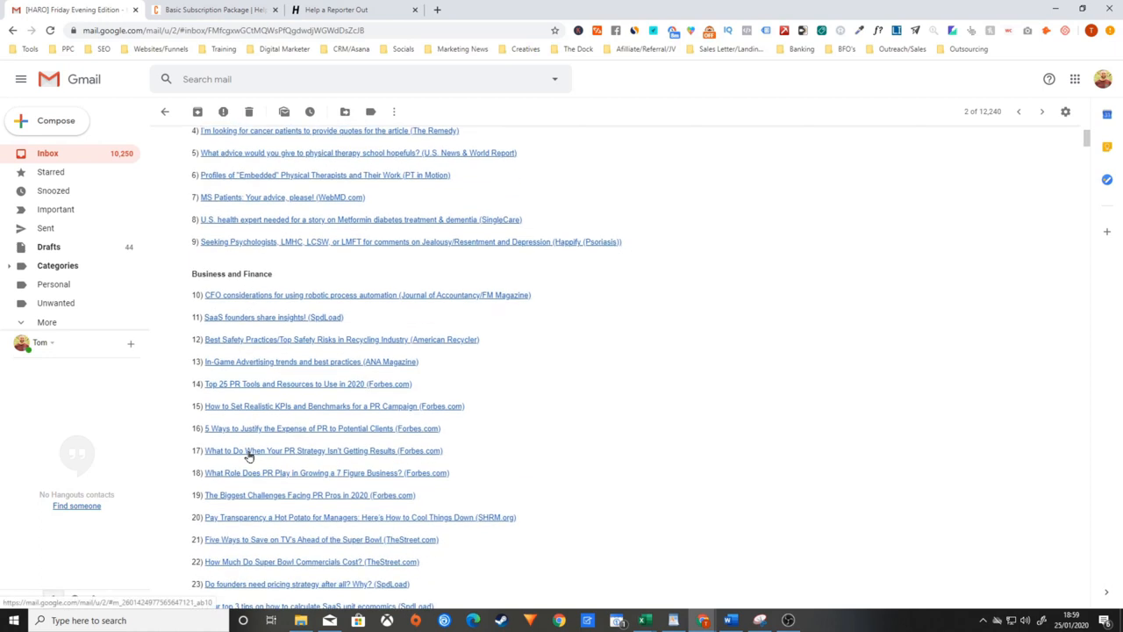
scroll(down, 3)
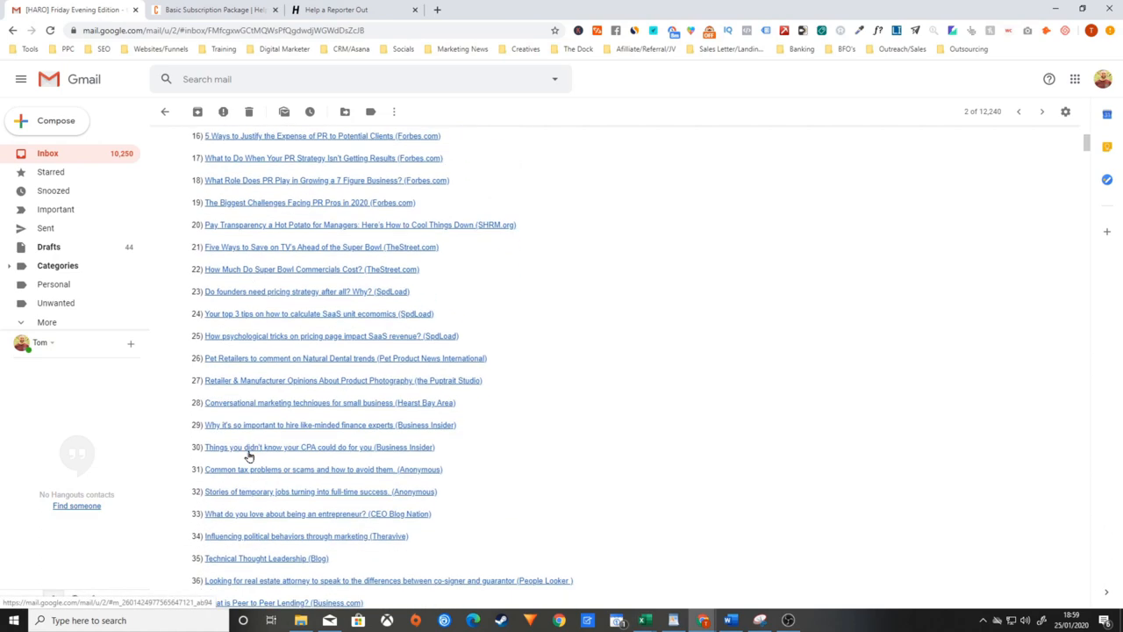
scroll(down, 3)
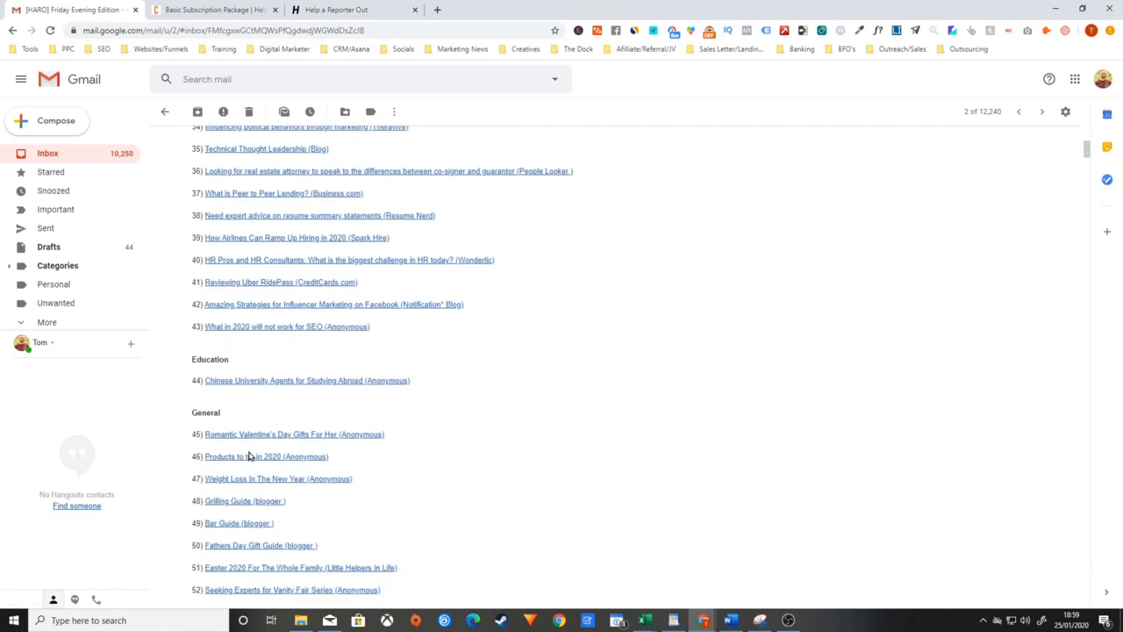
mouse_move(272, 326)
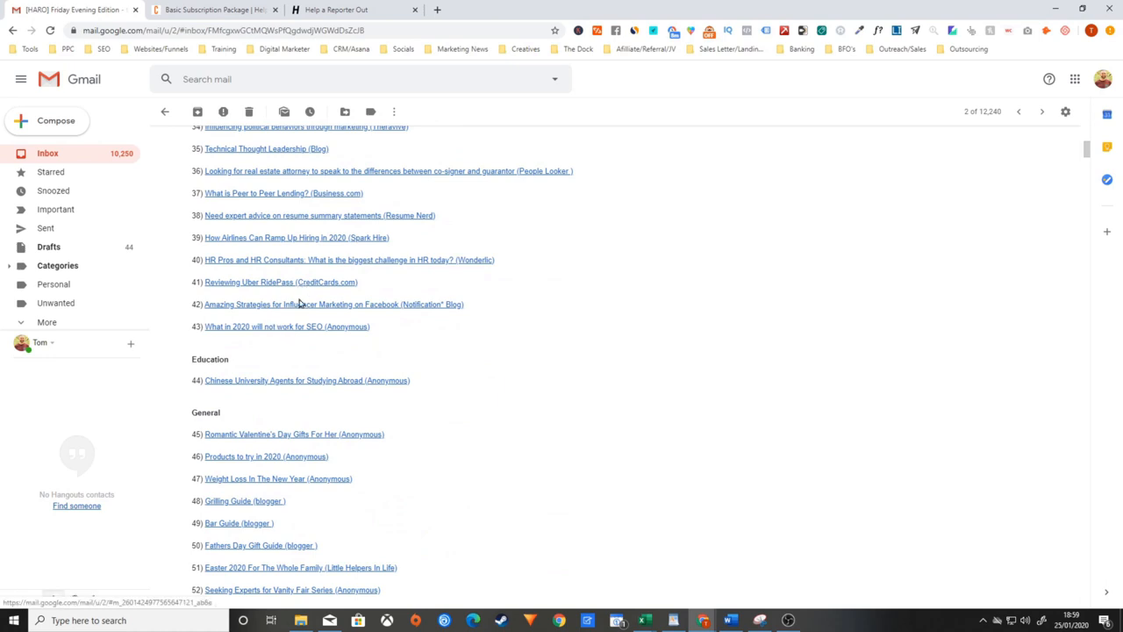
scroll(down, 3)
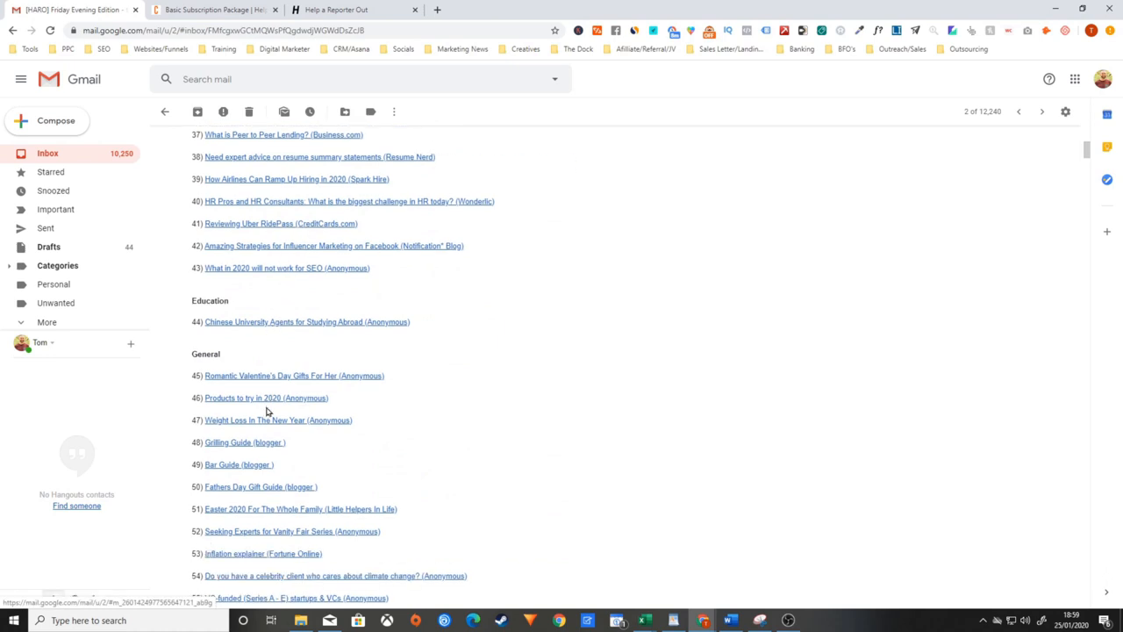
mouse_move(237, 471)
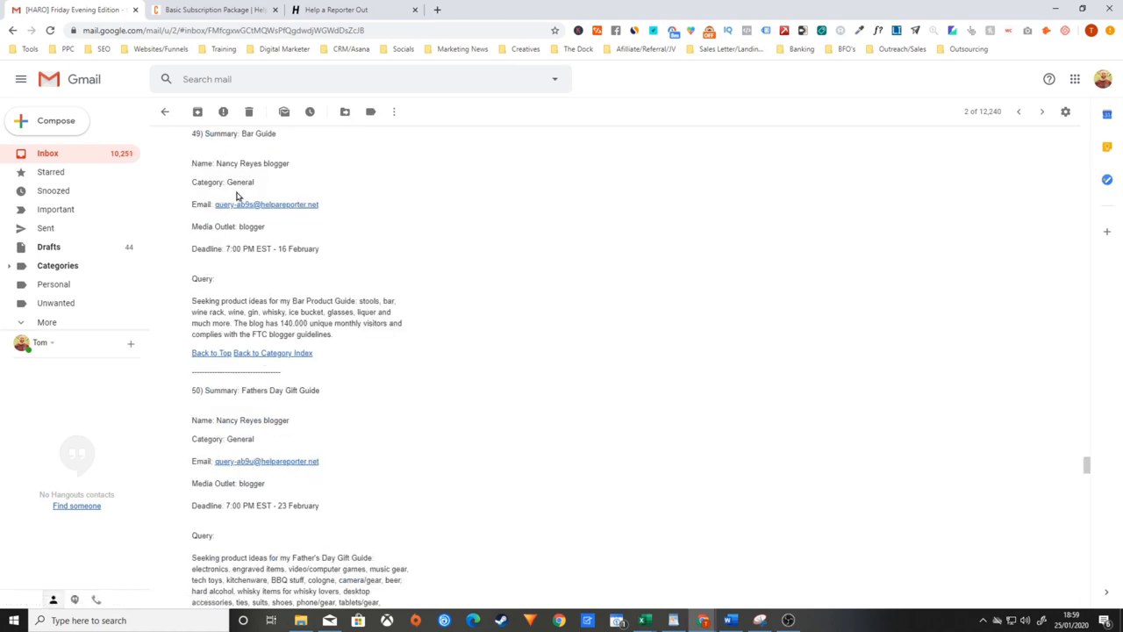
mouse_move(243, 240)
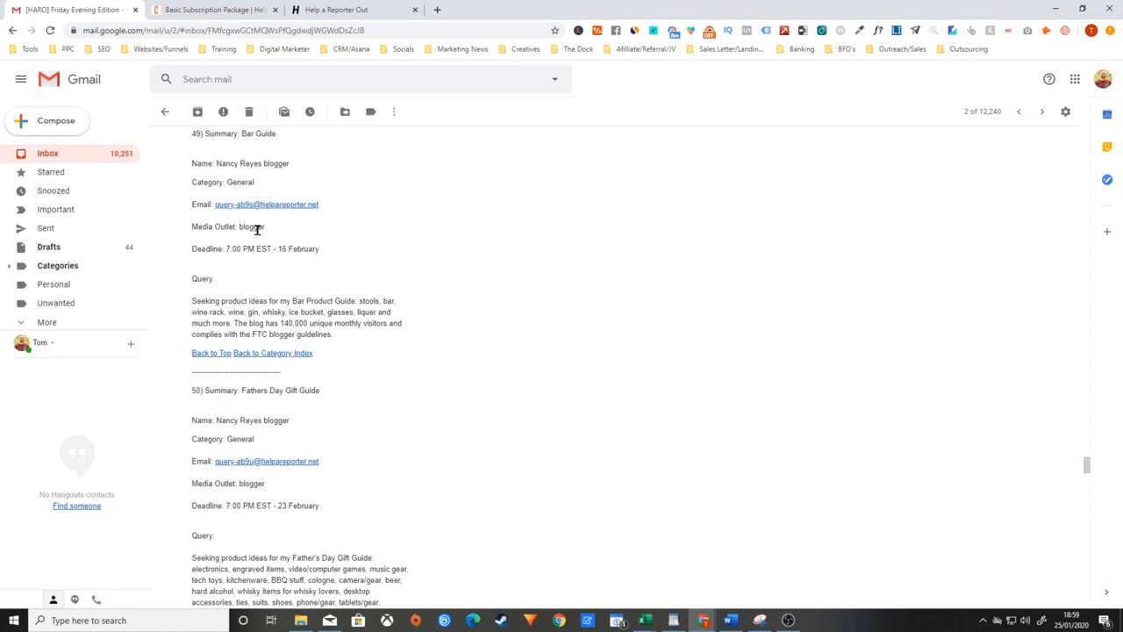
mouse_move(211, 298)
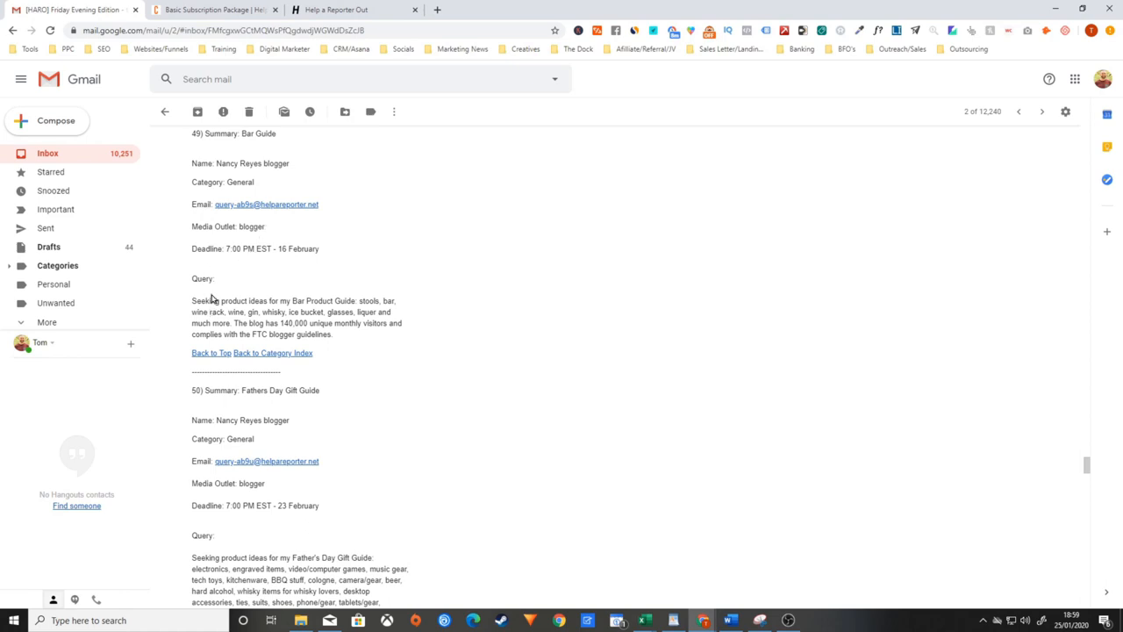
mouse_move(228, 312)
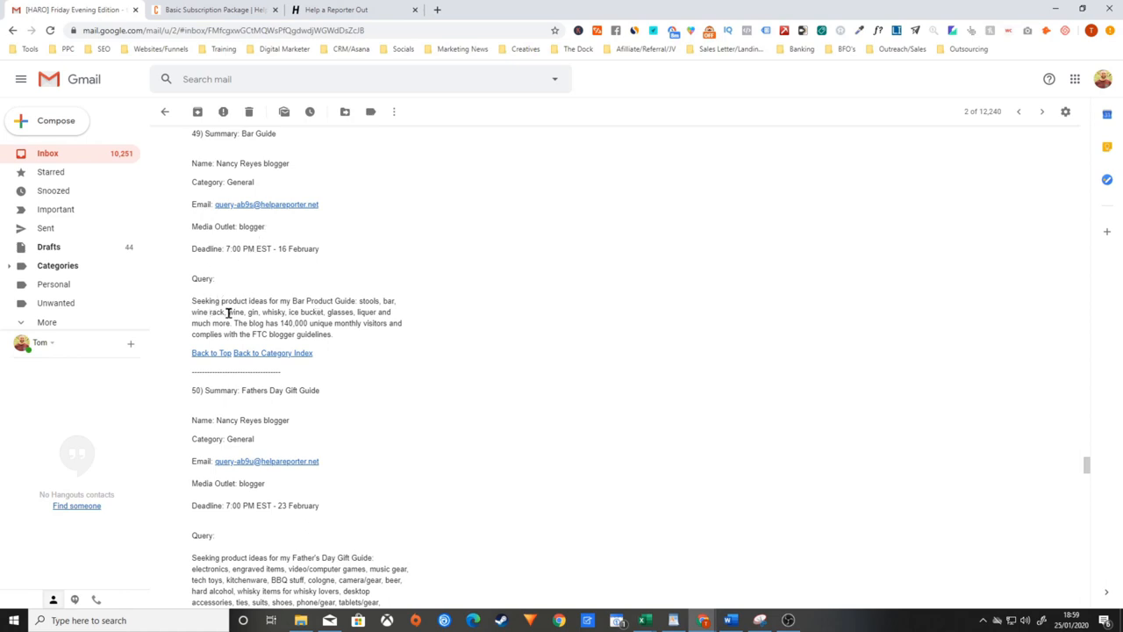
mouse_move(250, 237)
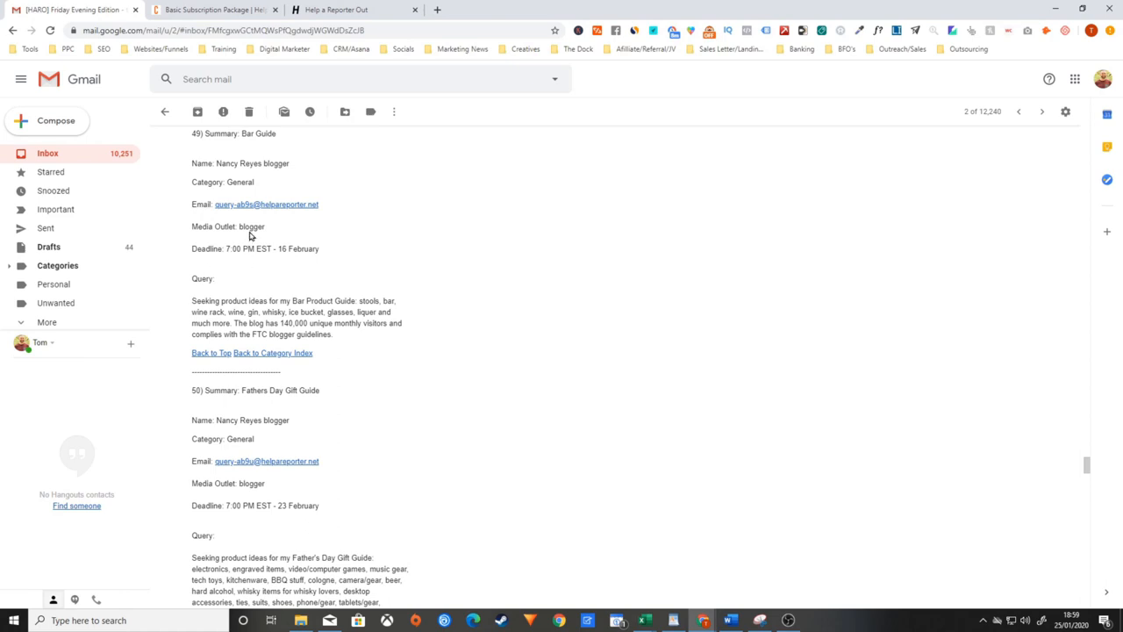
mouse_move(237, 212)
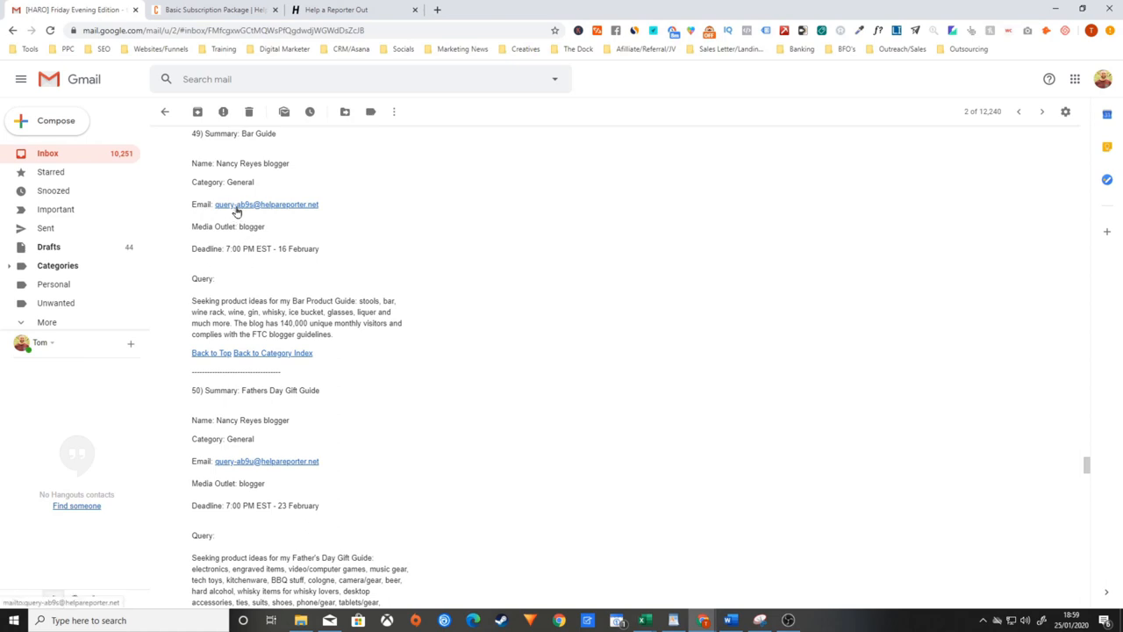
mouse_move(249, 209)
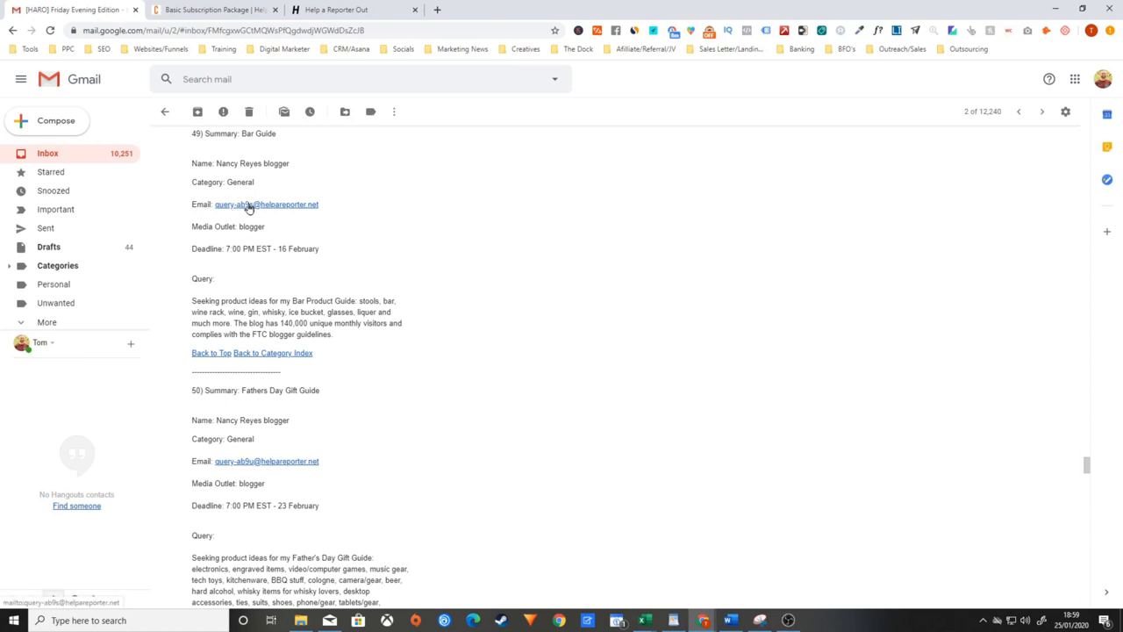
Start a new message to the Bar Guide query's HARO reply address
click(266, 203)
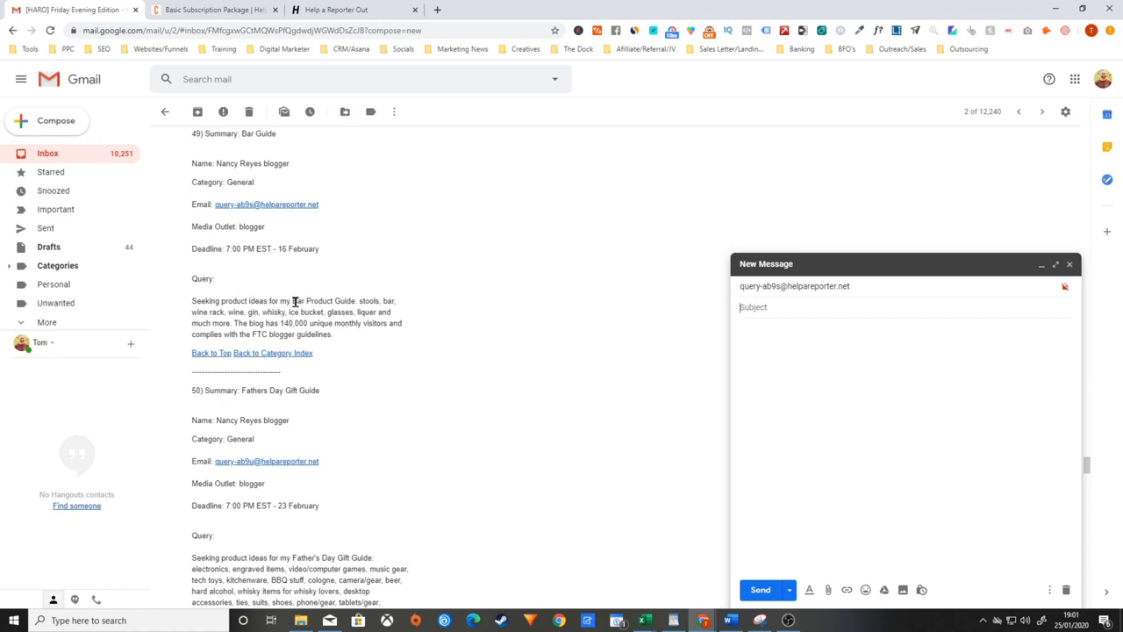
mouse_move(293, 351)
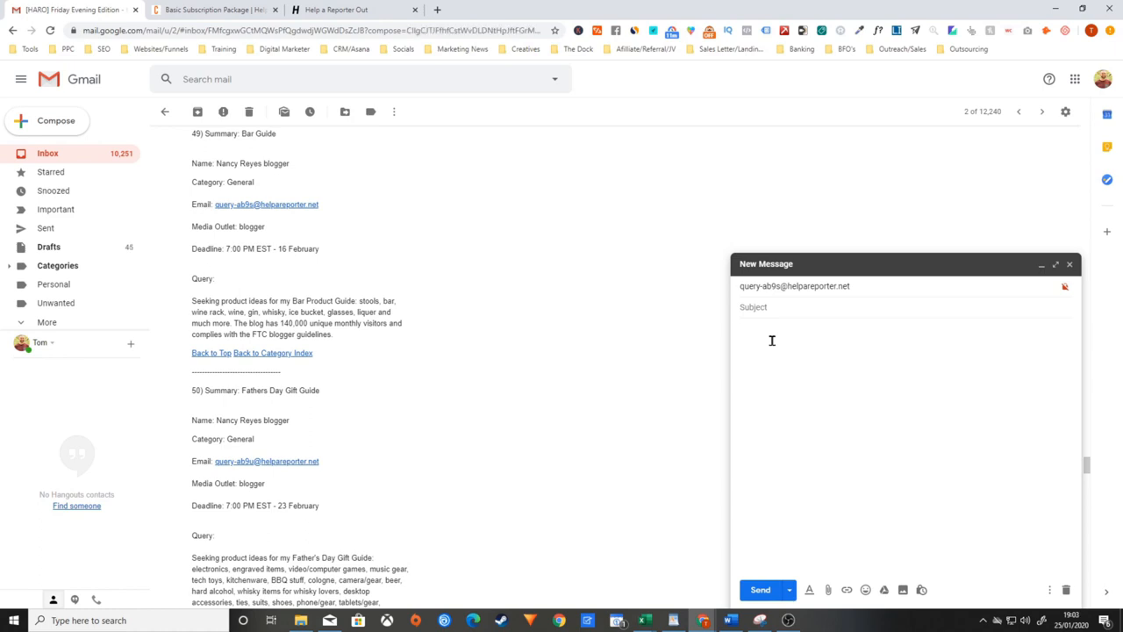
Type 'Hi' and an introduction as writer of the best bar guide blog, then a new paragraph
text(Hi)
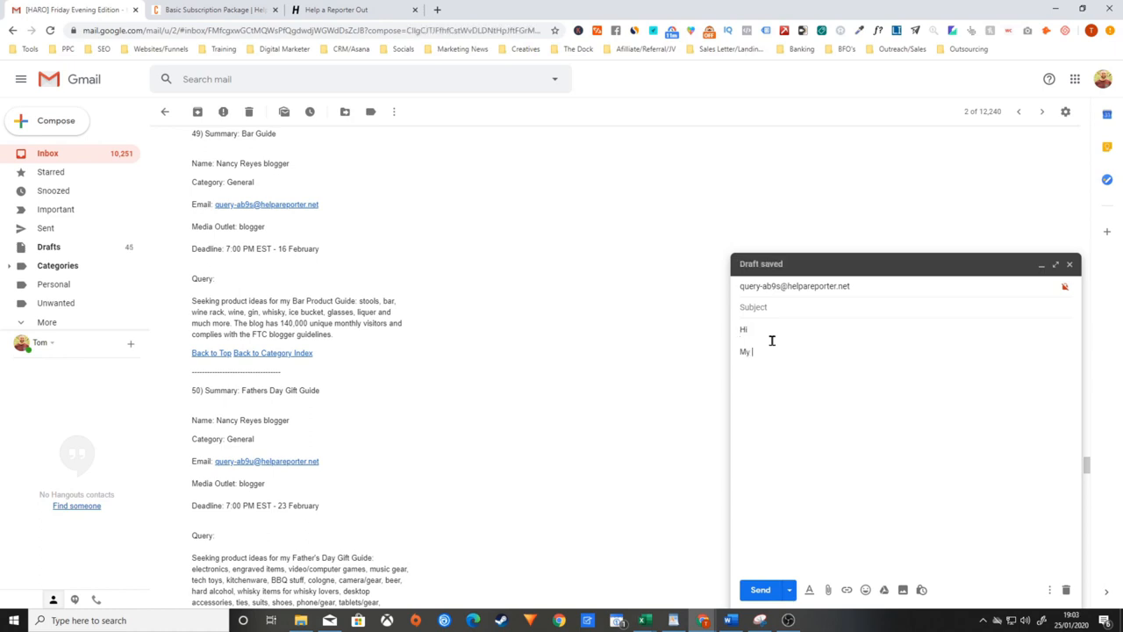
text(name is Tom, I run the best bar gu)
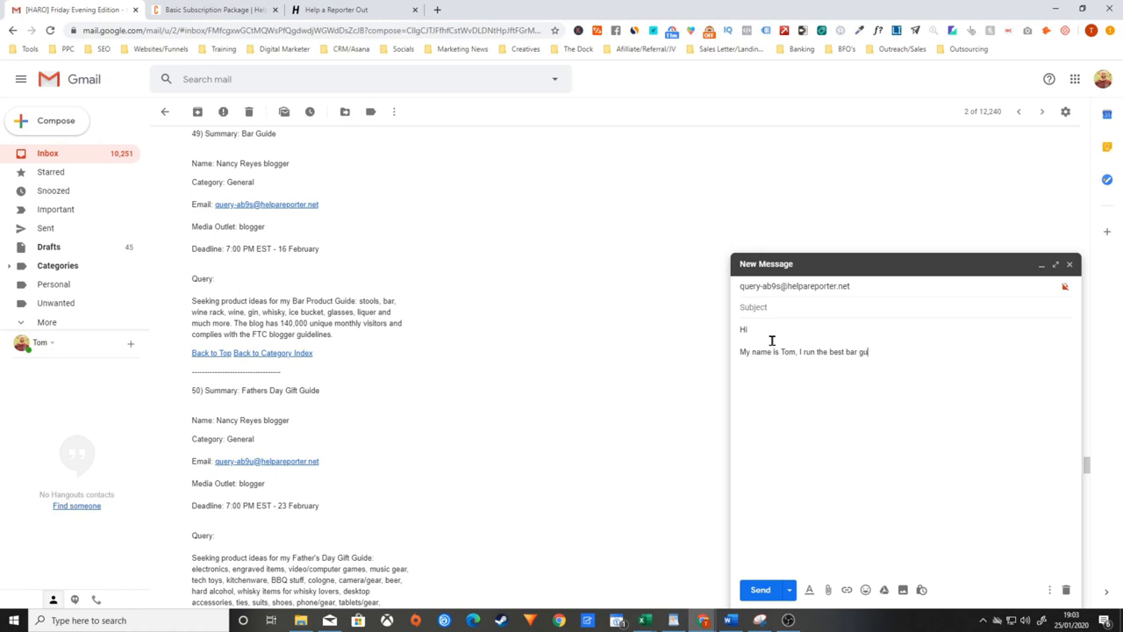
text(ide blog.)
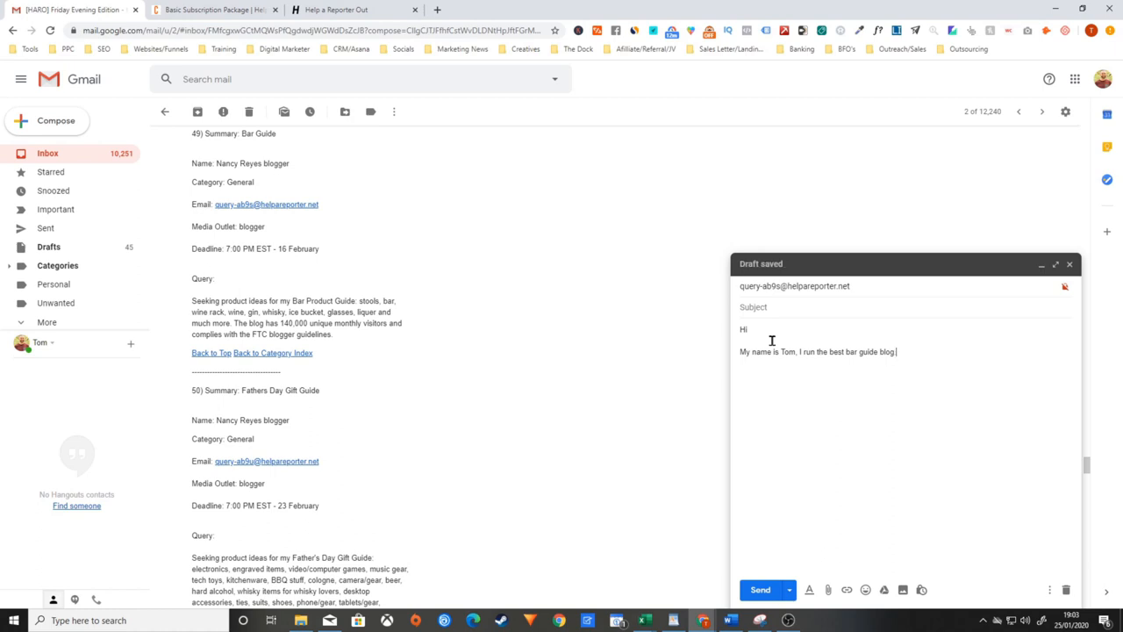
text(.)
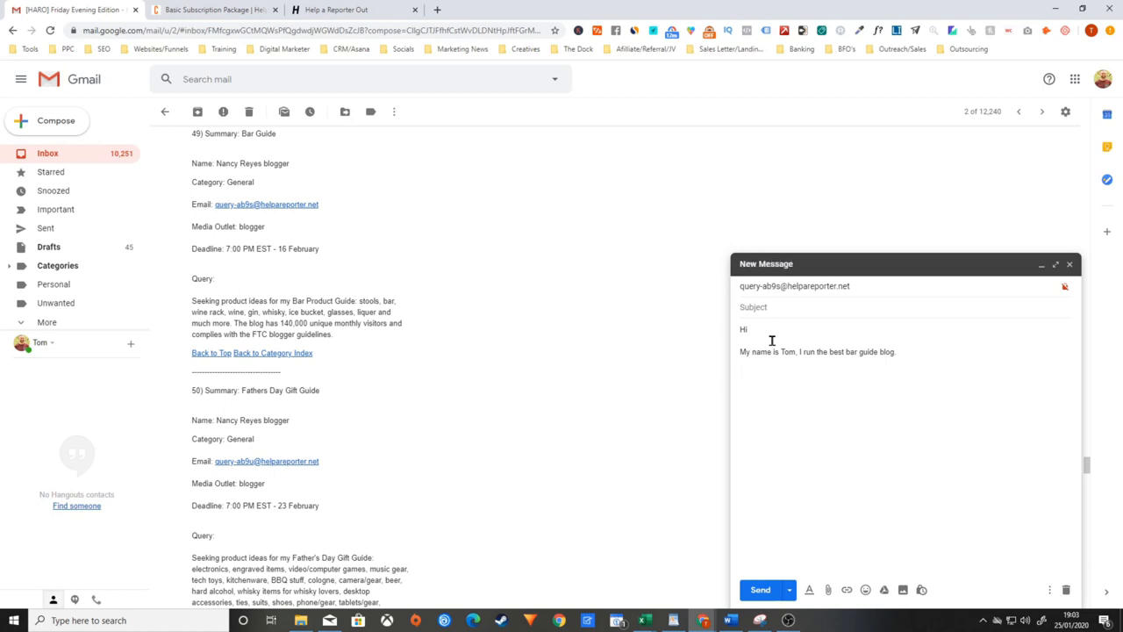
key(BackSpace)
text(, we)
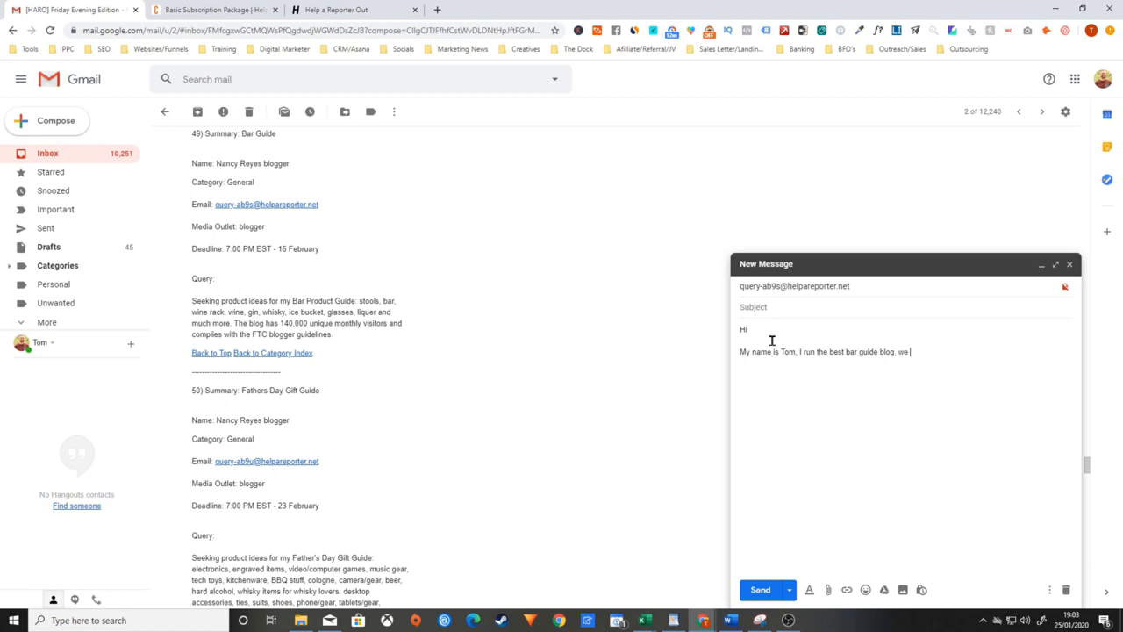
text(revie)
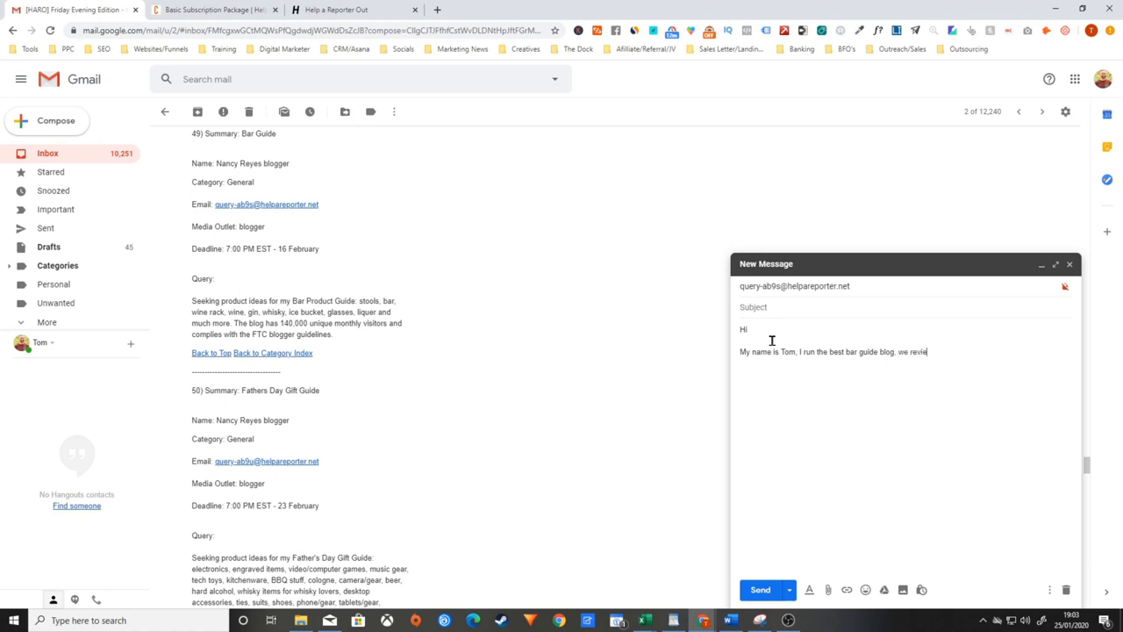
key(Backspace)
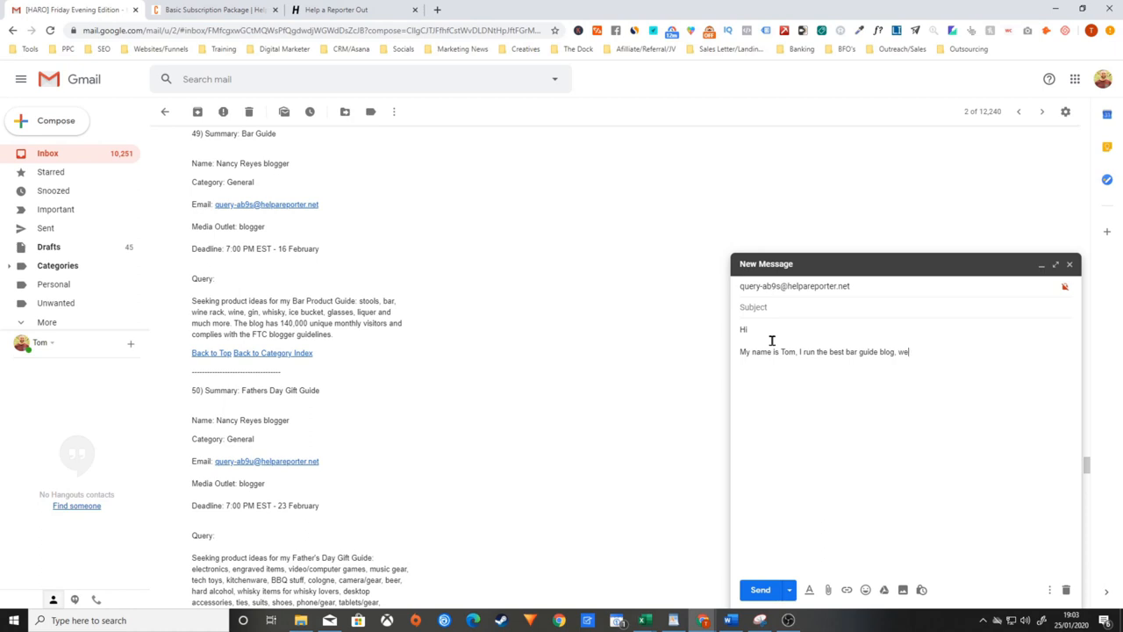
key(Backspace)
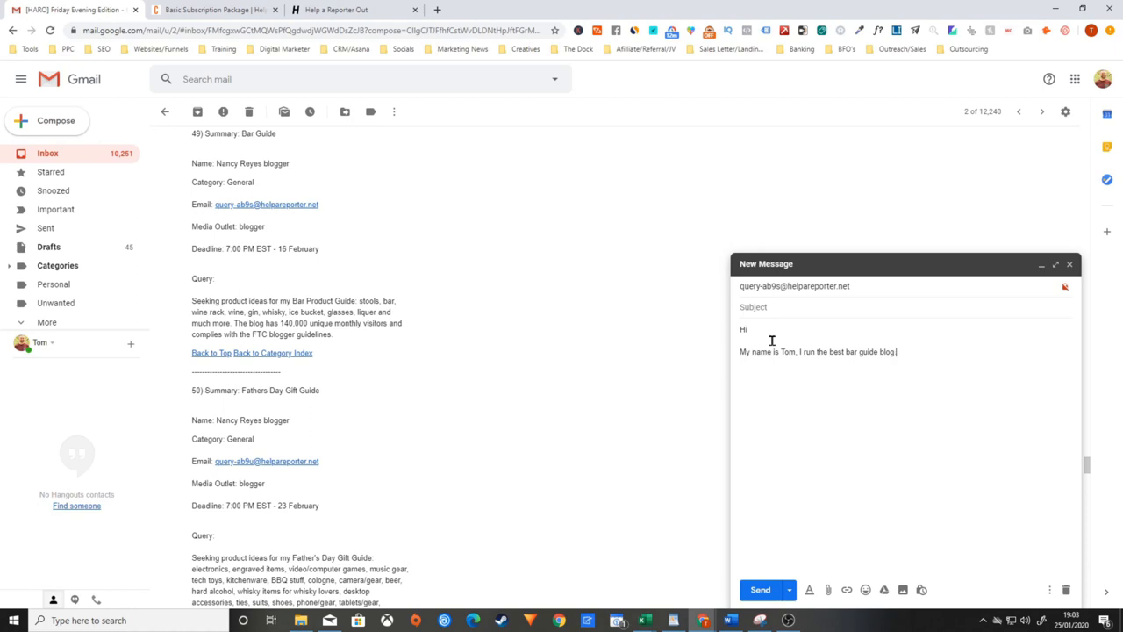
text(.)
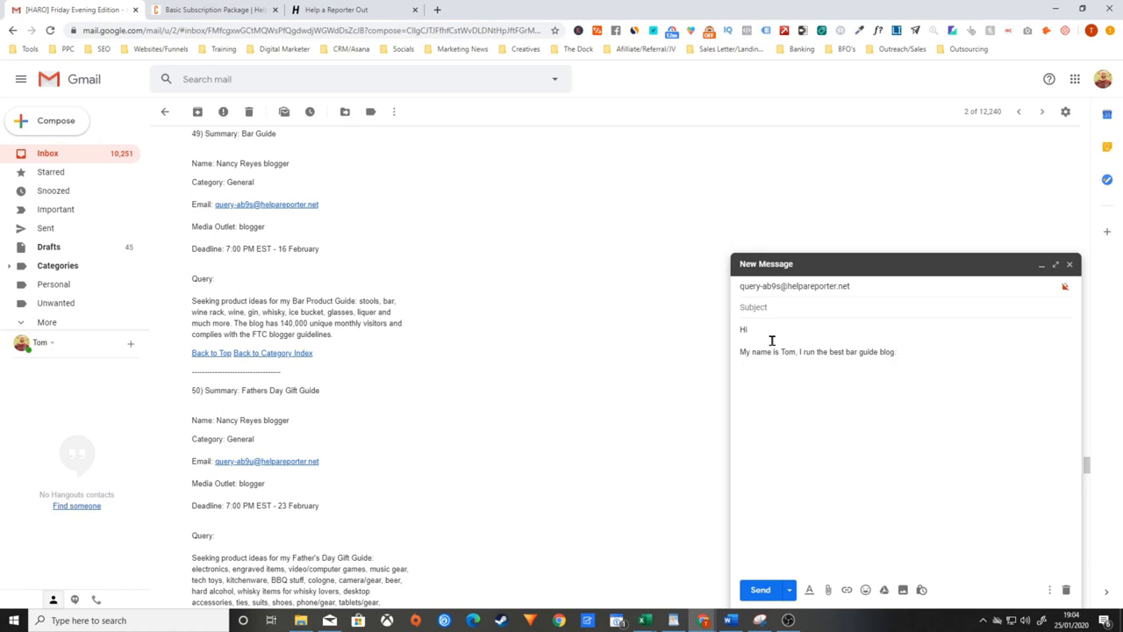
key(Return)
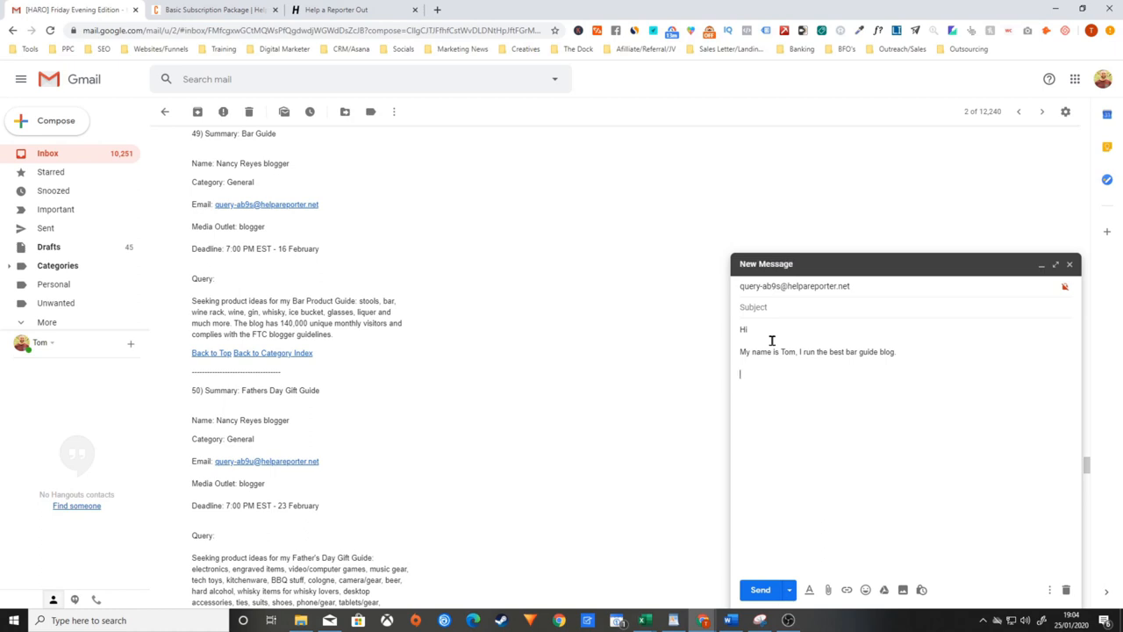
Type 'These products have been incredibly popular with my audience, I've listed them out below'
text(These products have been incredib)
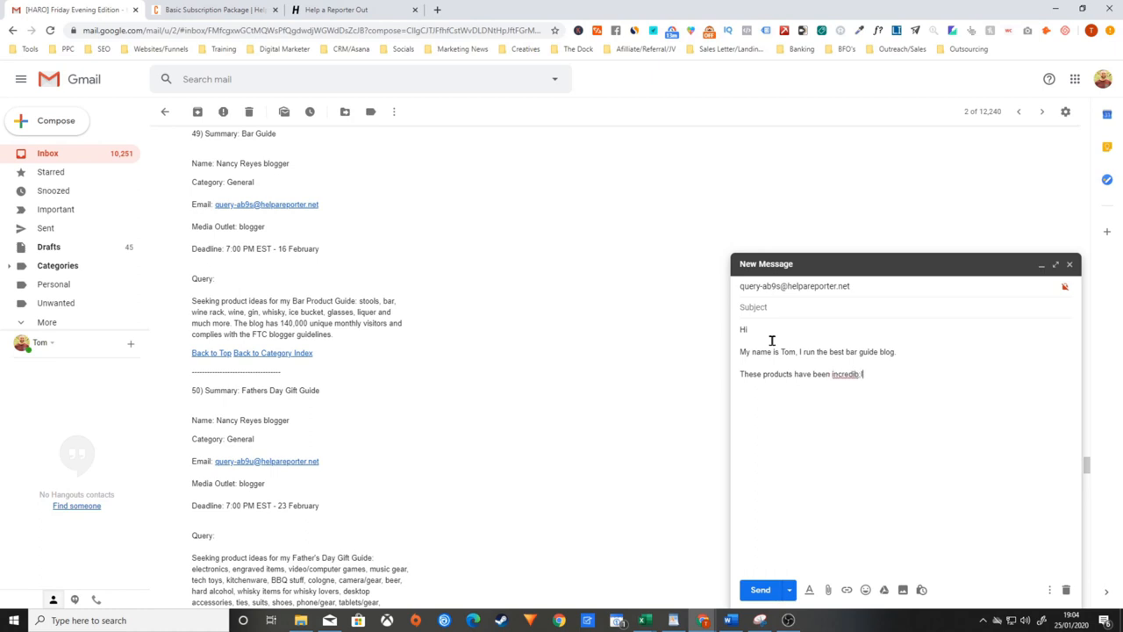
text(ly popular)
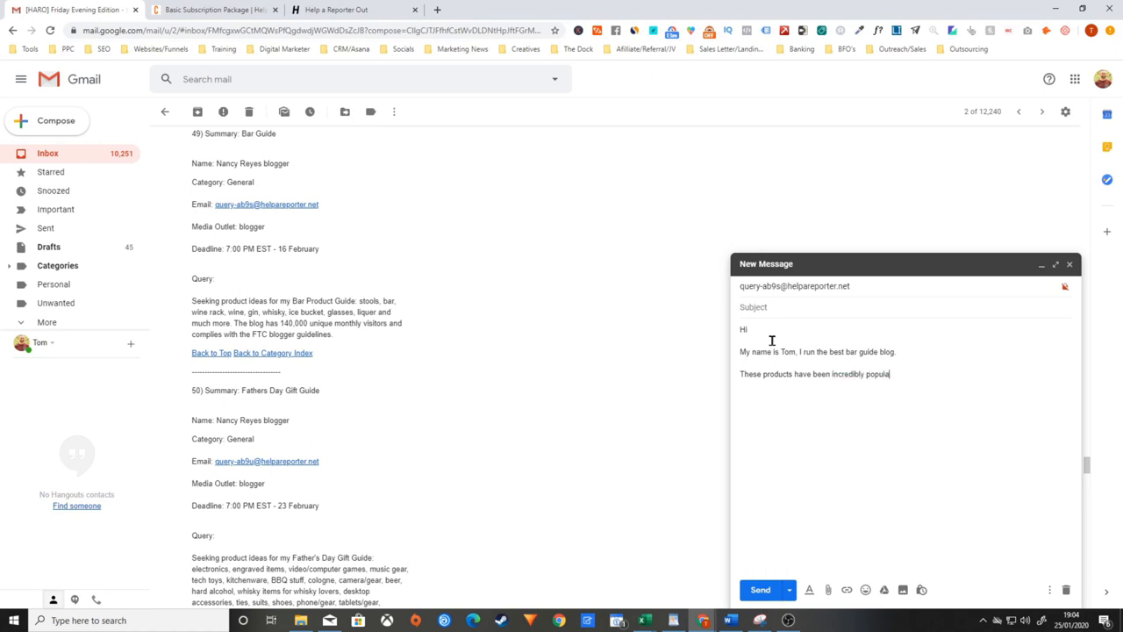
text(with my audience)
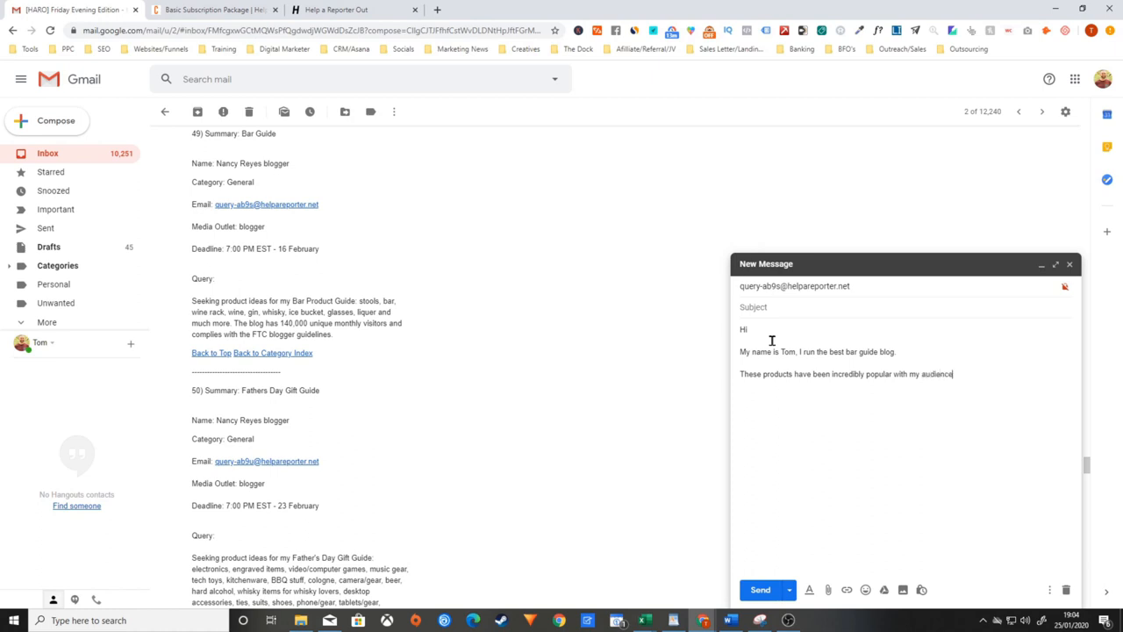
text(, I've listed th)
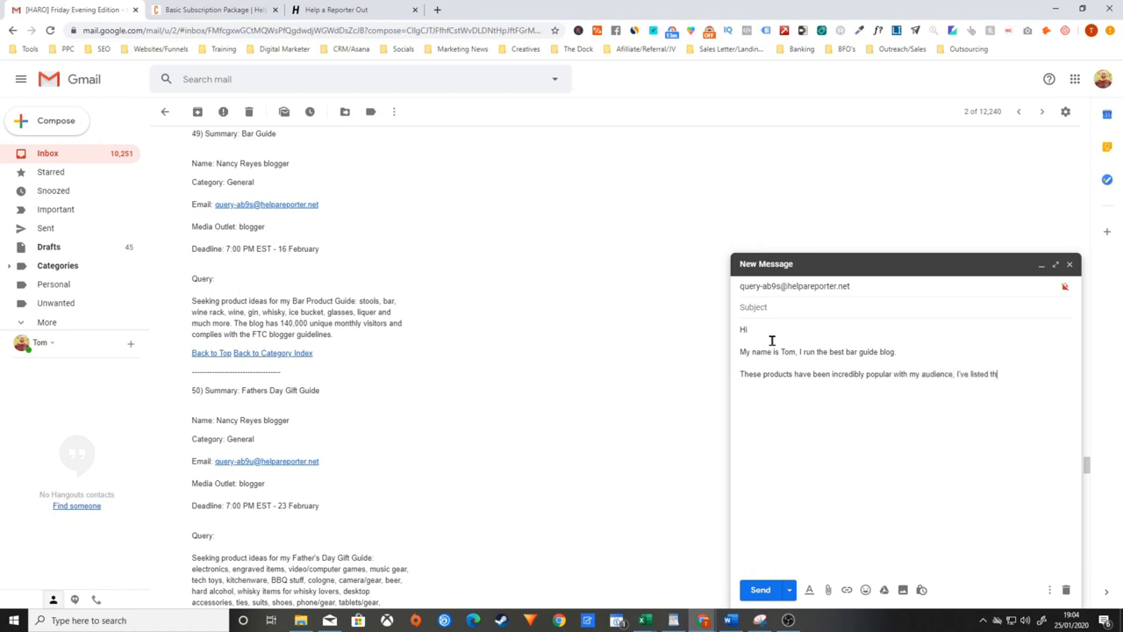
text(em out below)
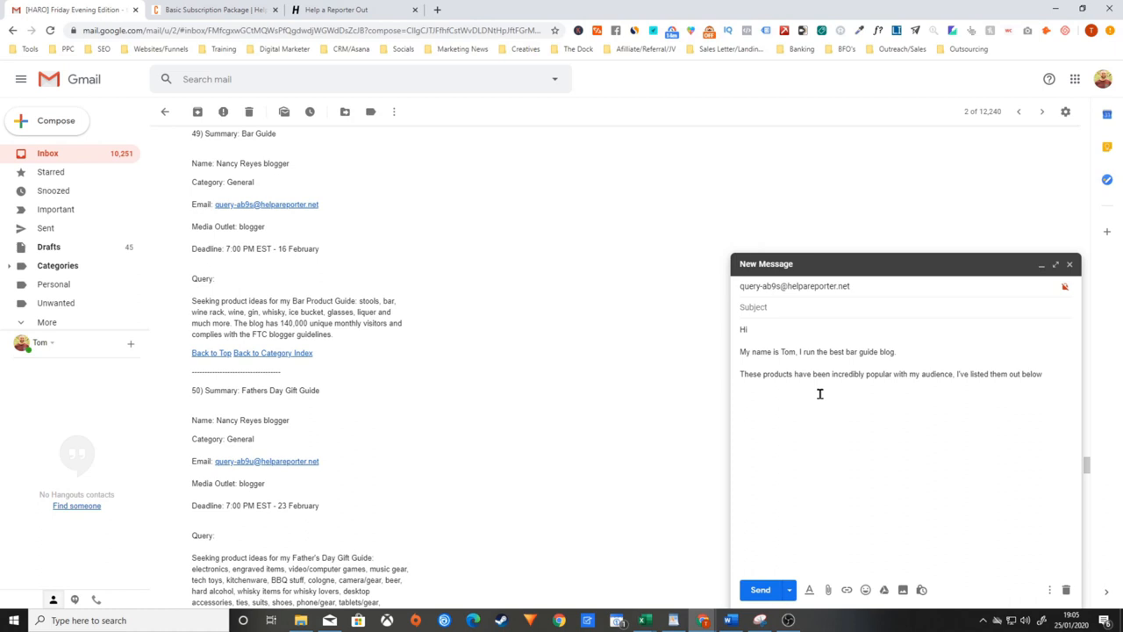
mouse_move(866, 412)
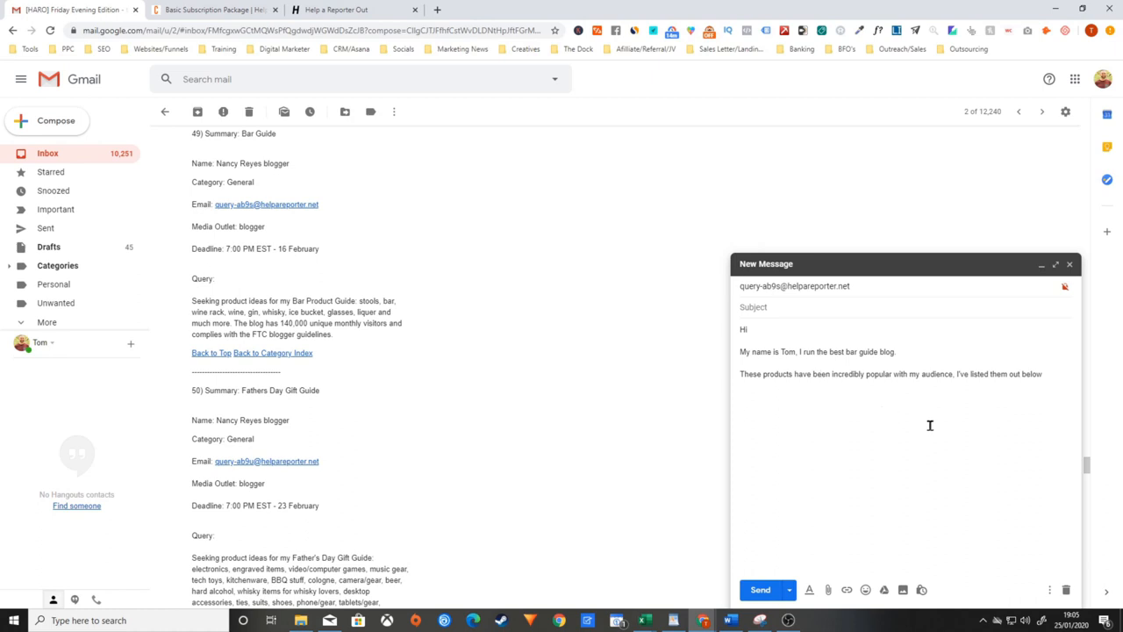
mouse_move(951, 415)
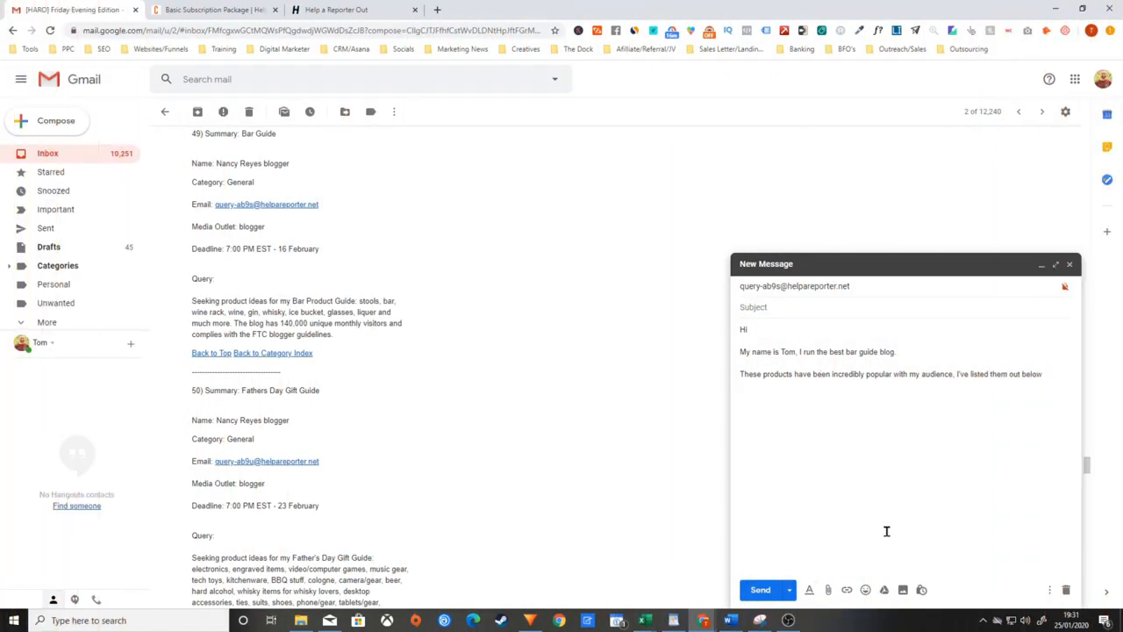
mouse_move(982, 470)
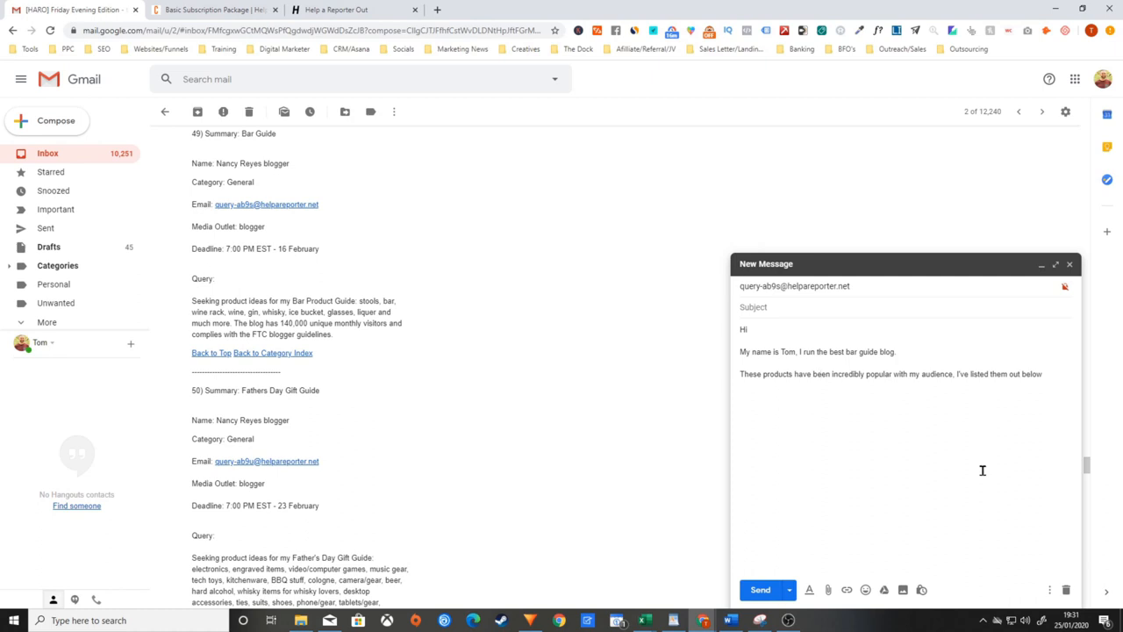
mouse_move(998, 453)
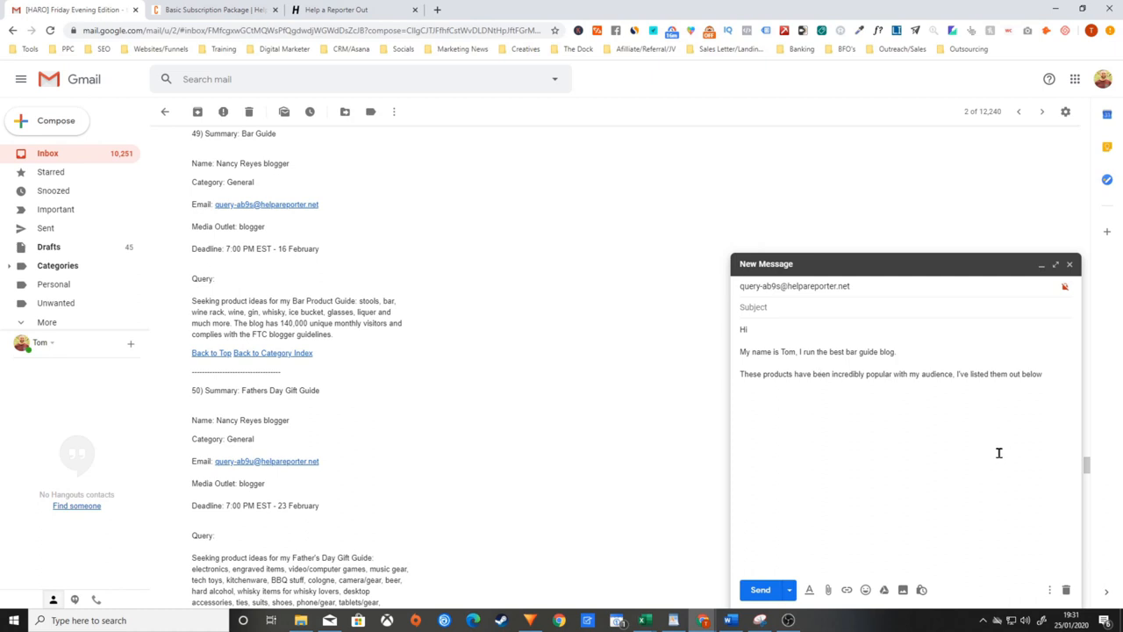
mouse_move(1059, 378)
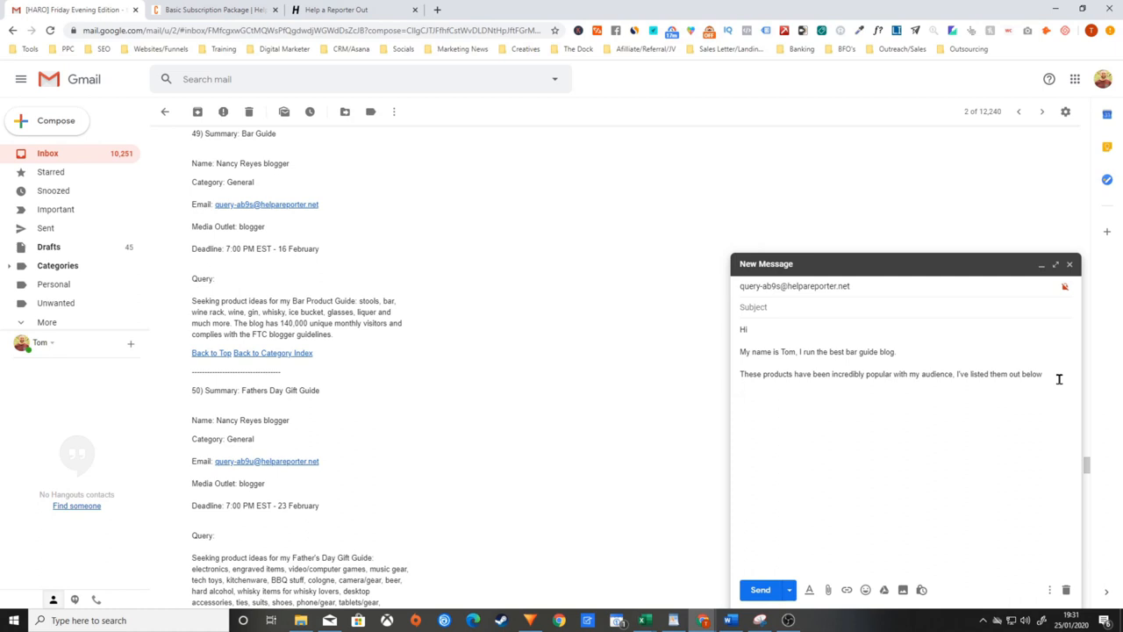
text(B)
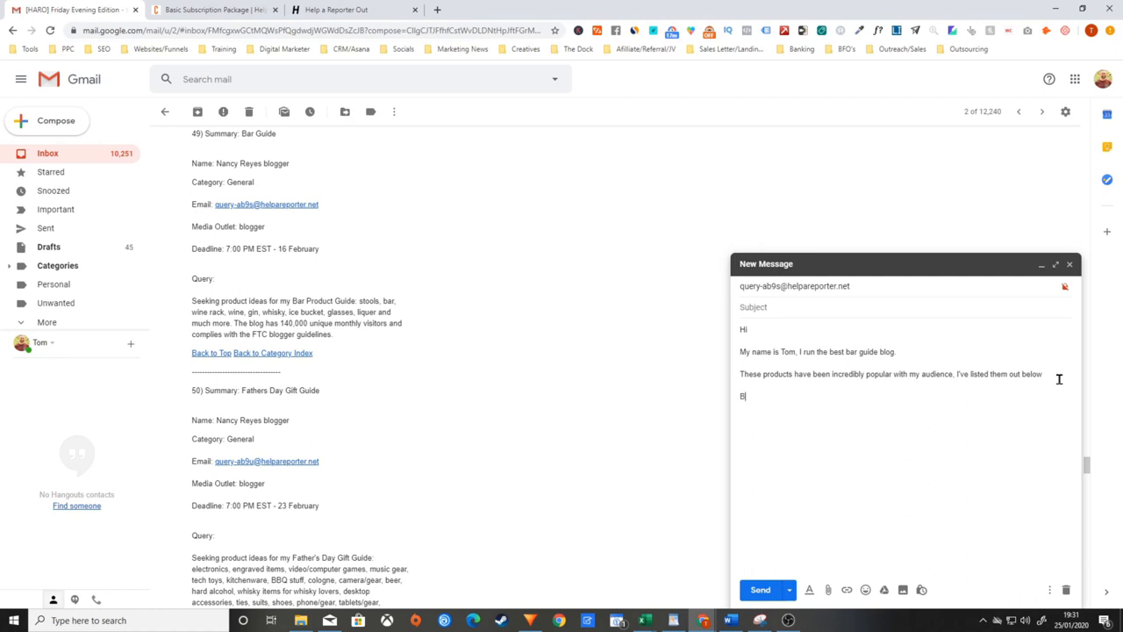
text(ottom lin)
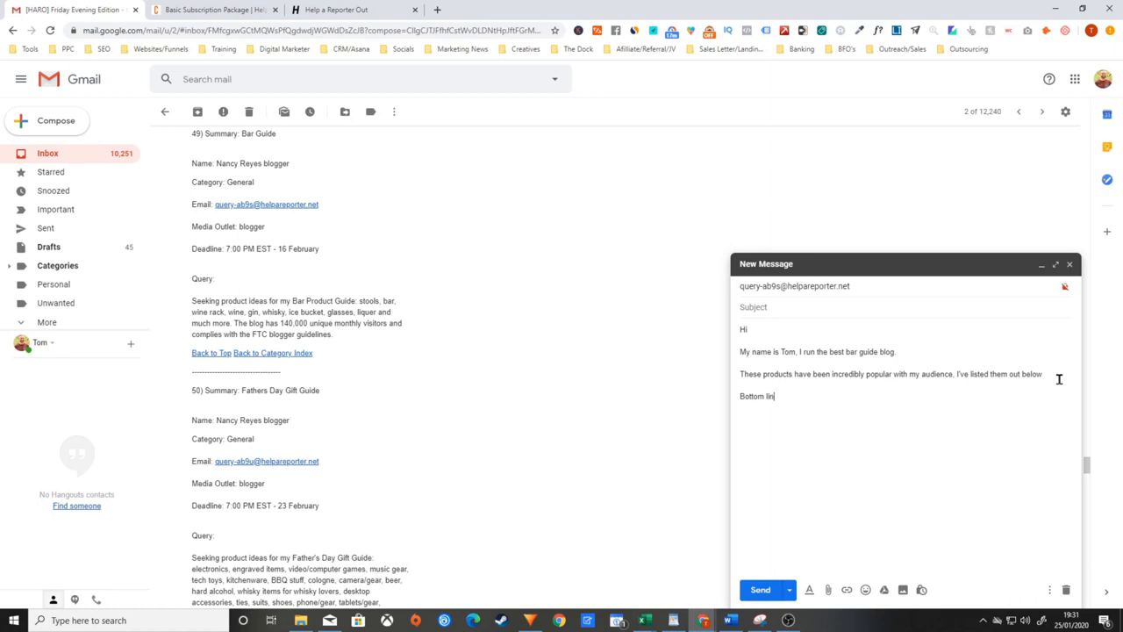
key(Backspace)
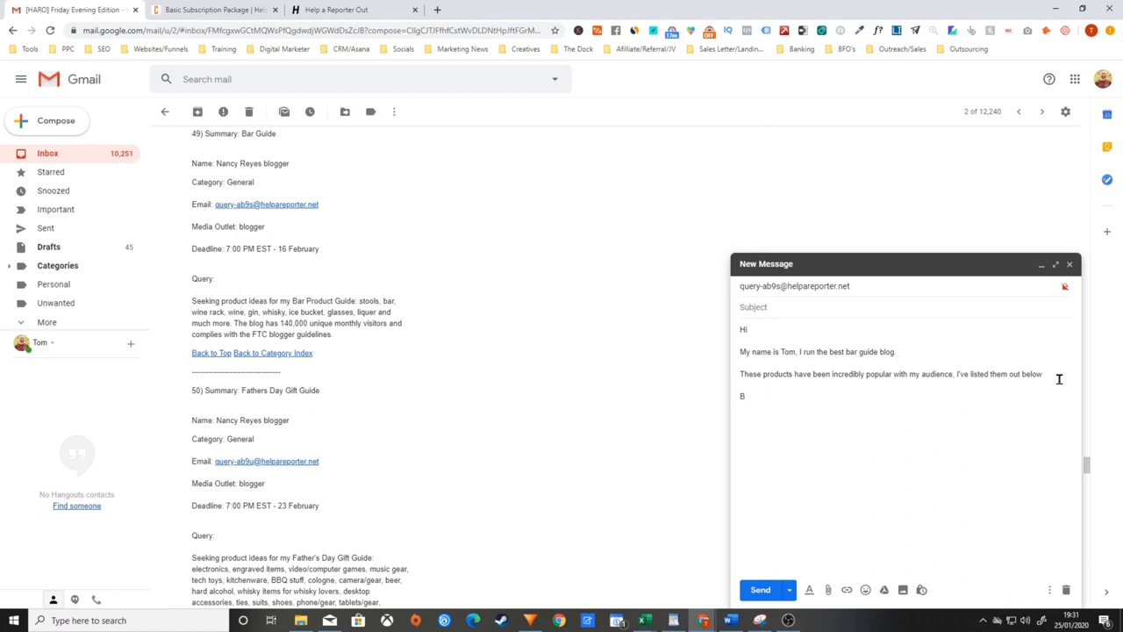
text(n summary)
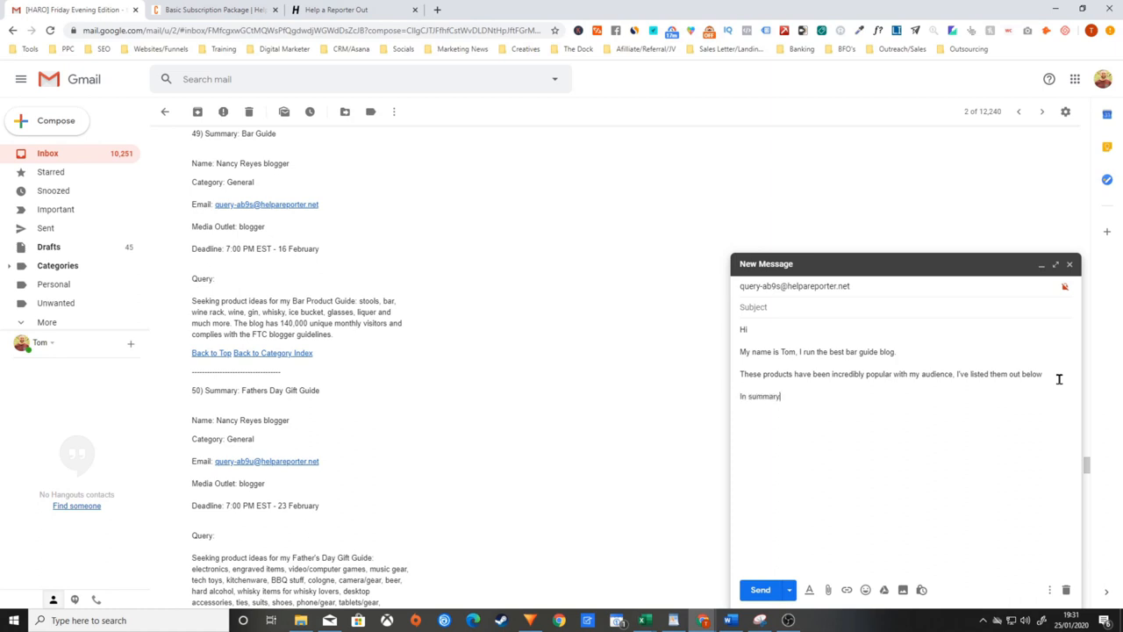
double_click(761, 396)
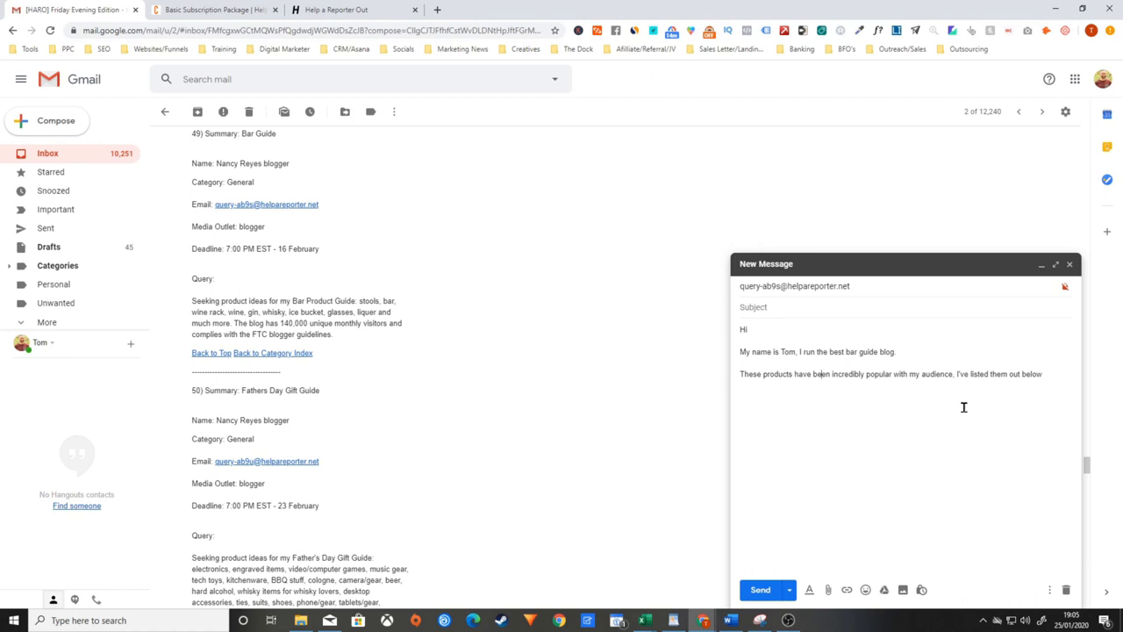
mouse_move(701, 353)
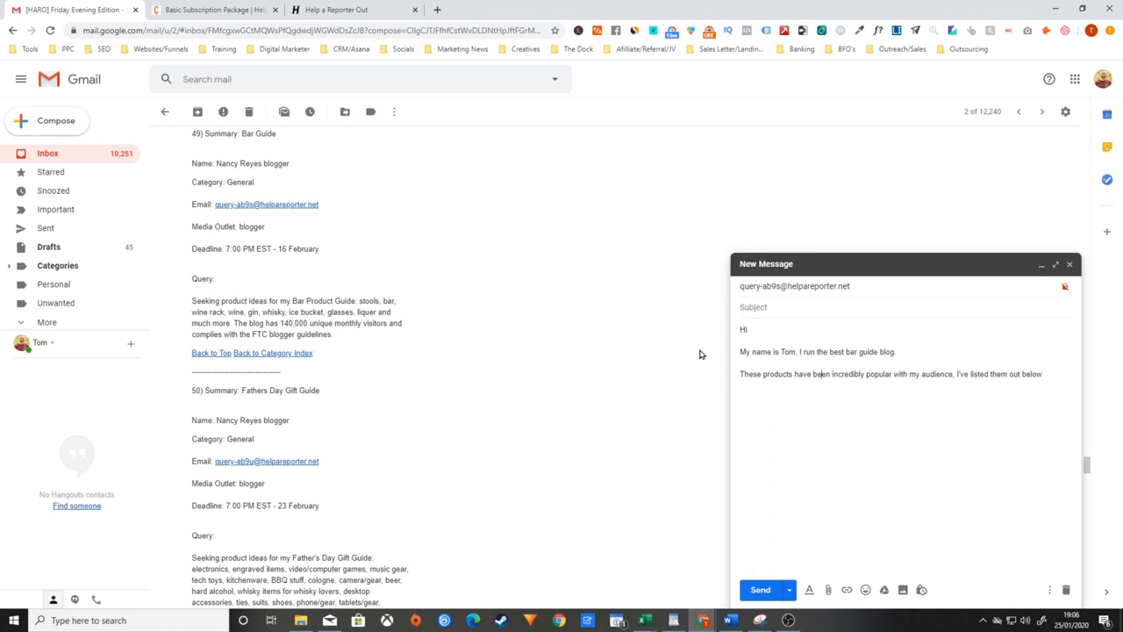
mouse_move(422, 194)
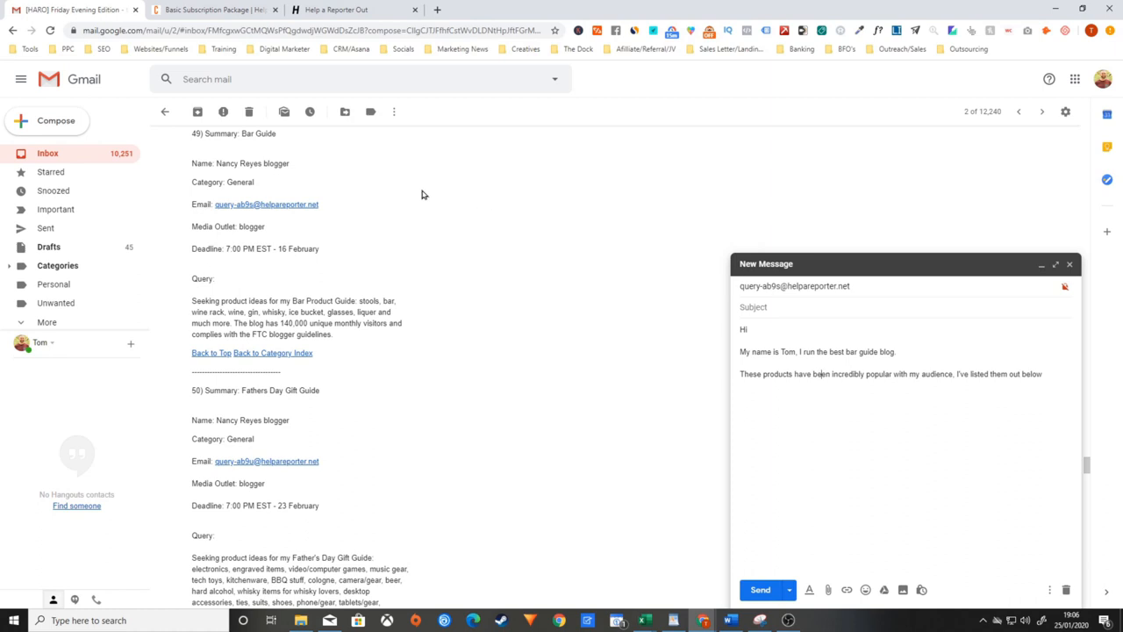
Switch to the HARO 'Basic Subscription Package' browser tab
click(215, 10)
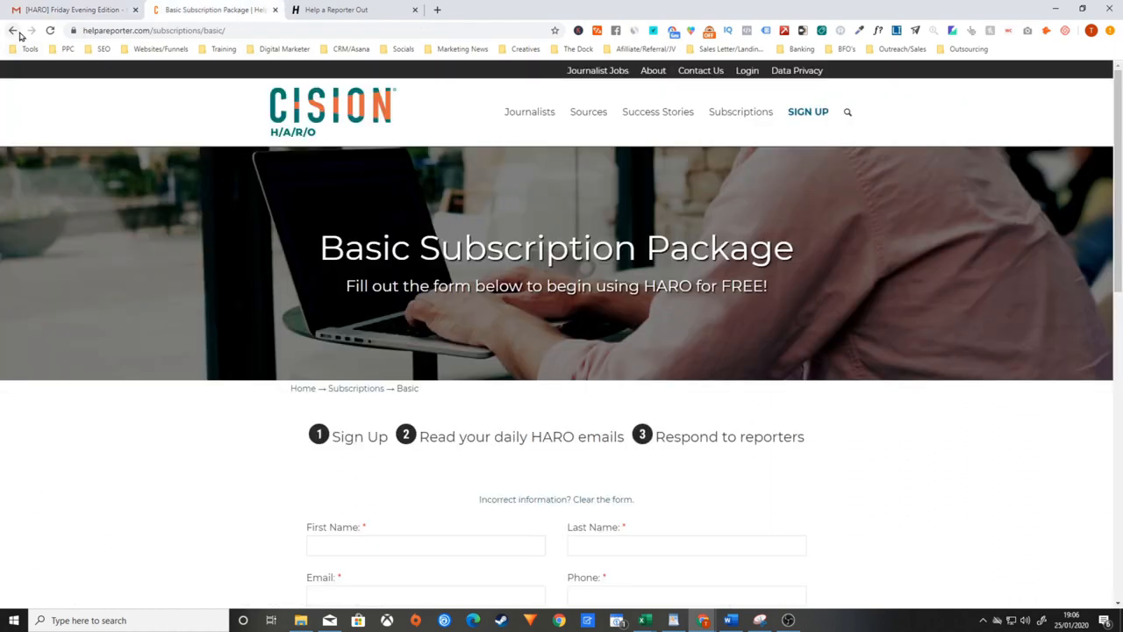
Go back through the Subscriptions pages to the helpareporter.com homepage
click(14, 30)
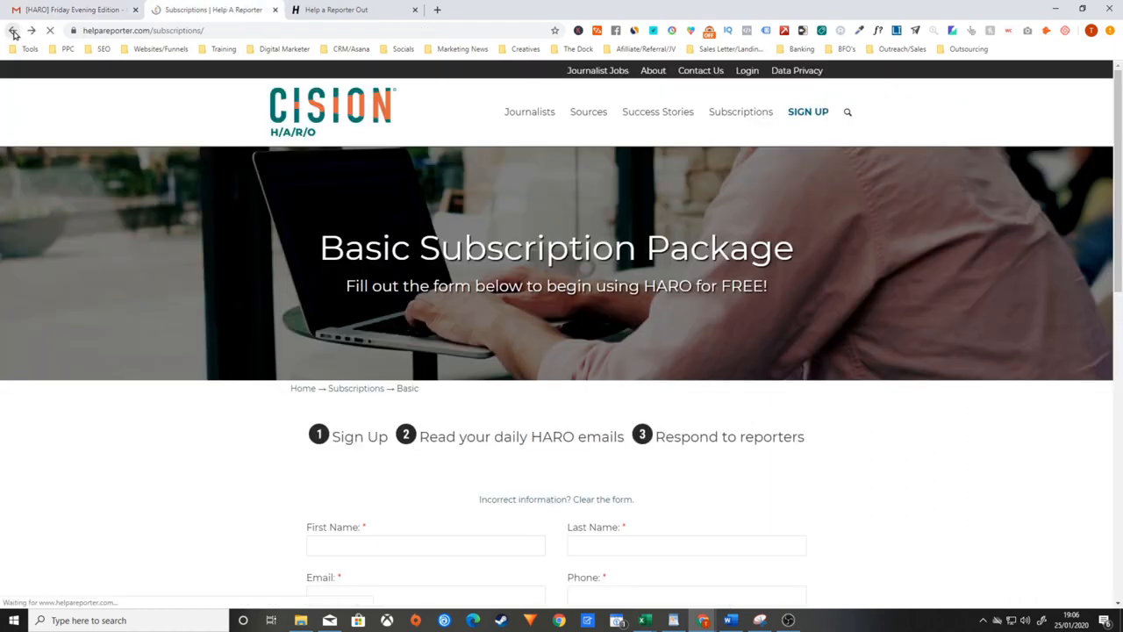
click(13, 30)
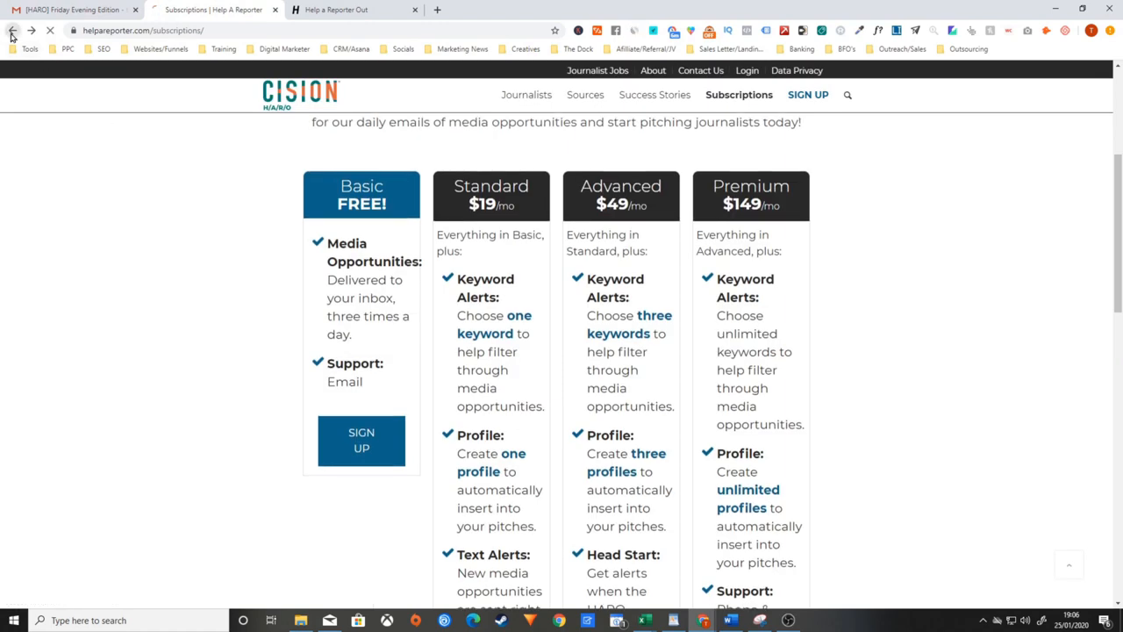
click(585, 95)
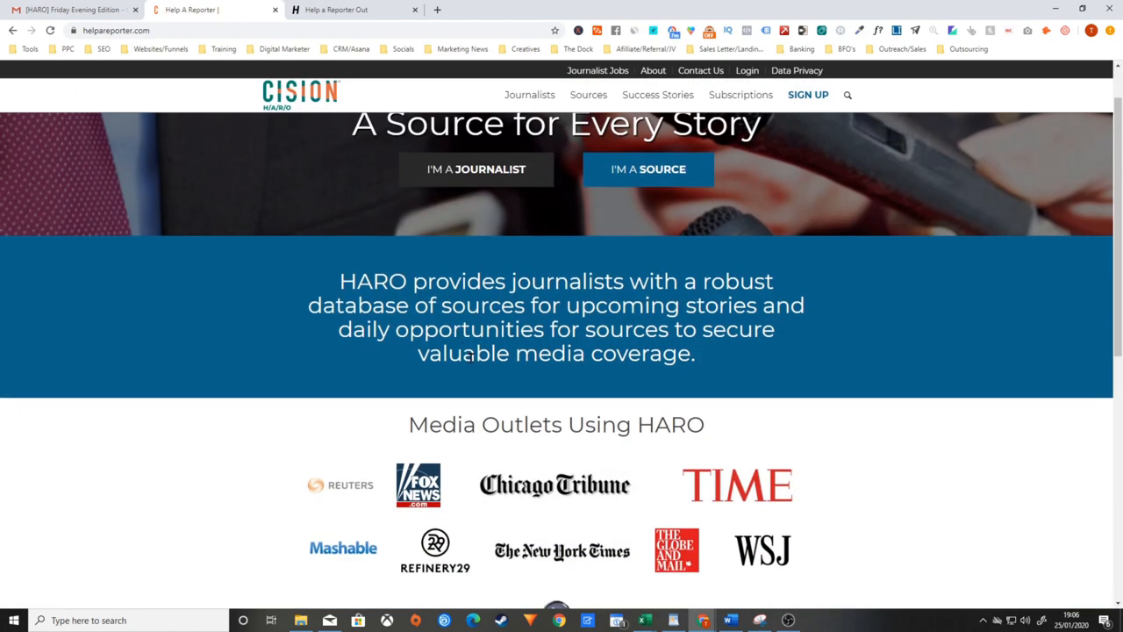
Scroll the HARO homepage down through the full Media Outlets Using HARO logo list
scroll(down, 3)
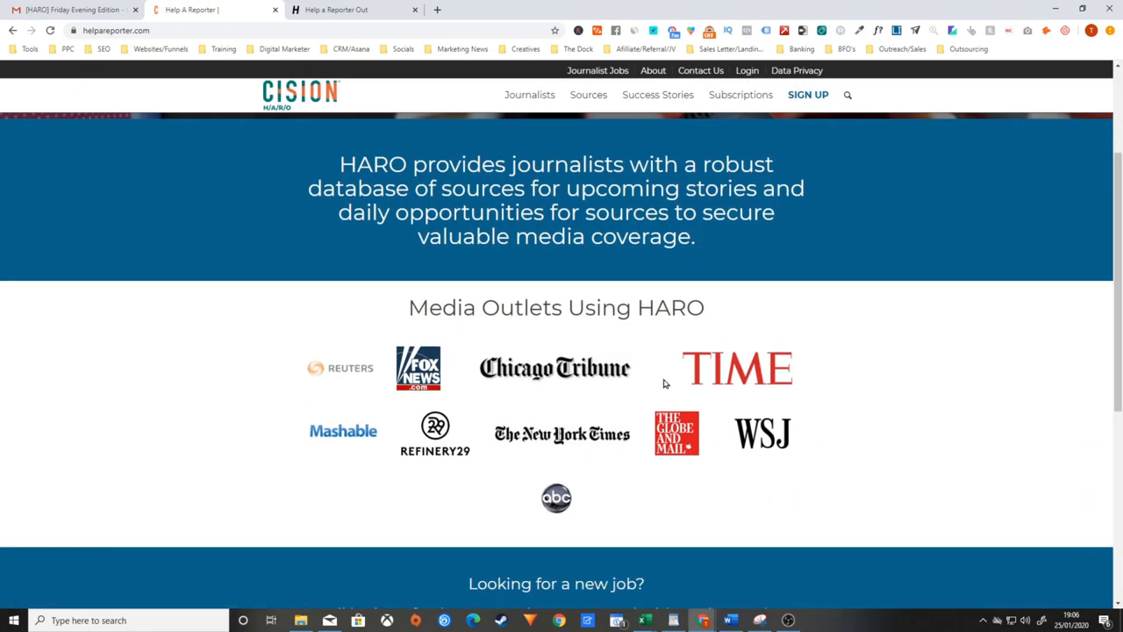
mouse_move(351, 429)
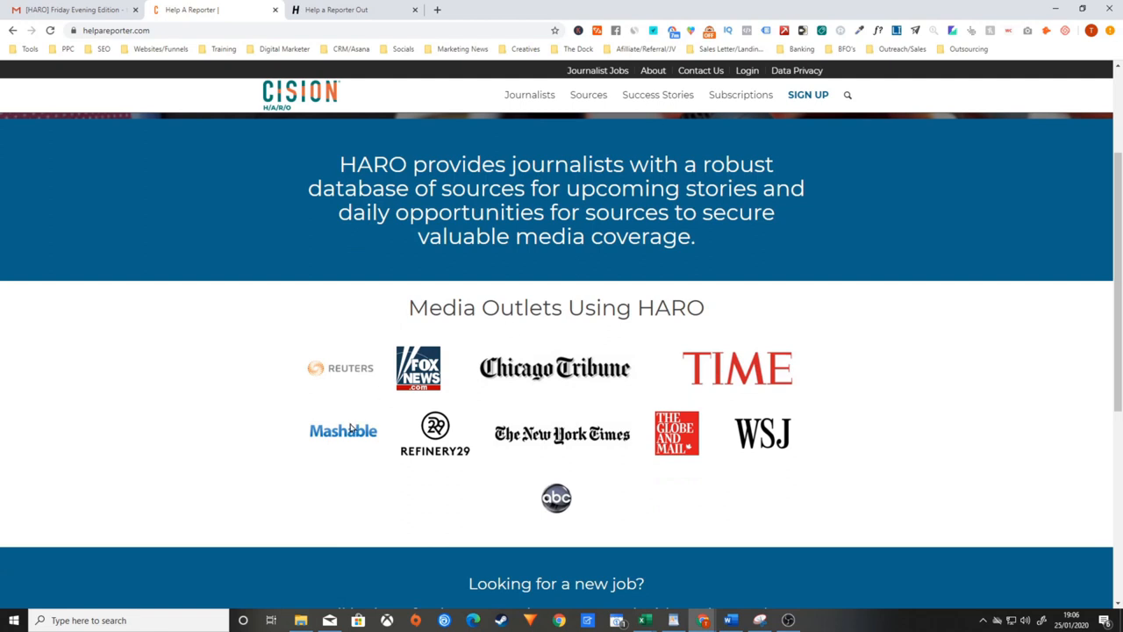
mouse_move(639, 445)
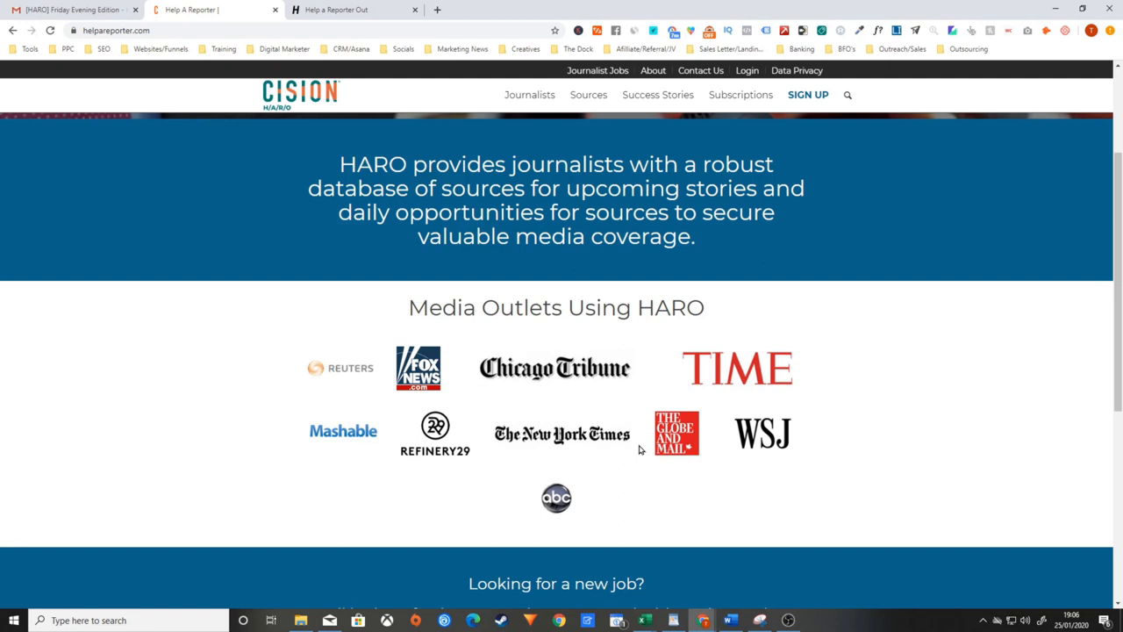
mouse_move(136, 363)
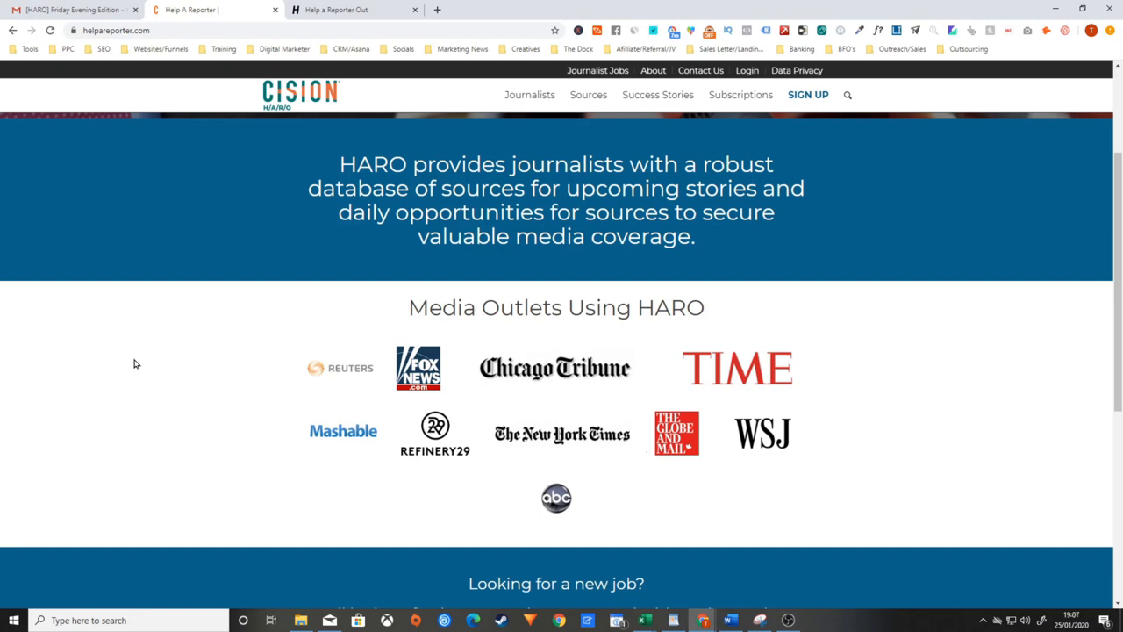